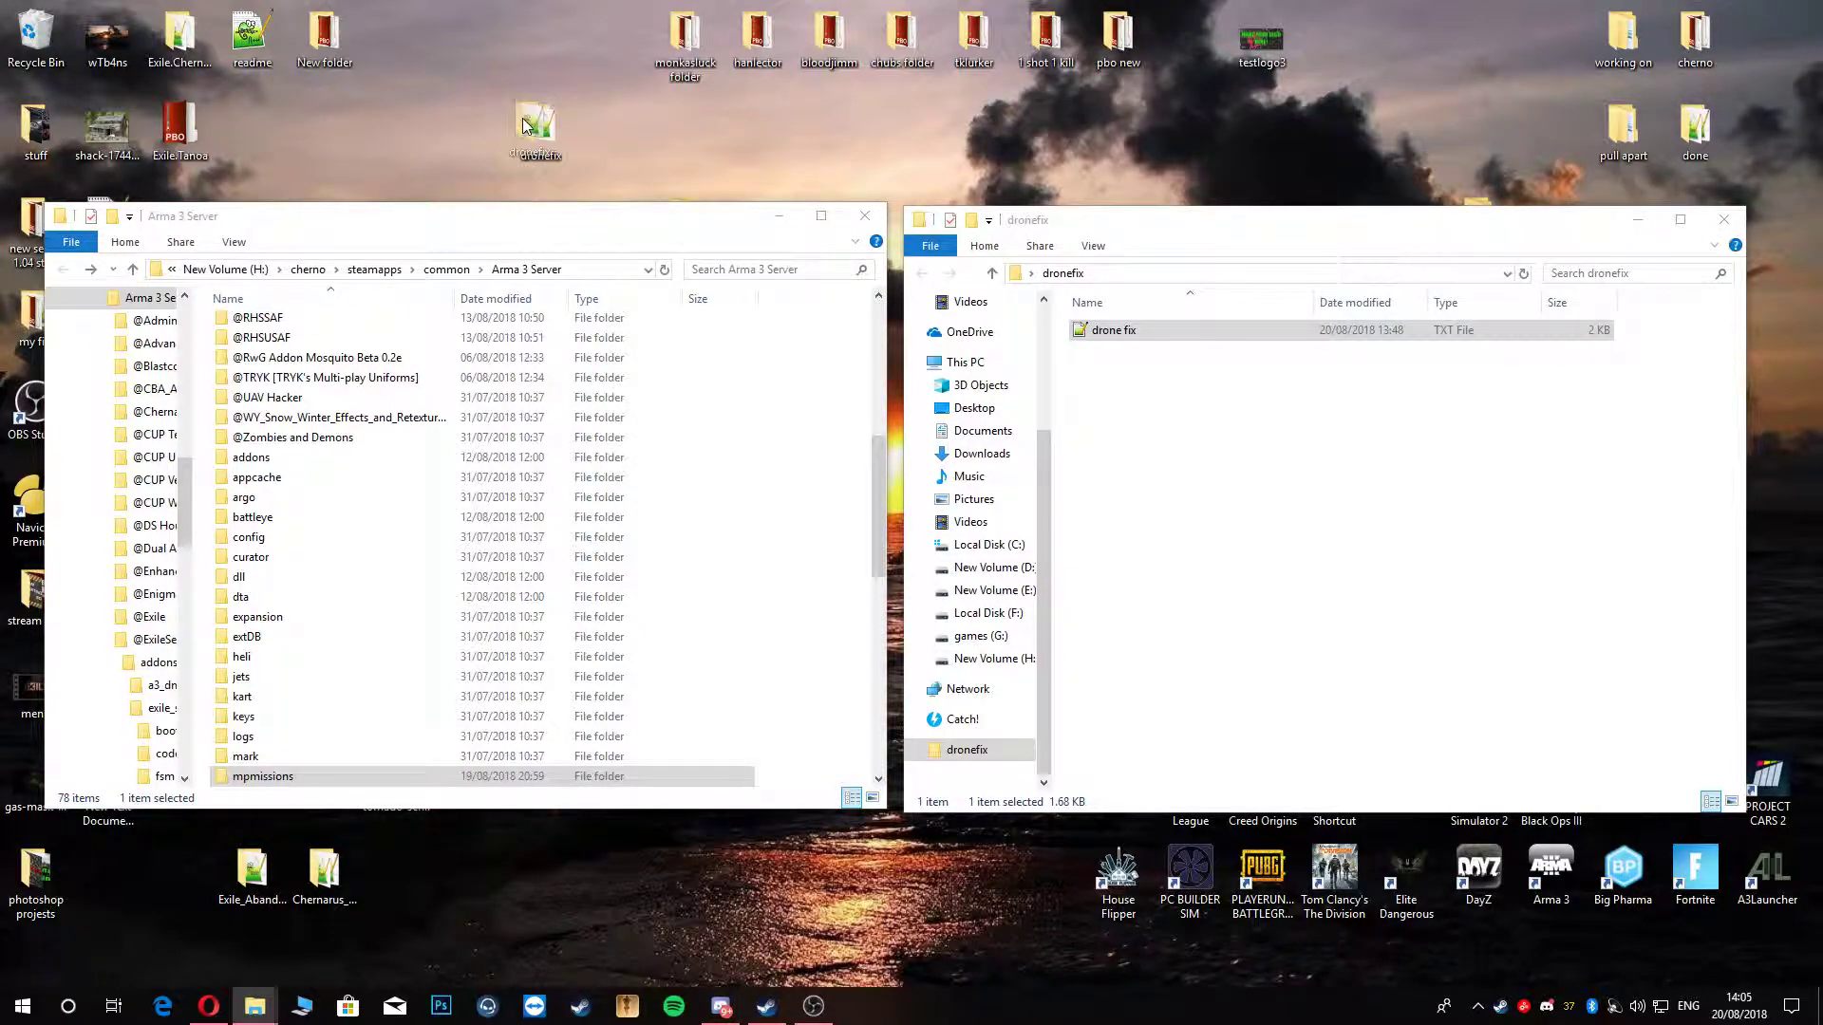
Step: Open the 'drone fix' notes file from the dronefix folder in Notepad++
click(536, 125)
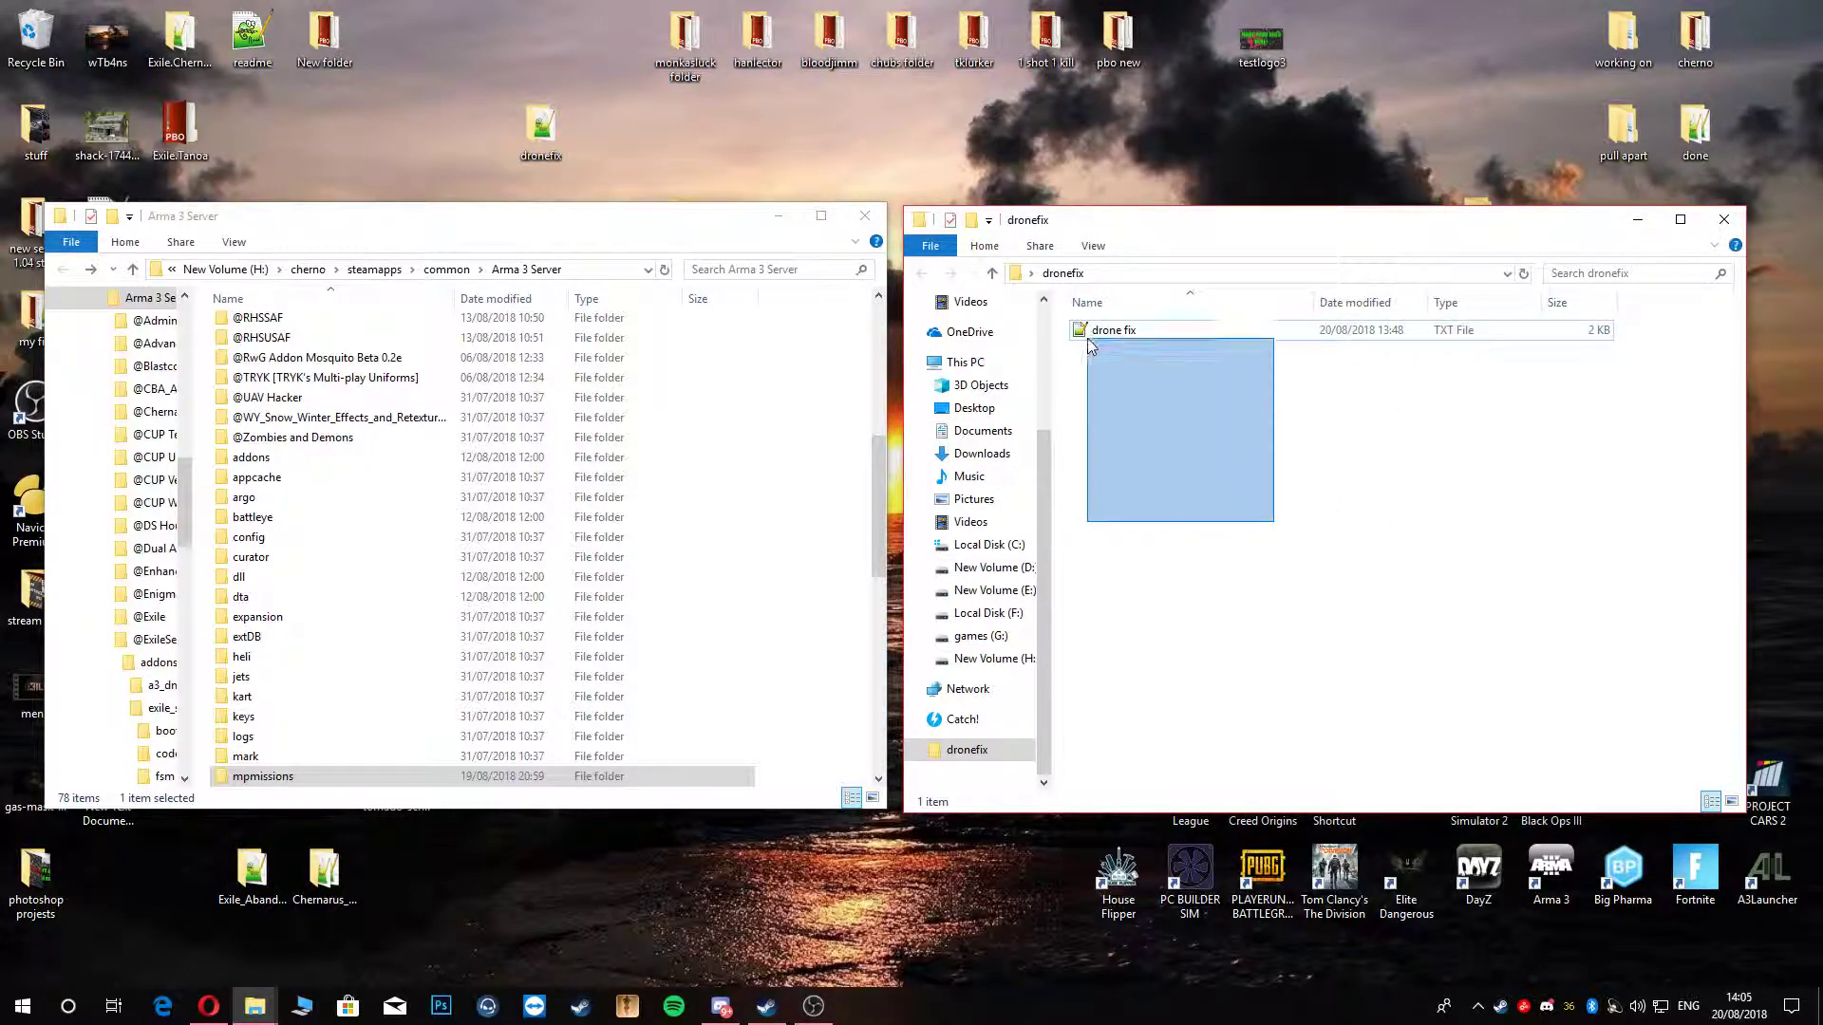
click(1113, 331)
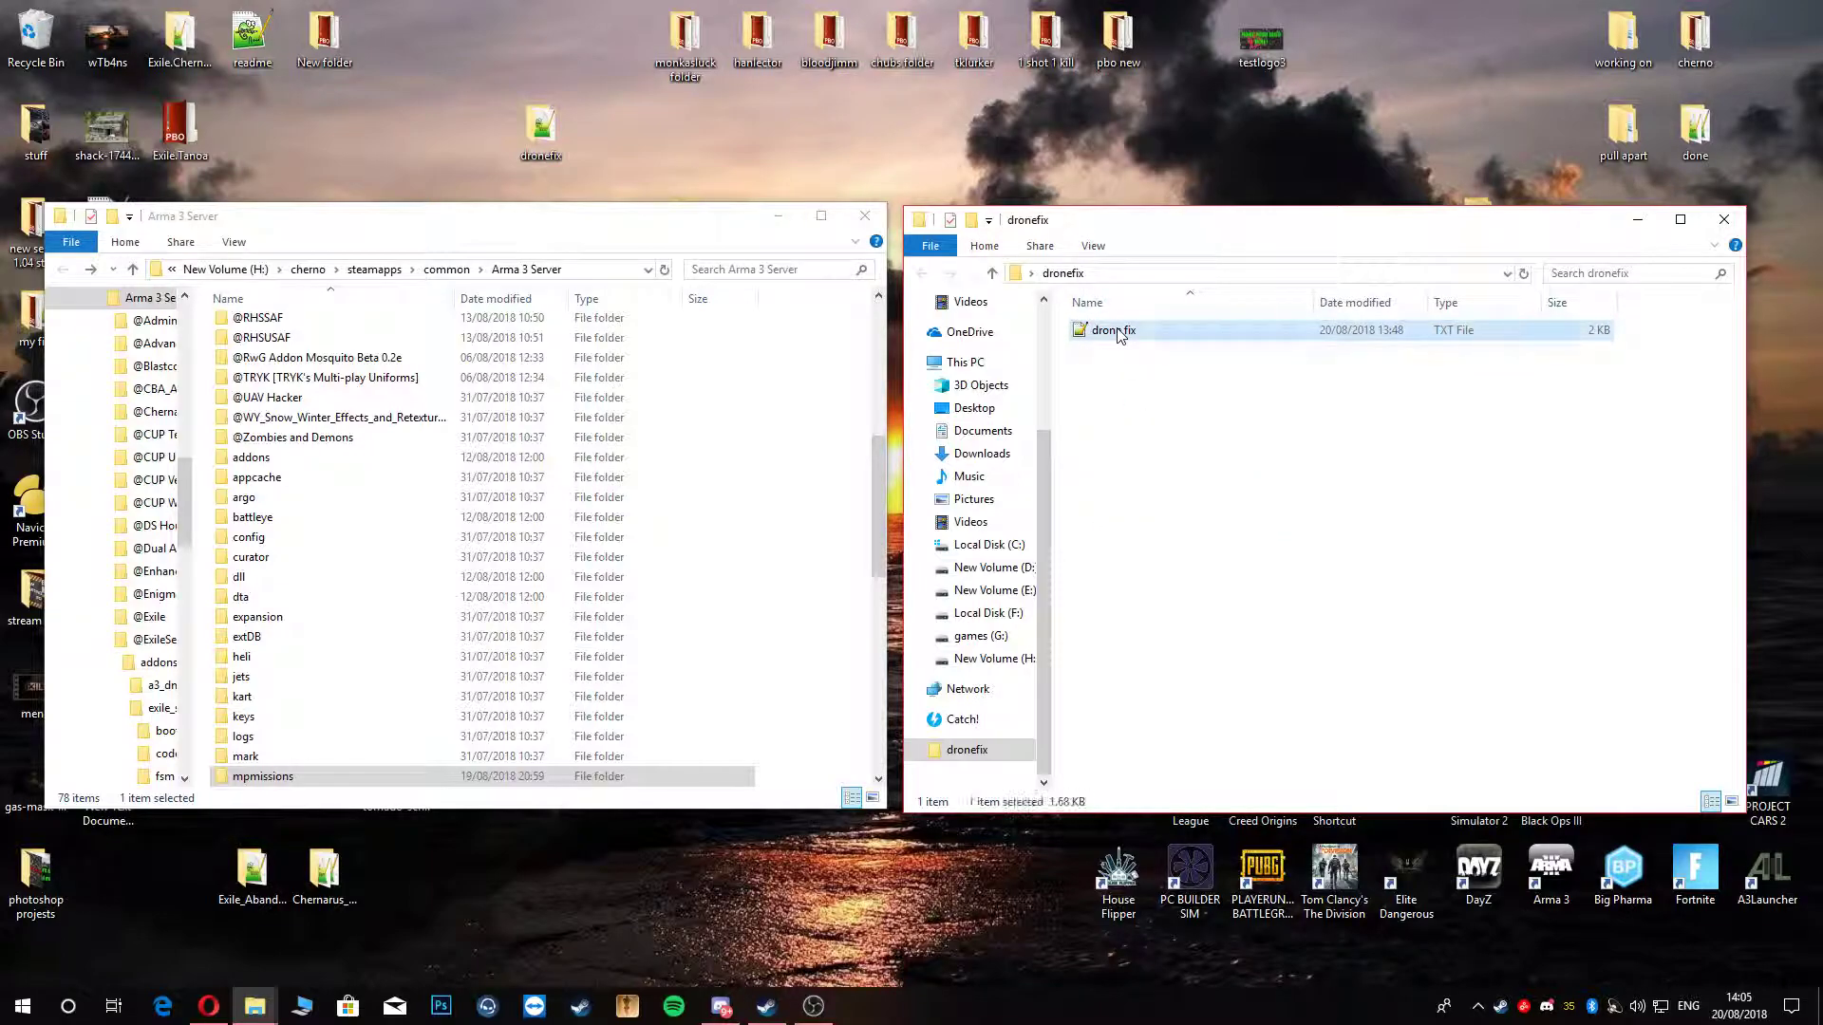
double_click(1114, 331)
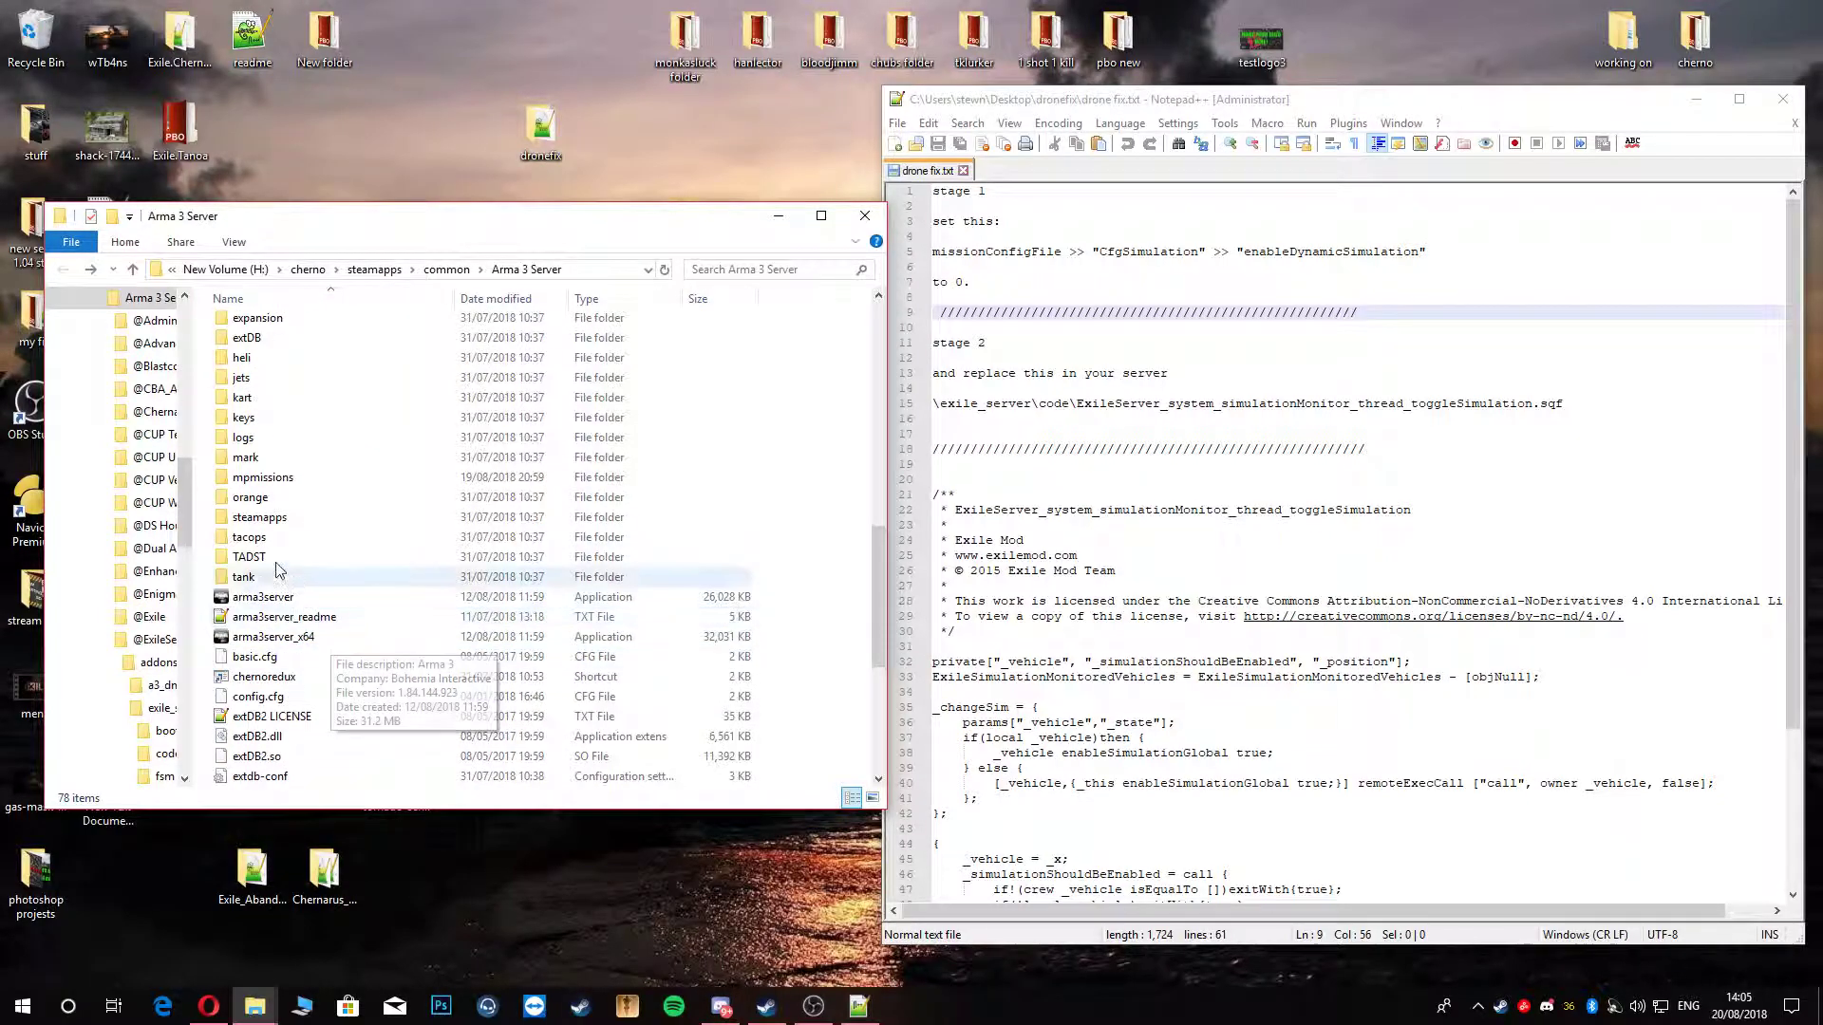
Step: Go into mpmissions and open the Exile.ChernarusRedux mission folder
double_click(262, 476)
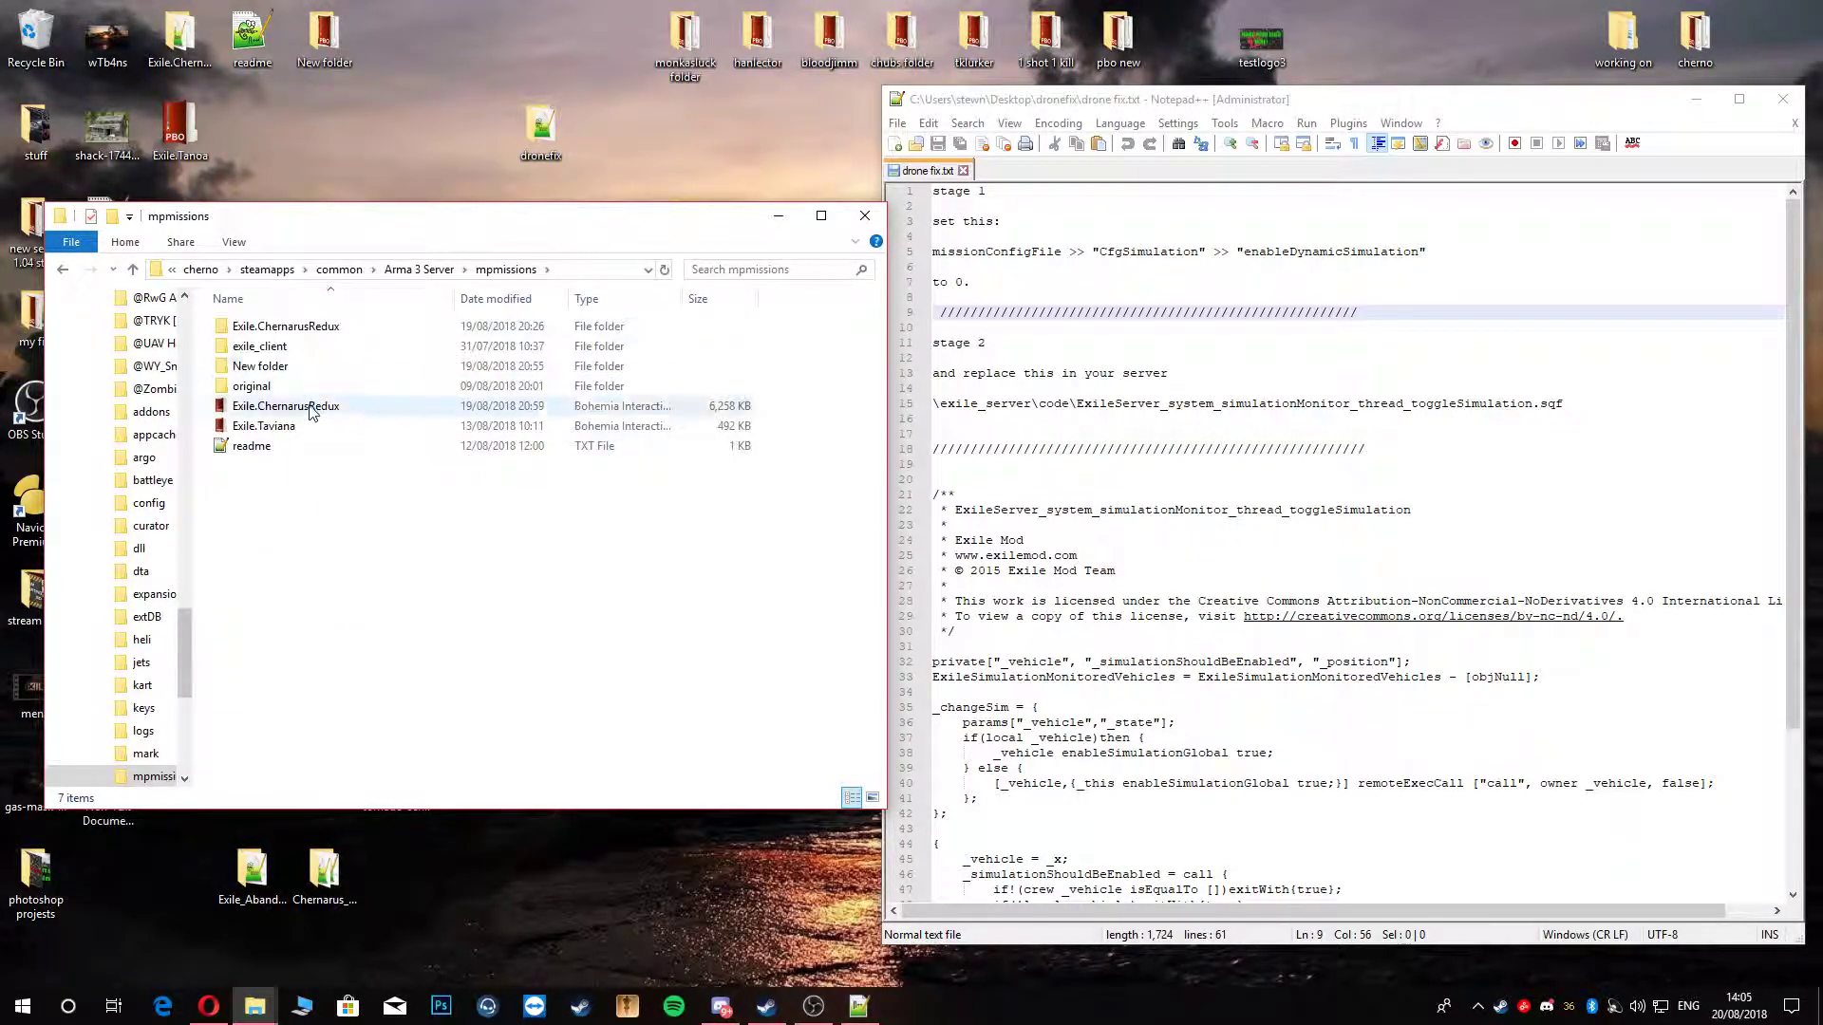
mouse_move(263, 425)
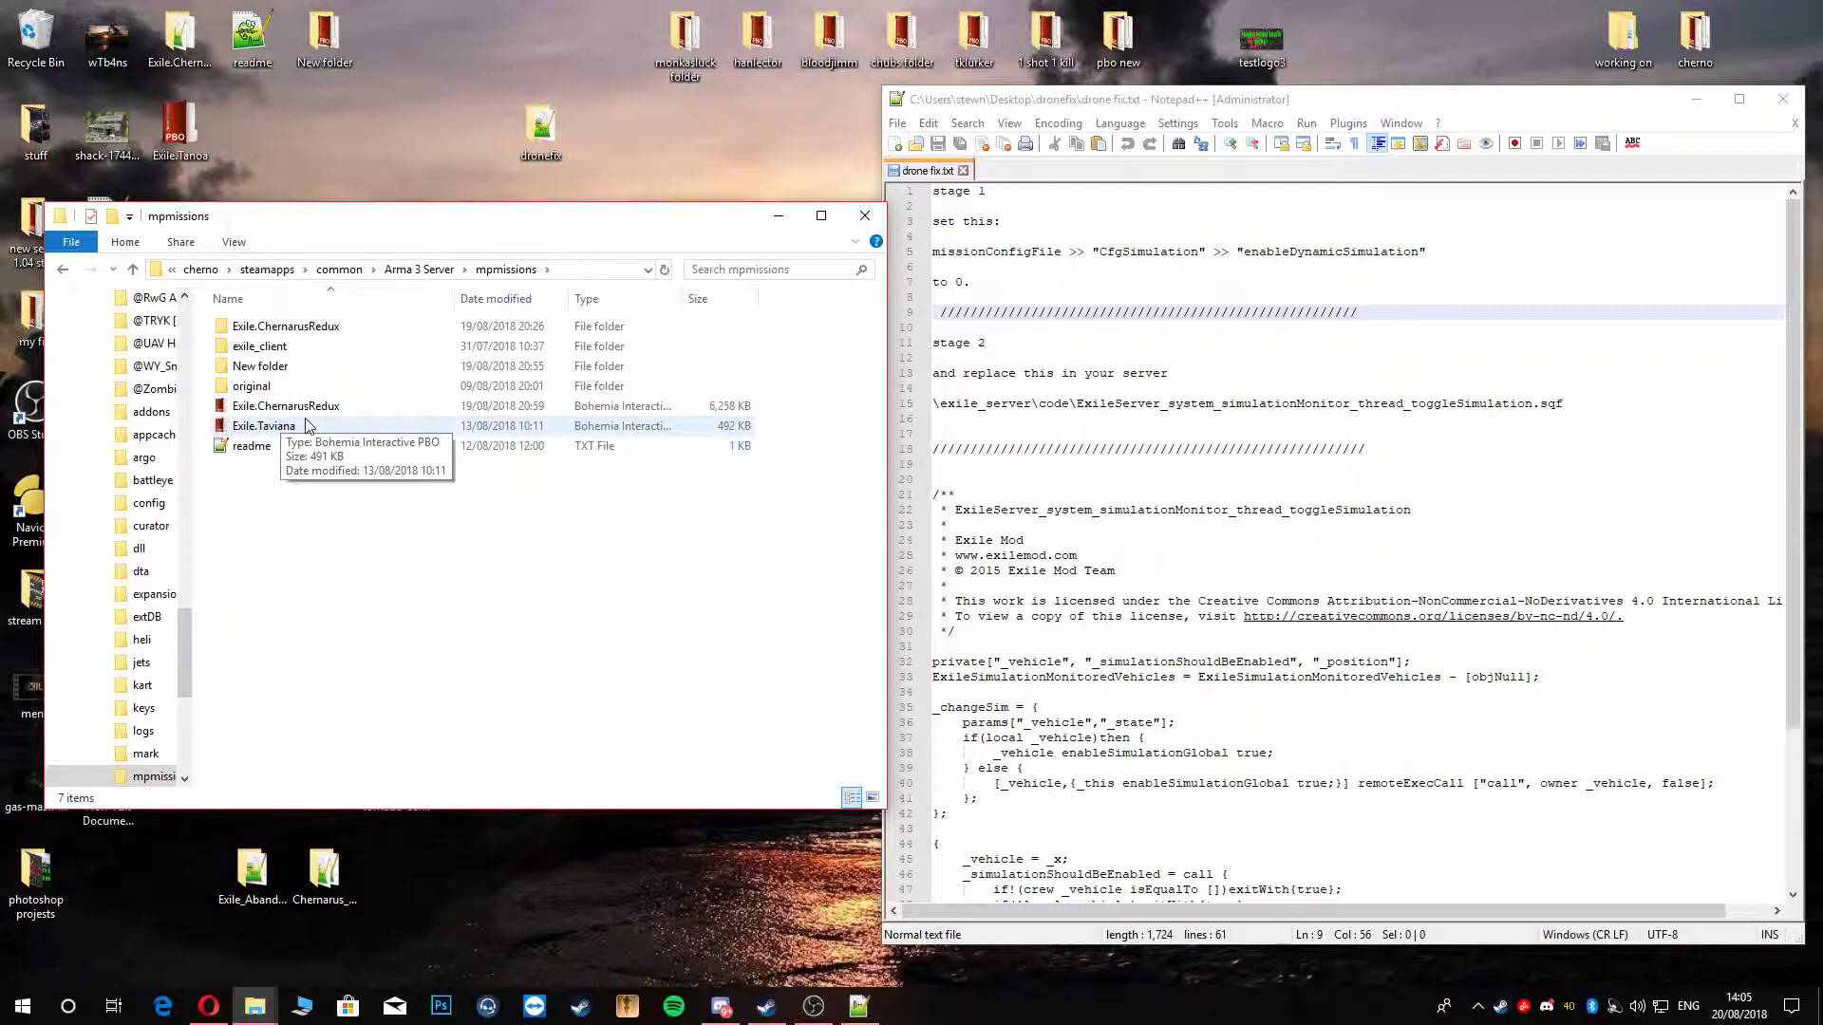
mouse_move(285, 405)
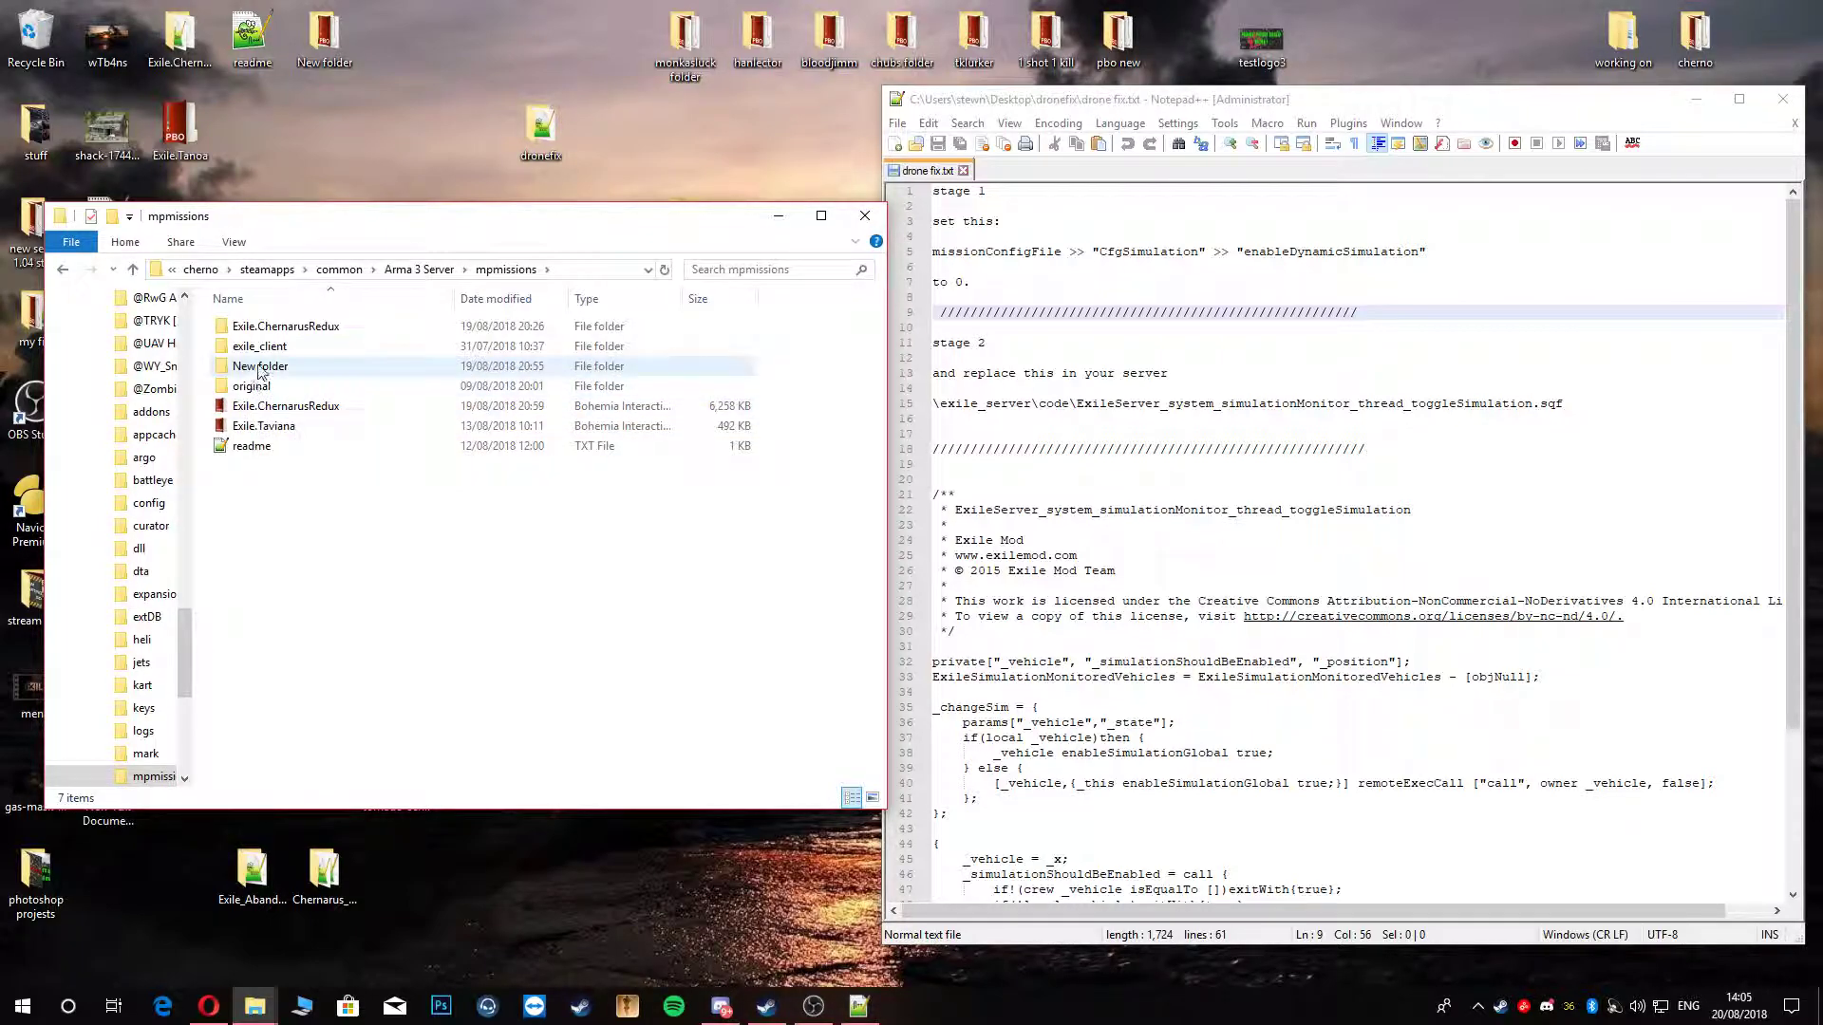
mouse_move(285, 326)
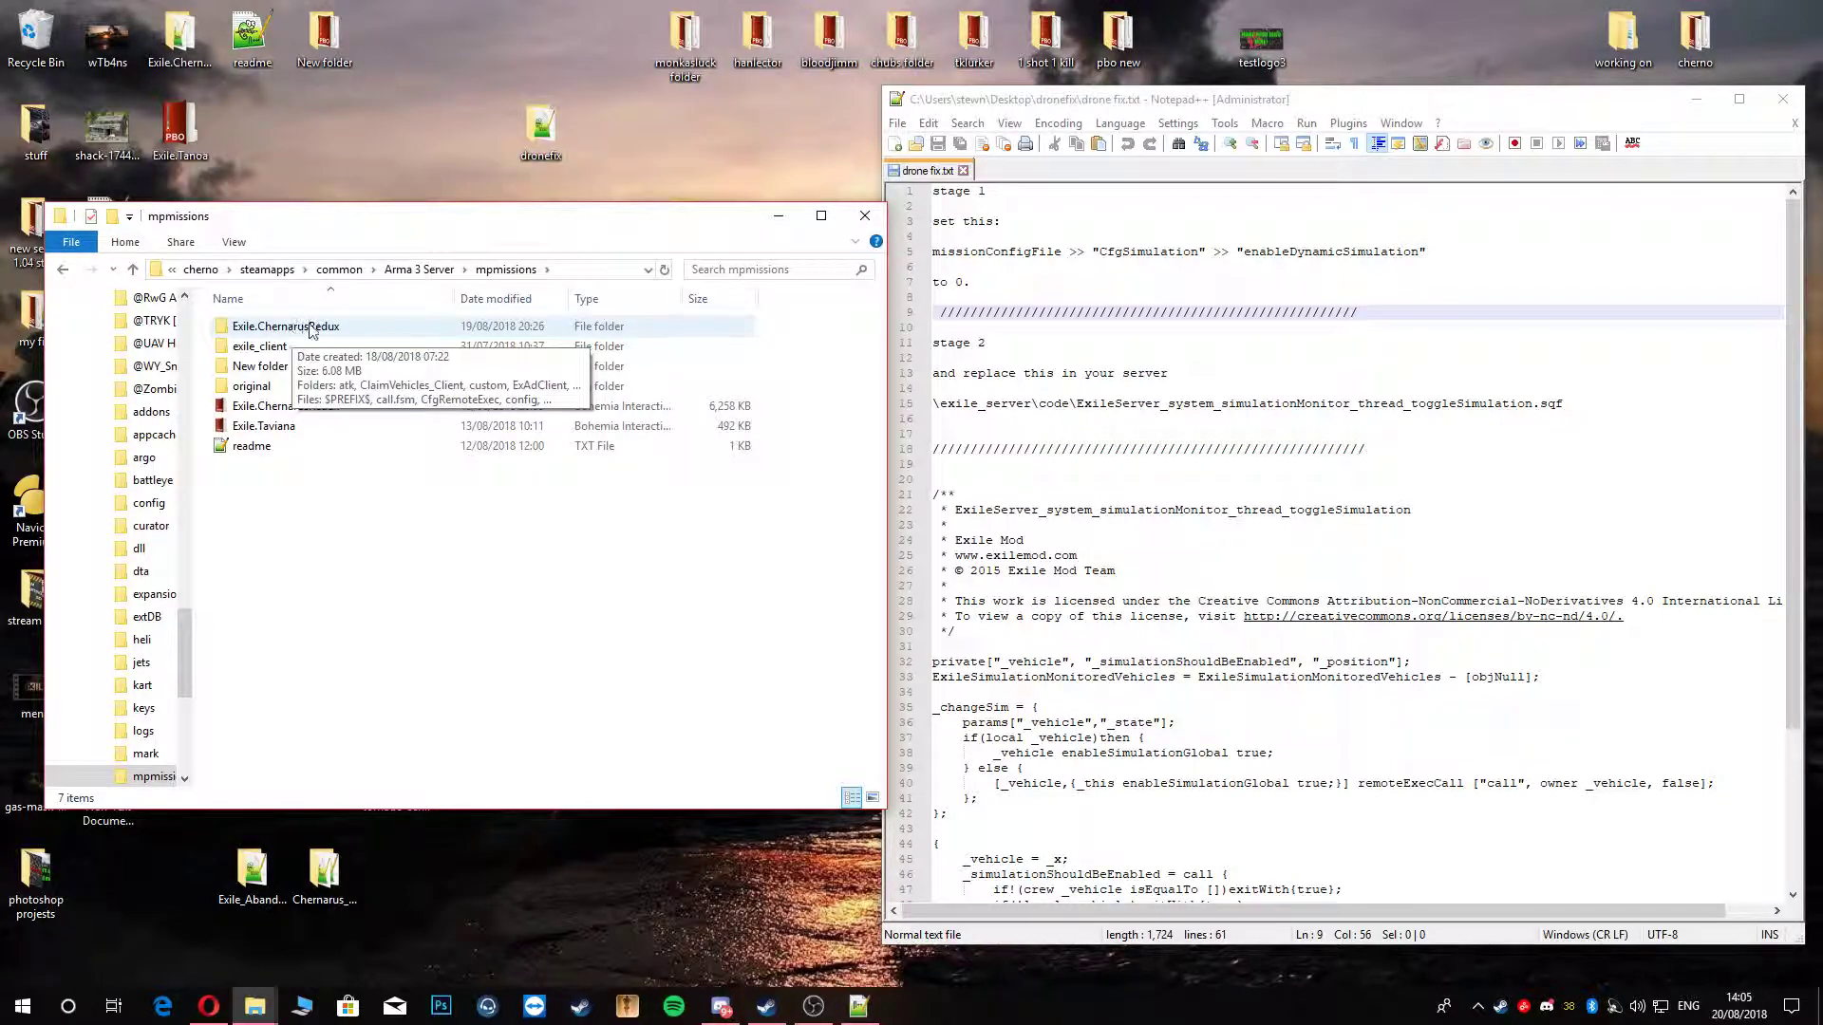
double_click(284, 325)
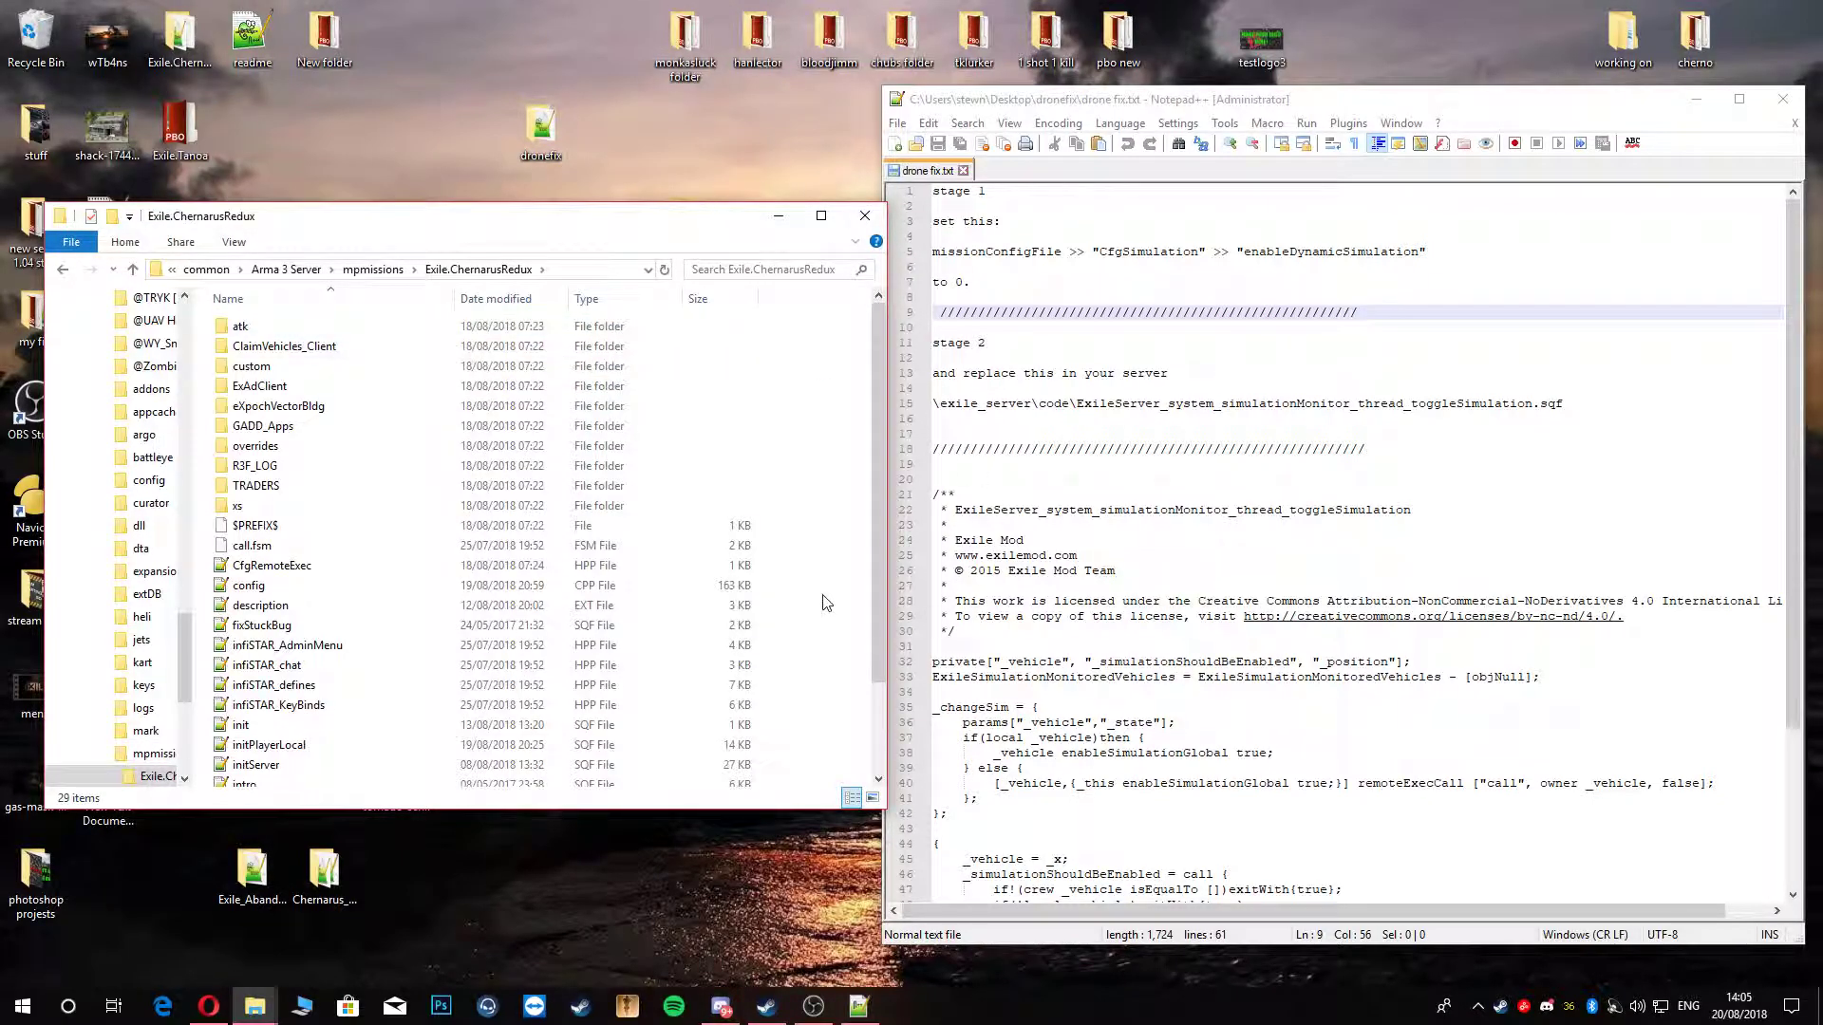
click(269, 565)
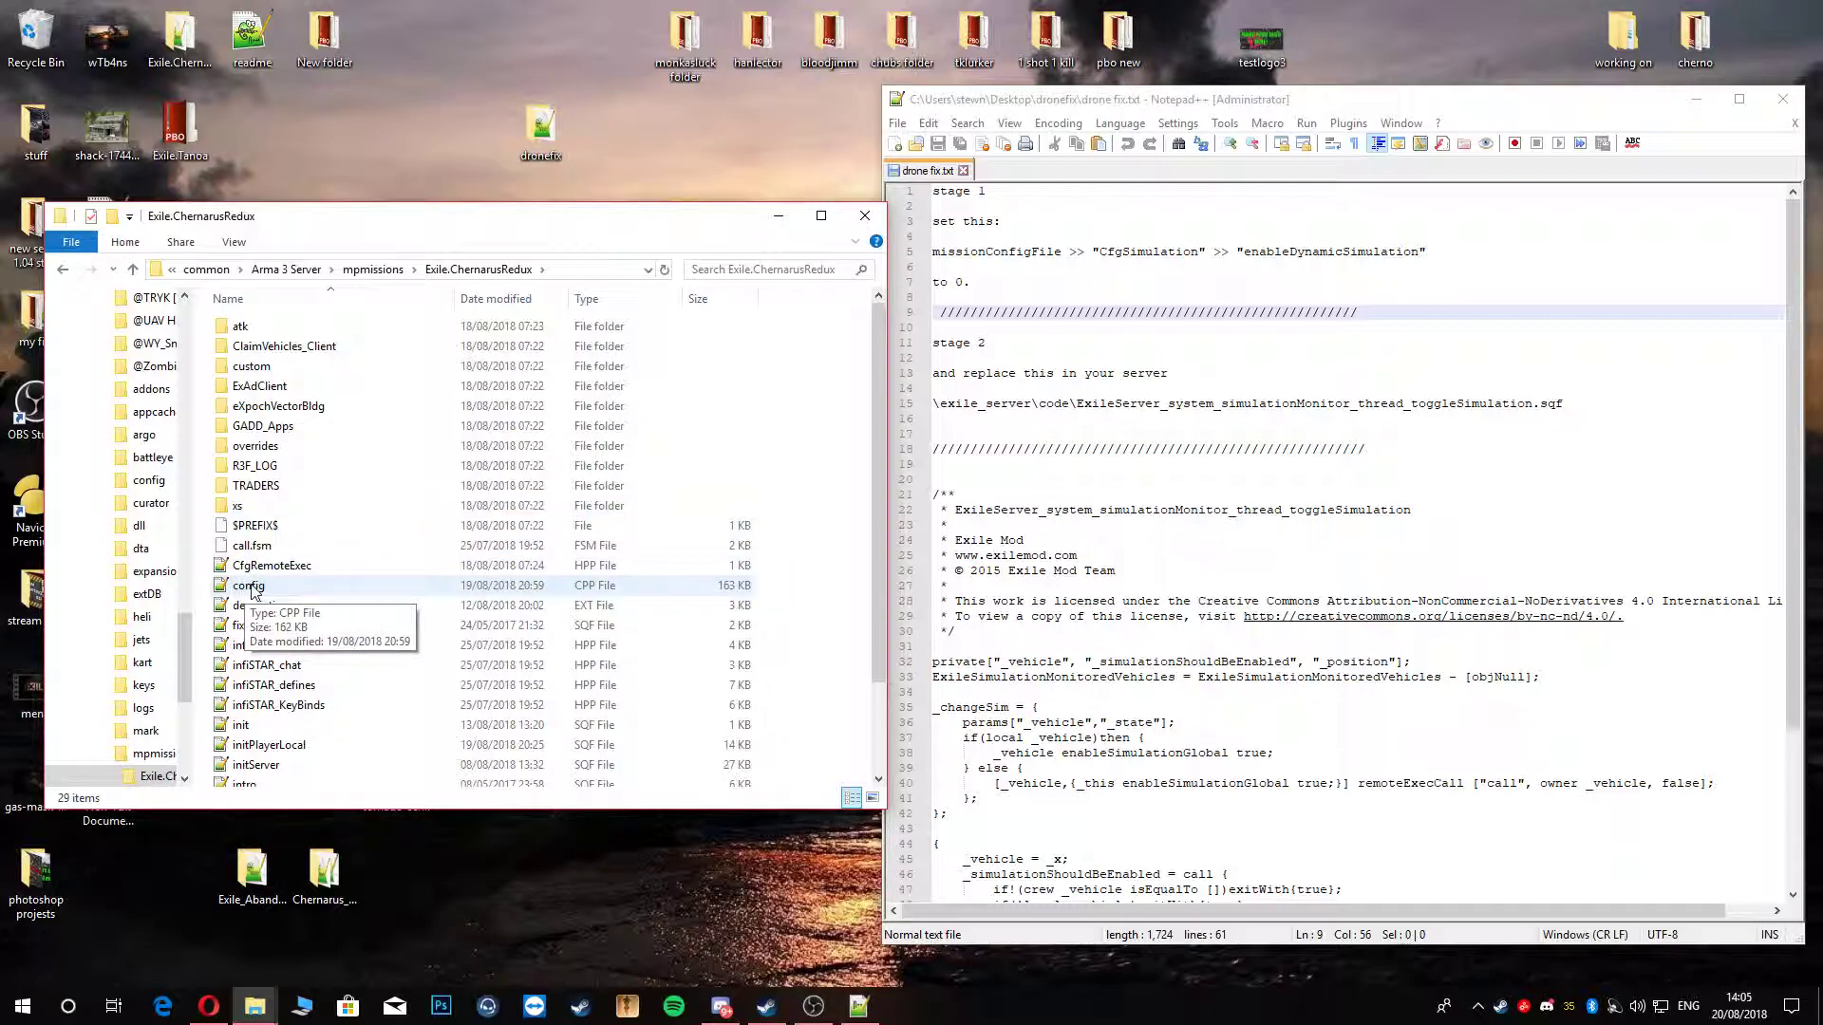
Step: Check config.cpp's CfgSimulation shows enableDynamicSimulation 0 against the drone fix notes, then close it
click(247, 585)
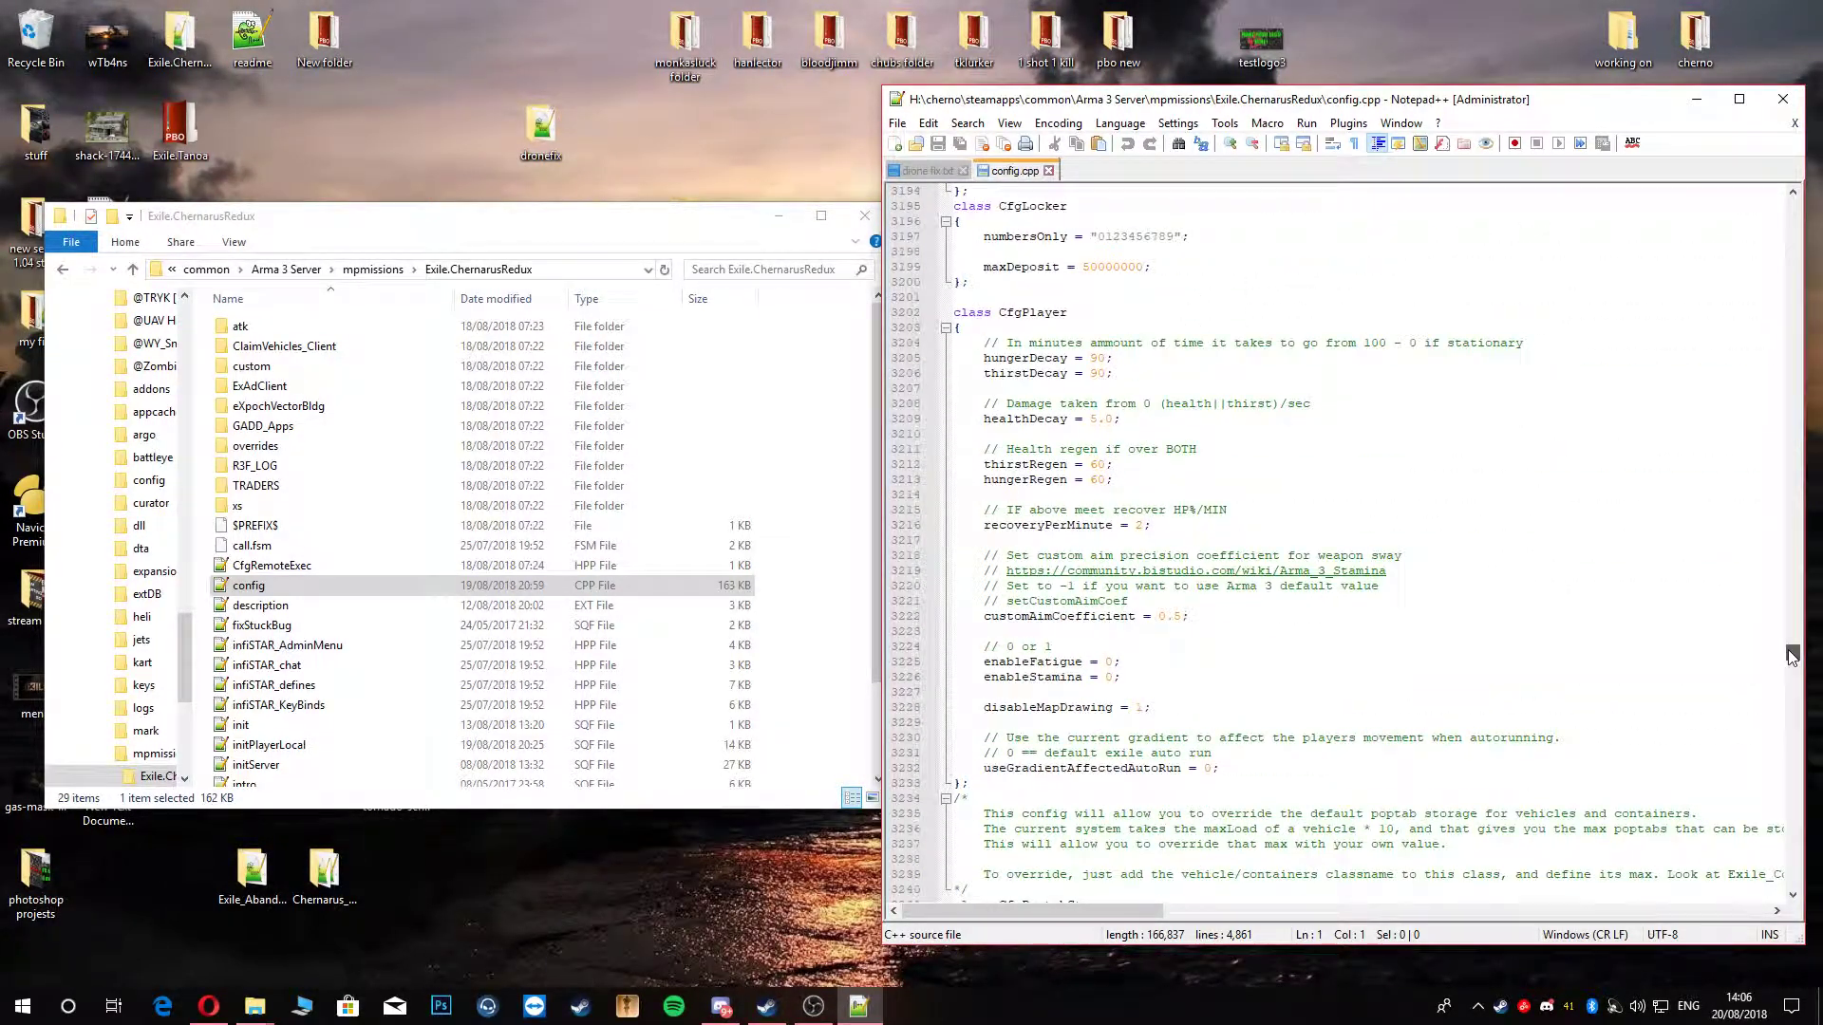
scroll(down, 3)
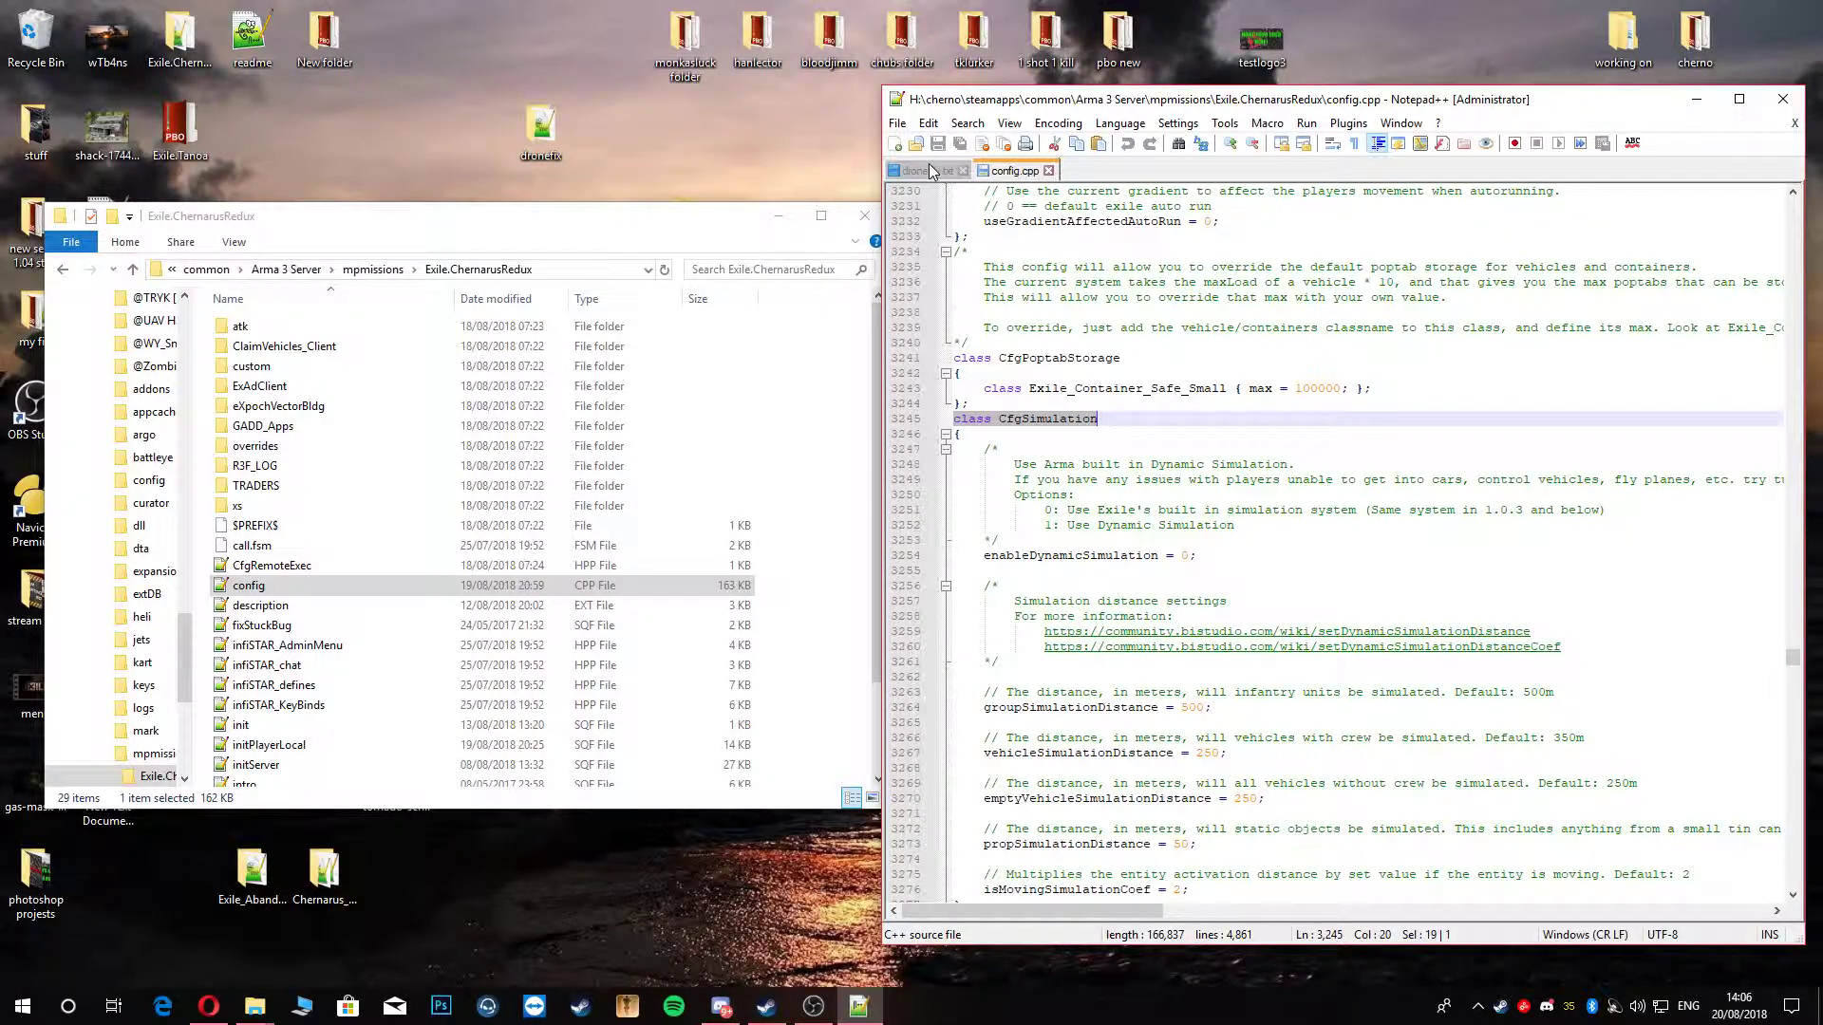
click(922, 170)
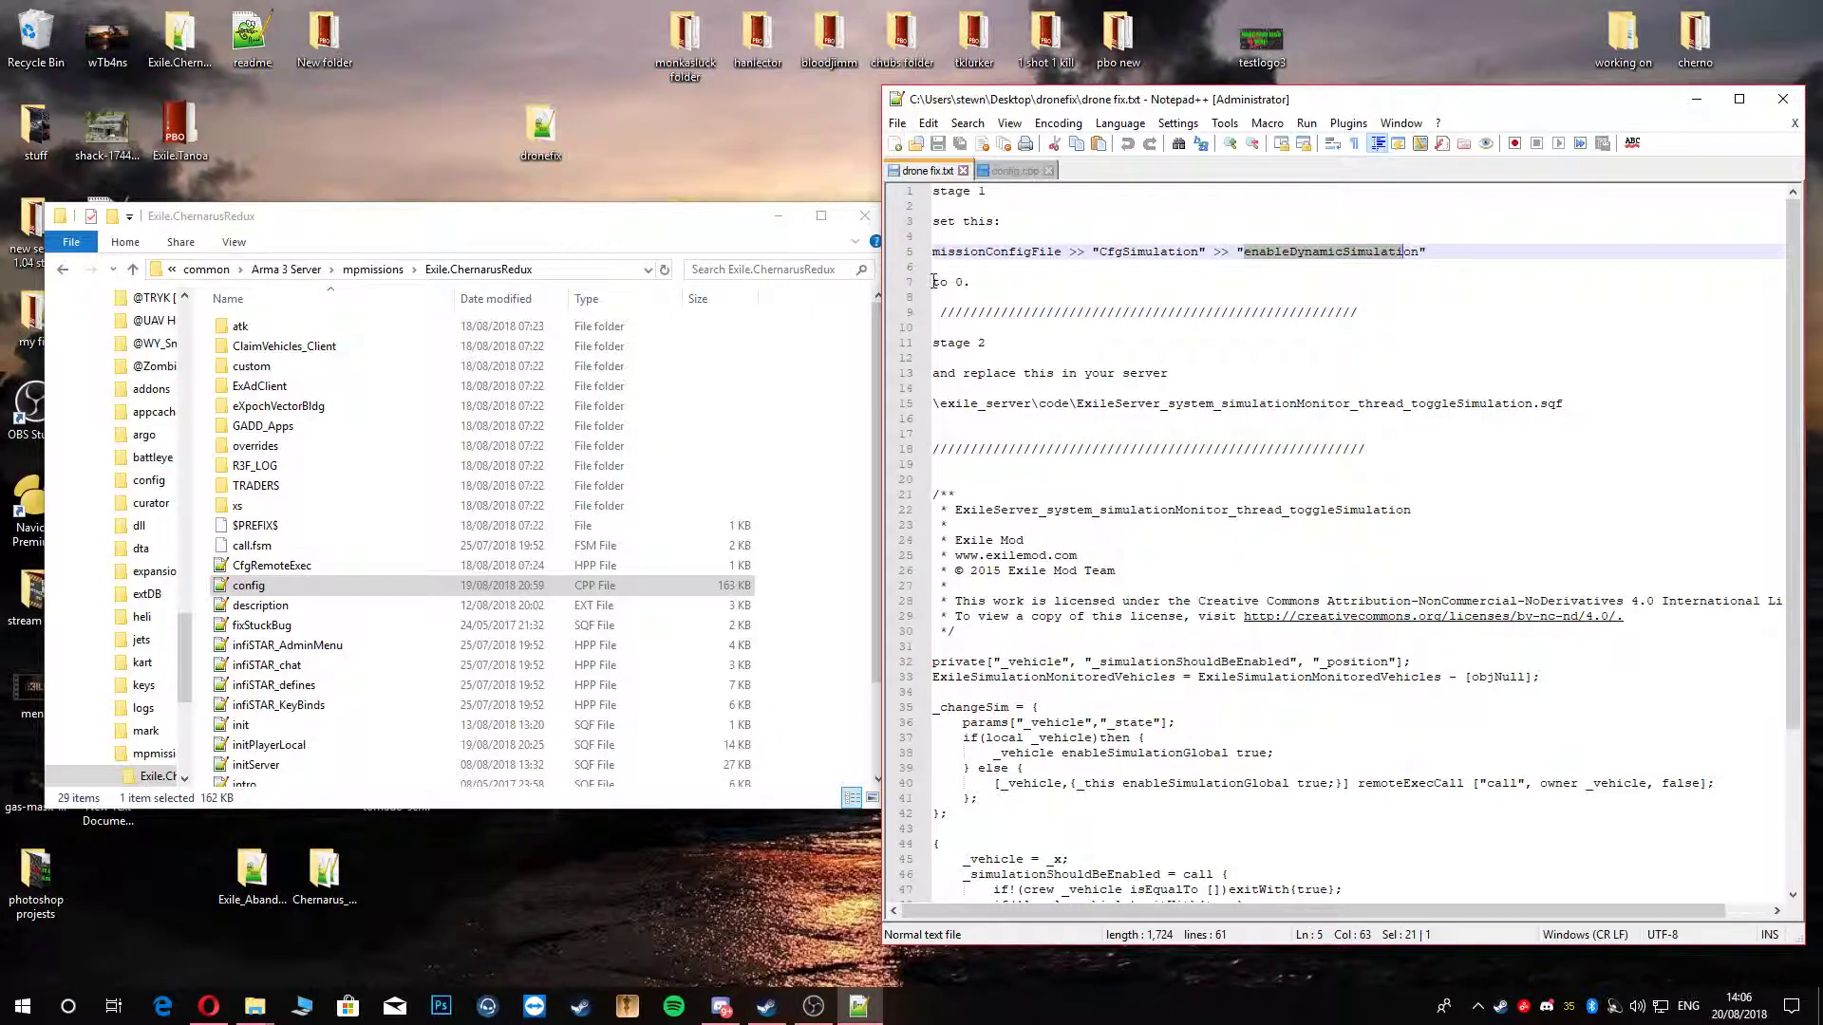
click(1010, 170)
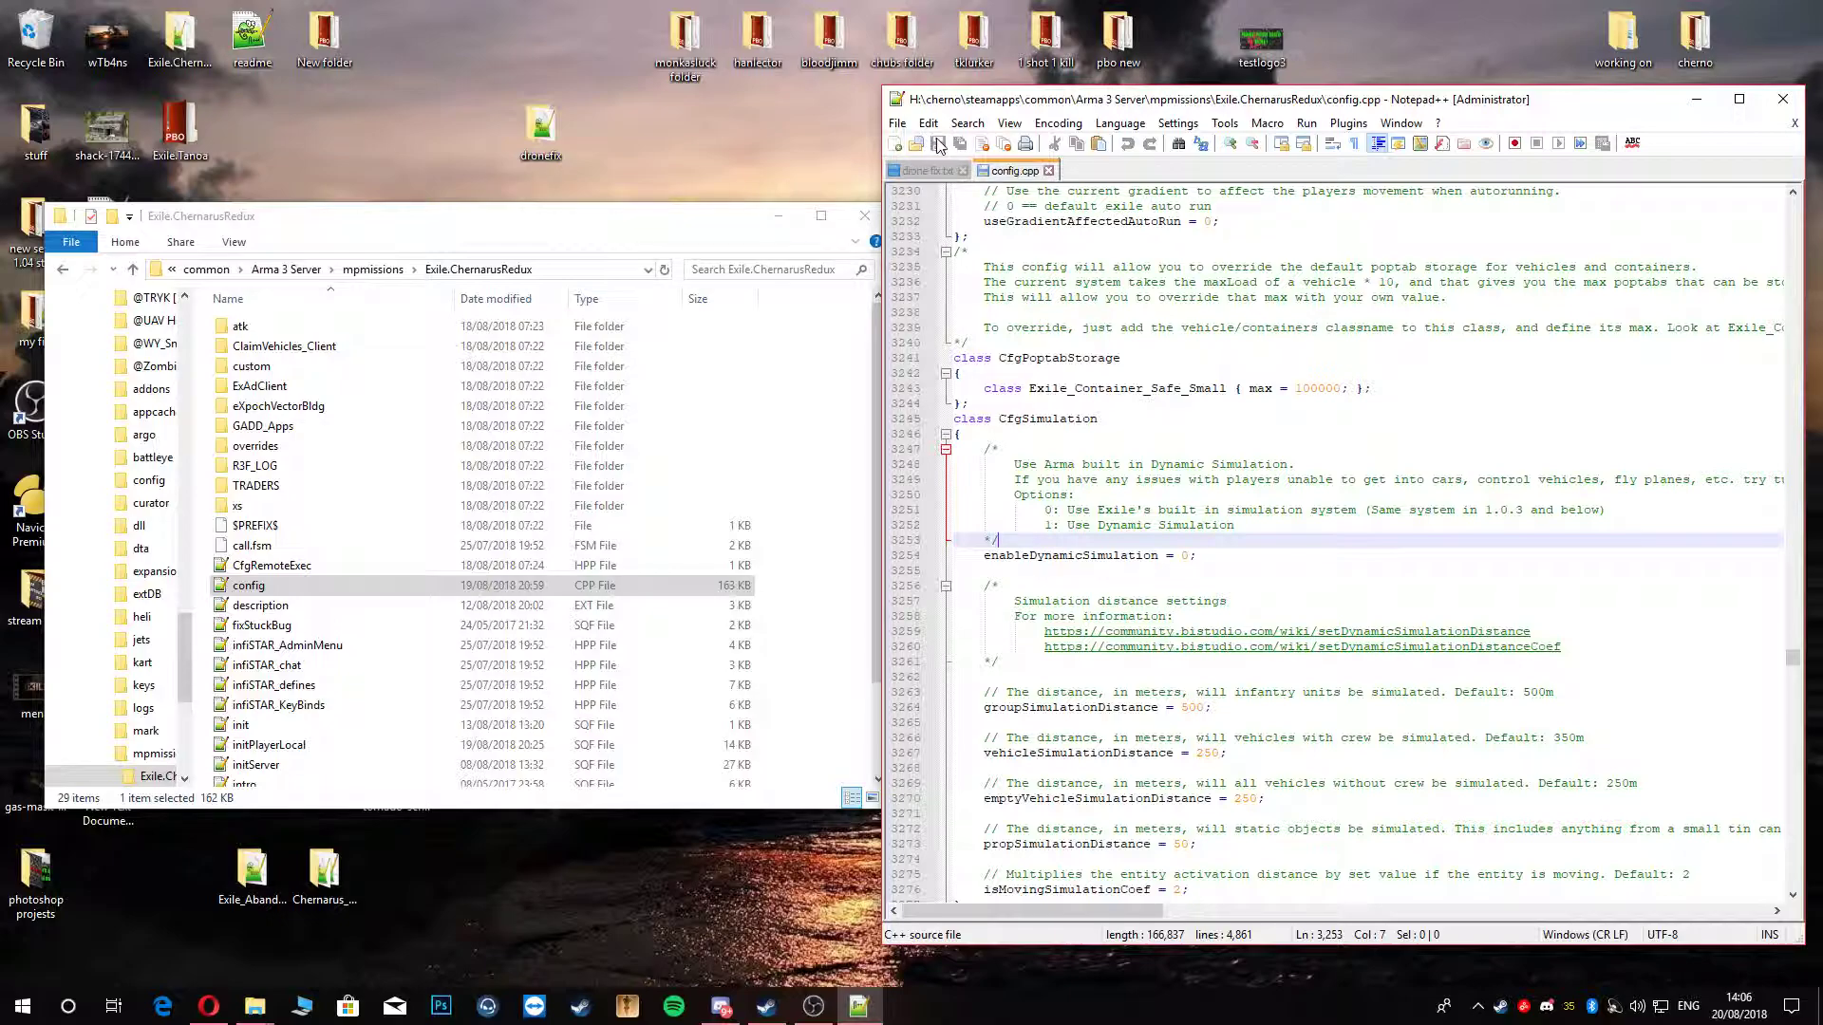
click(924, 170)
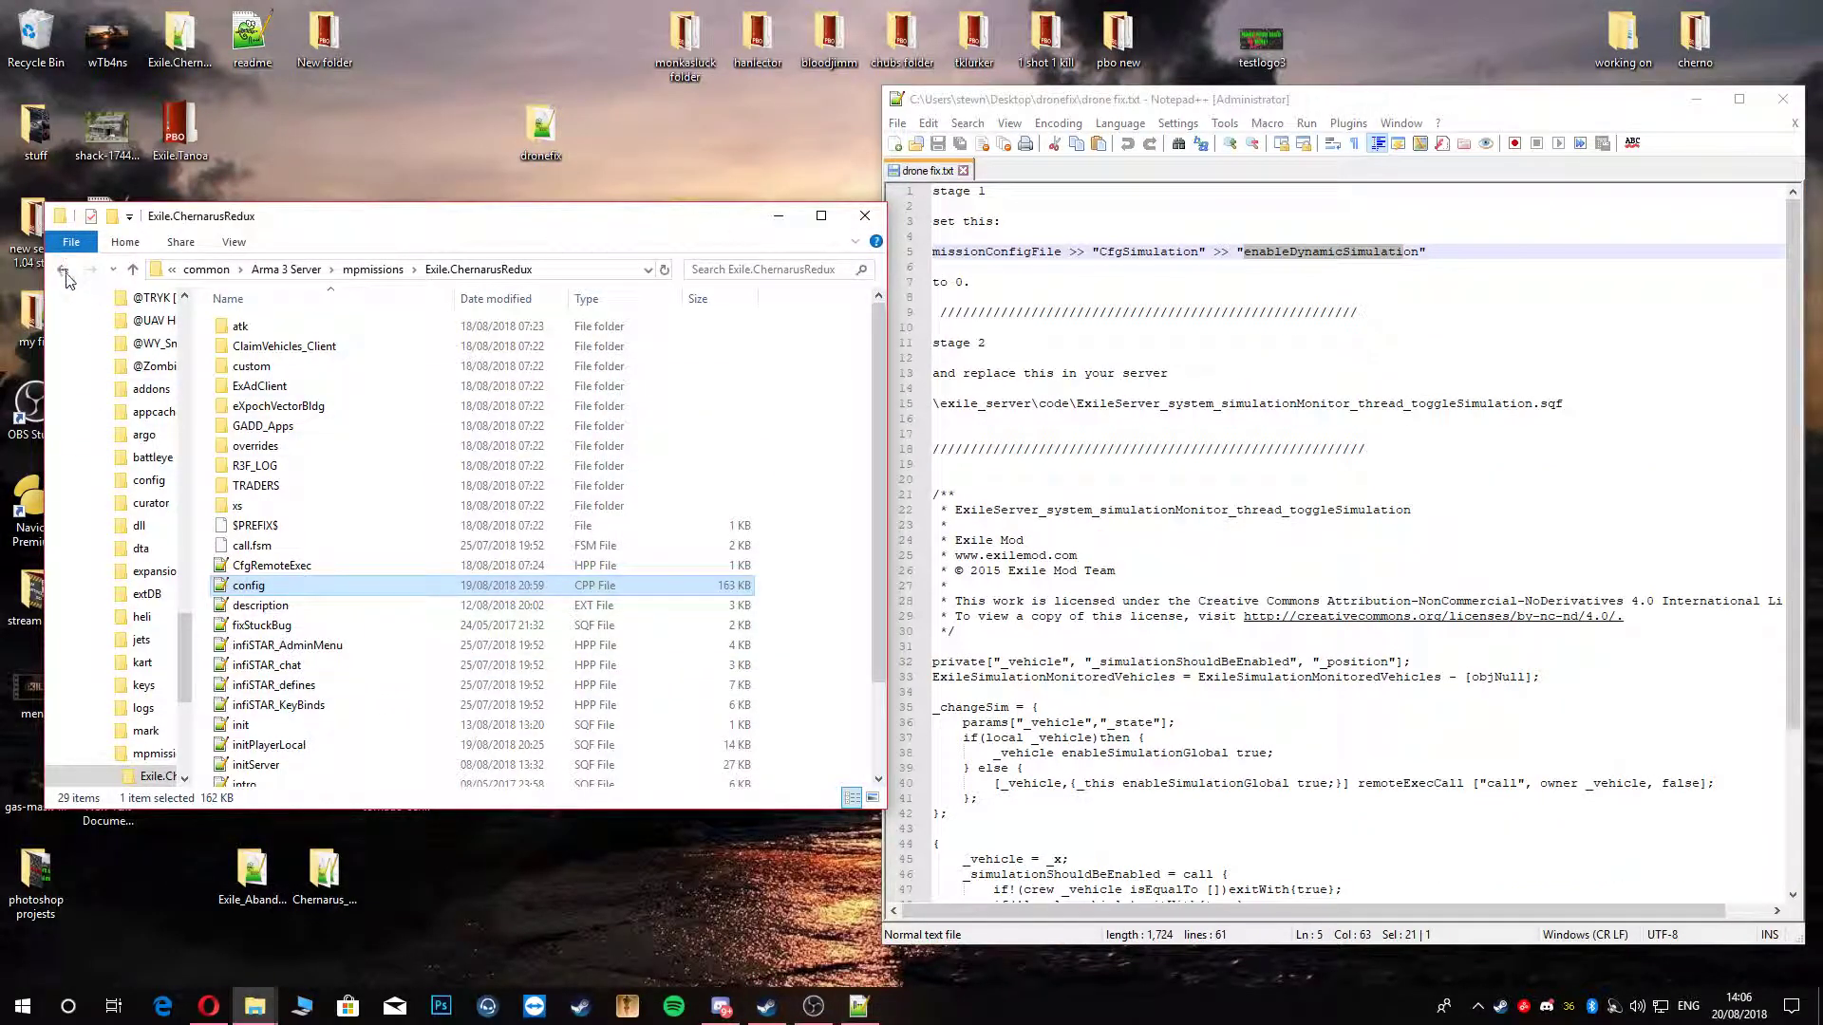
Step: Go back to the mpmissions folder in File Explorer
click(67, 269)
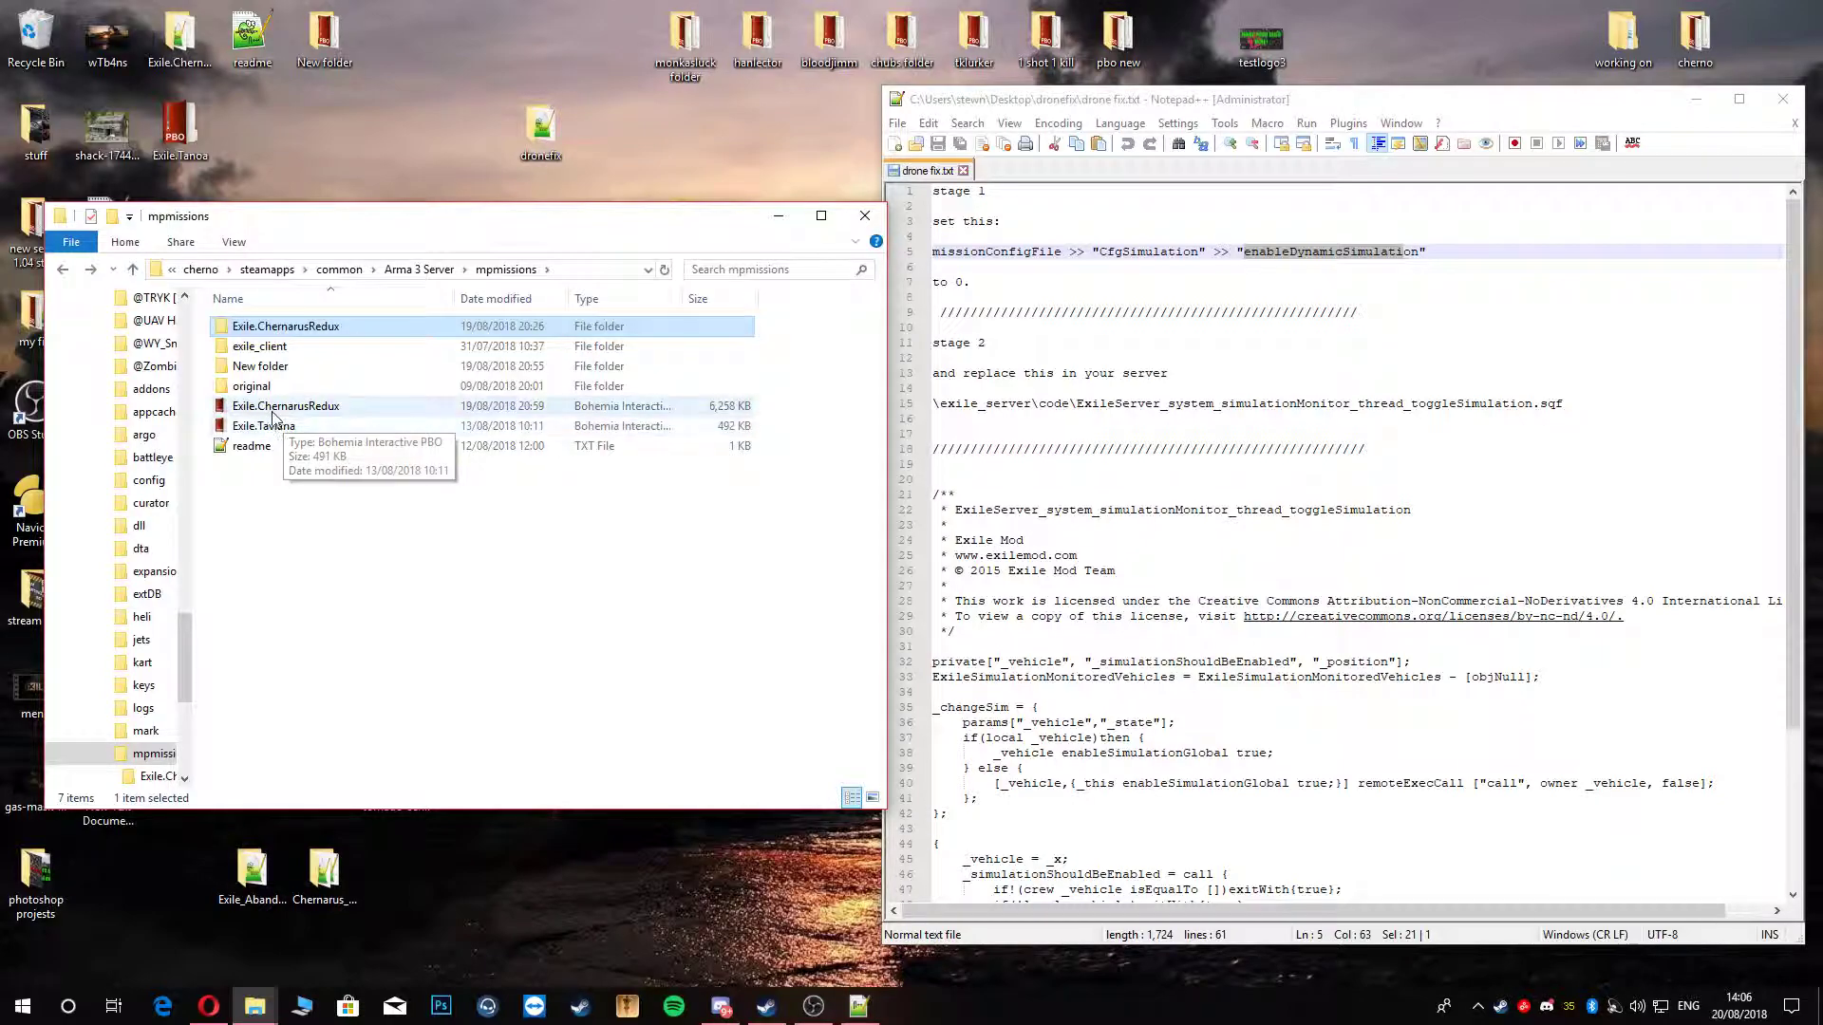
mouse_move(285, 405)
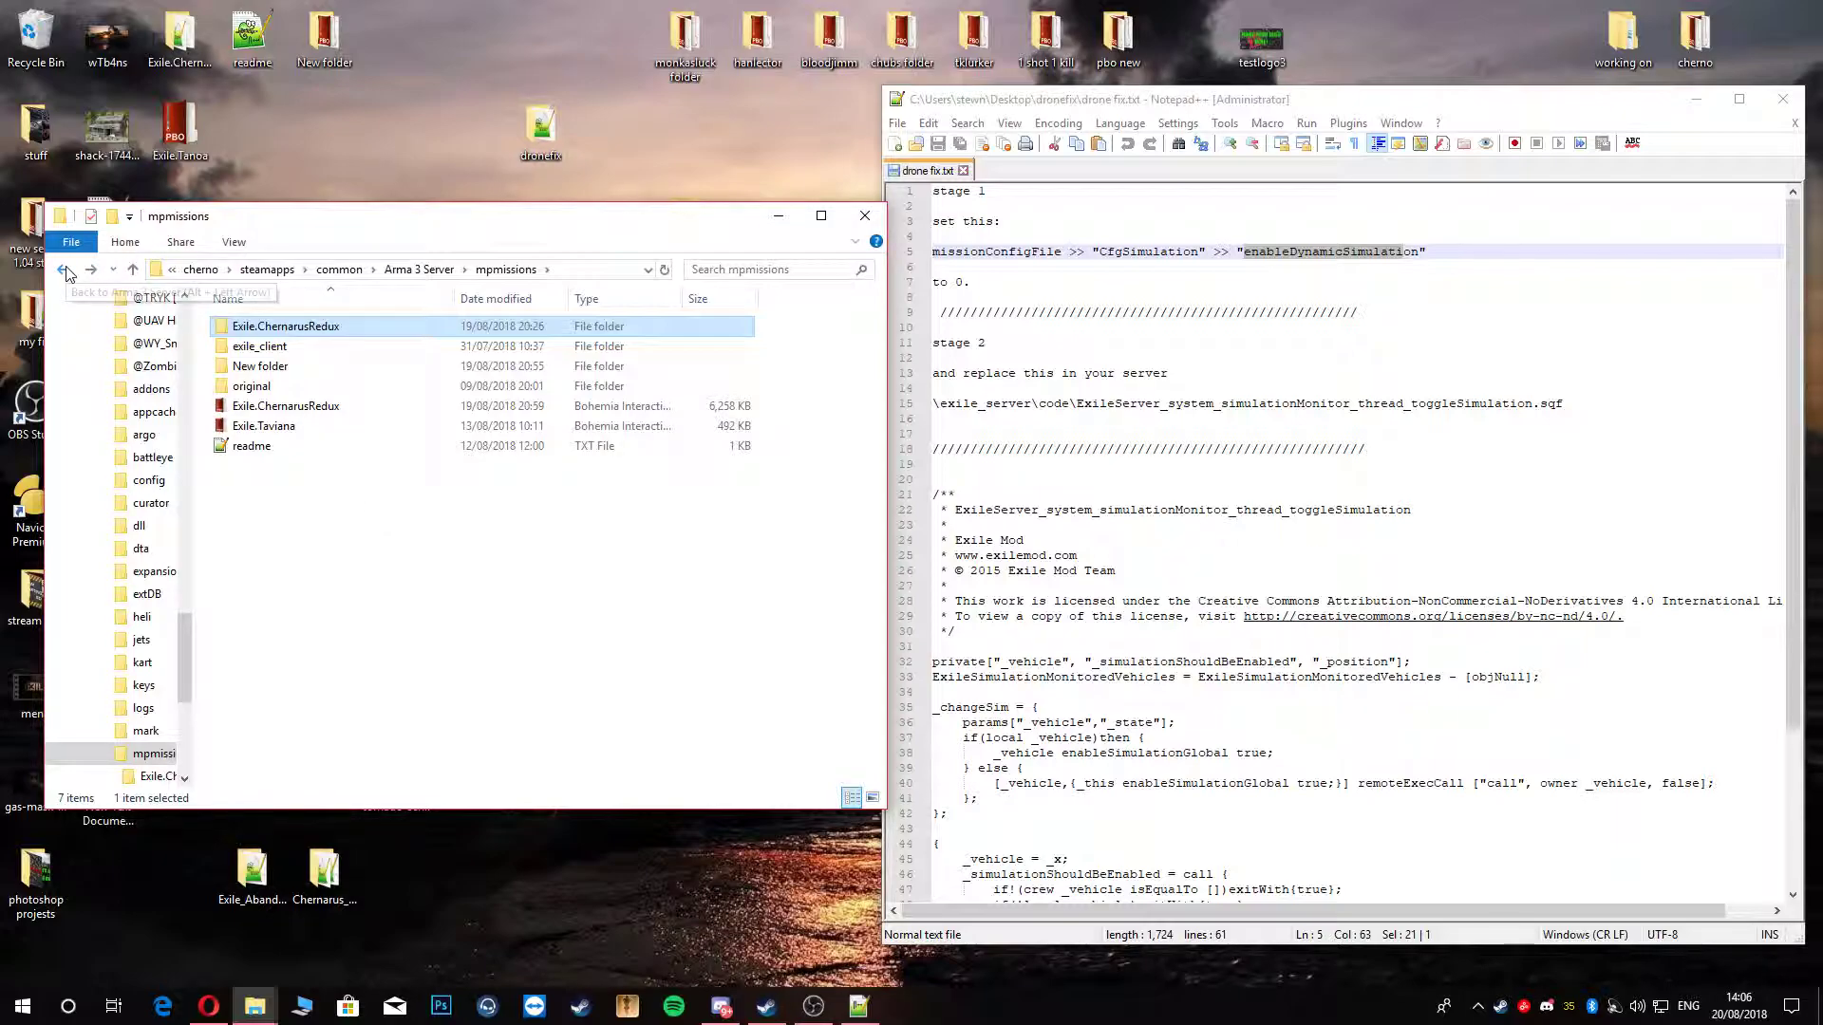
mouse_move(67, 270)
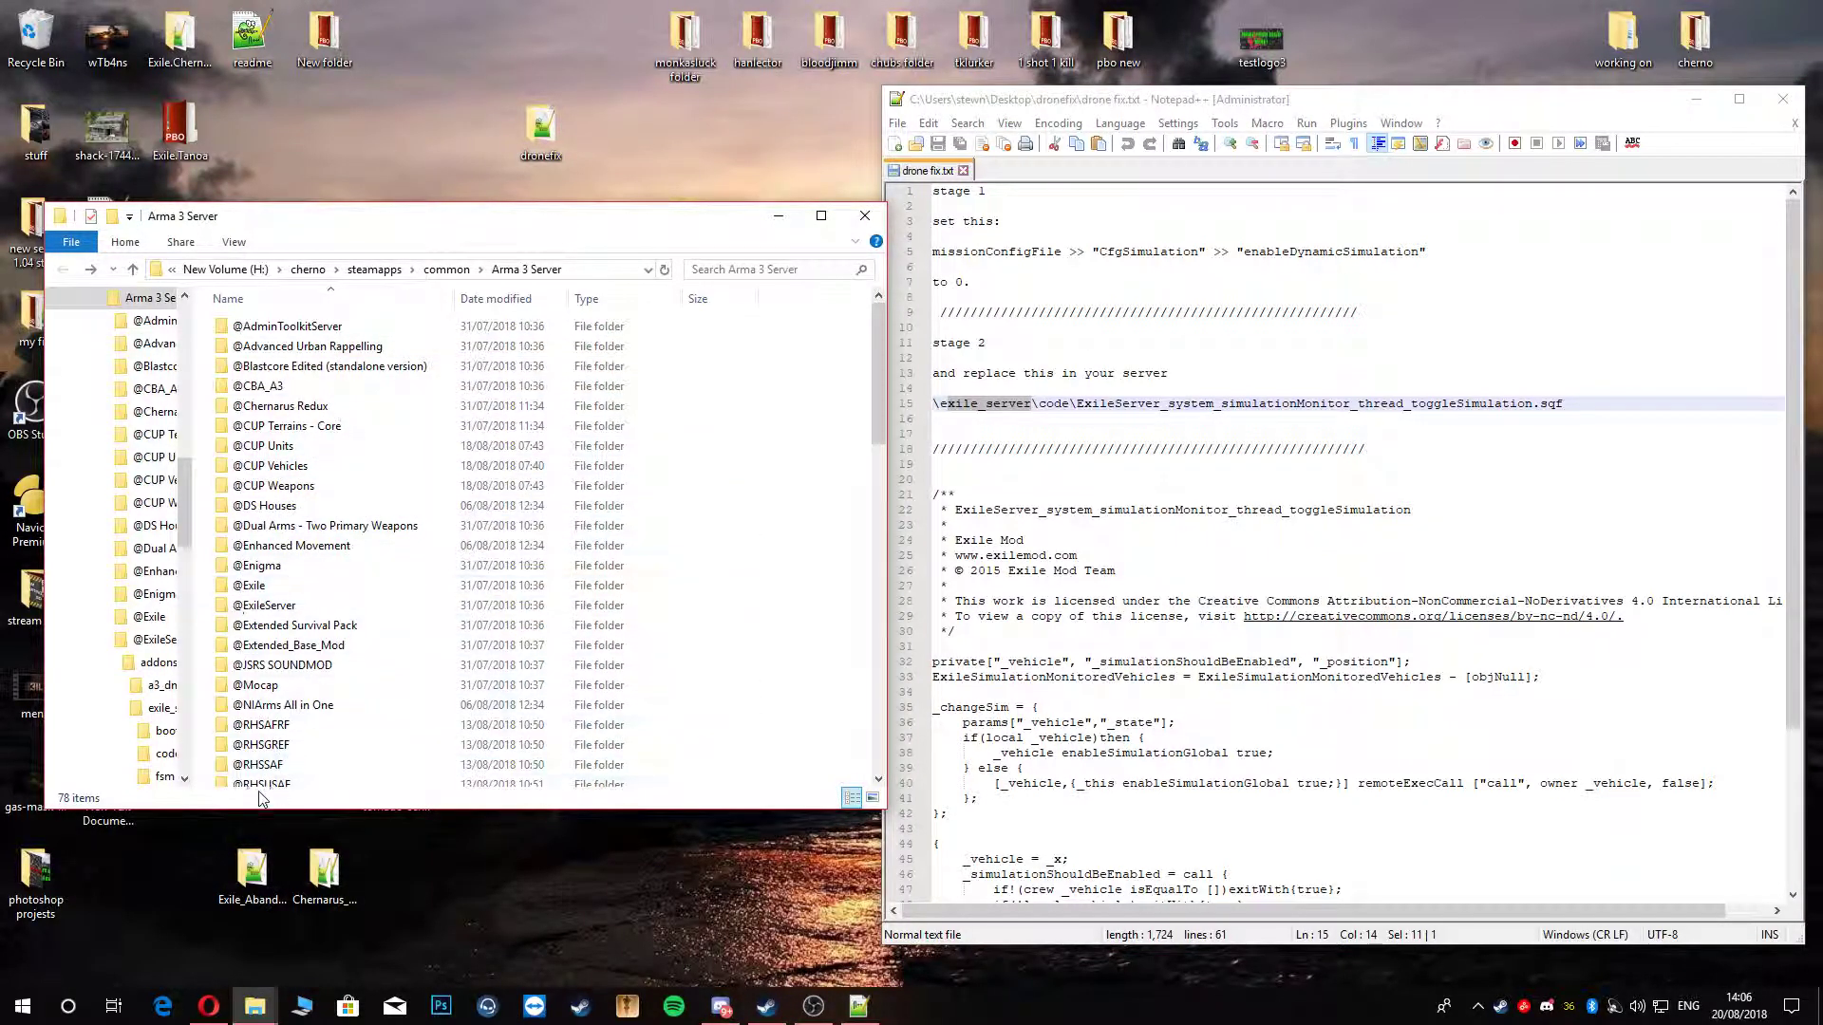
mouse_move(264, 605)
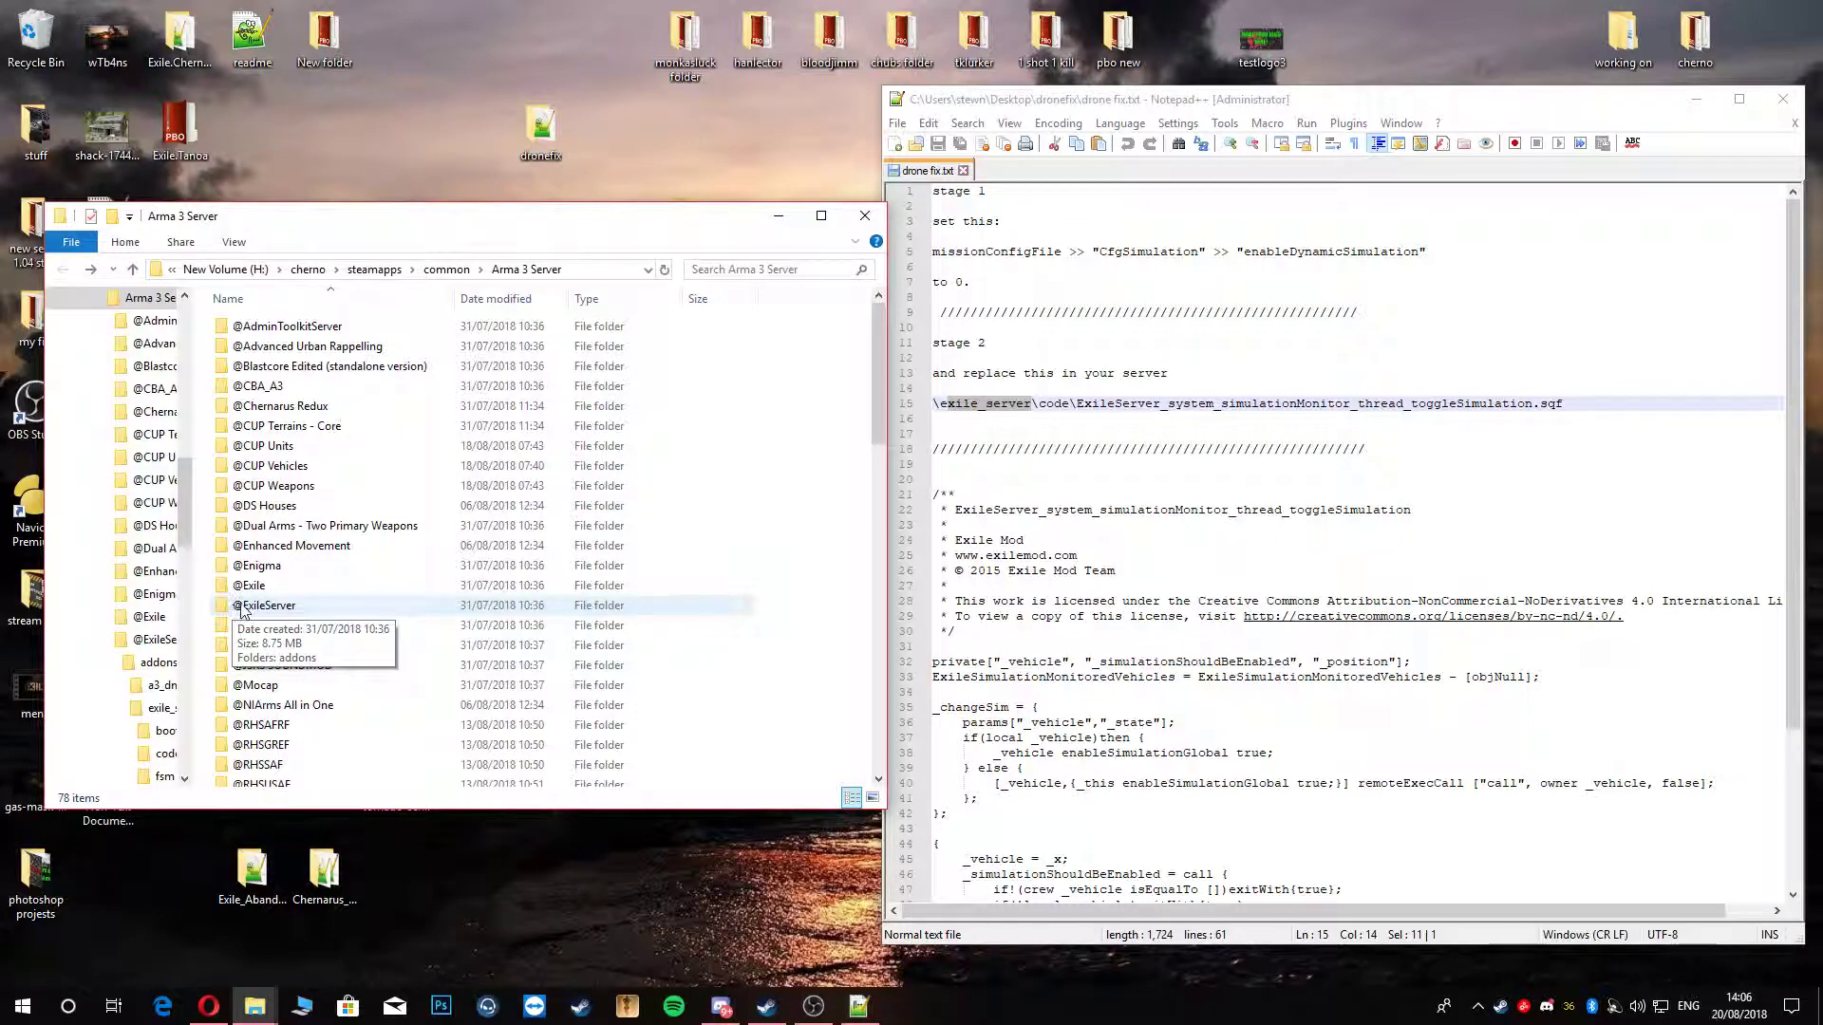
double_click(266, 605)
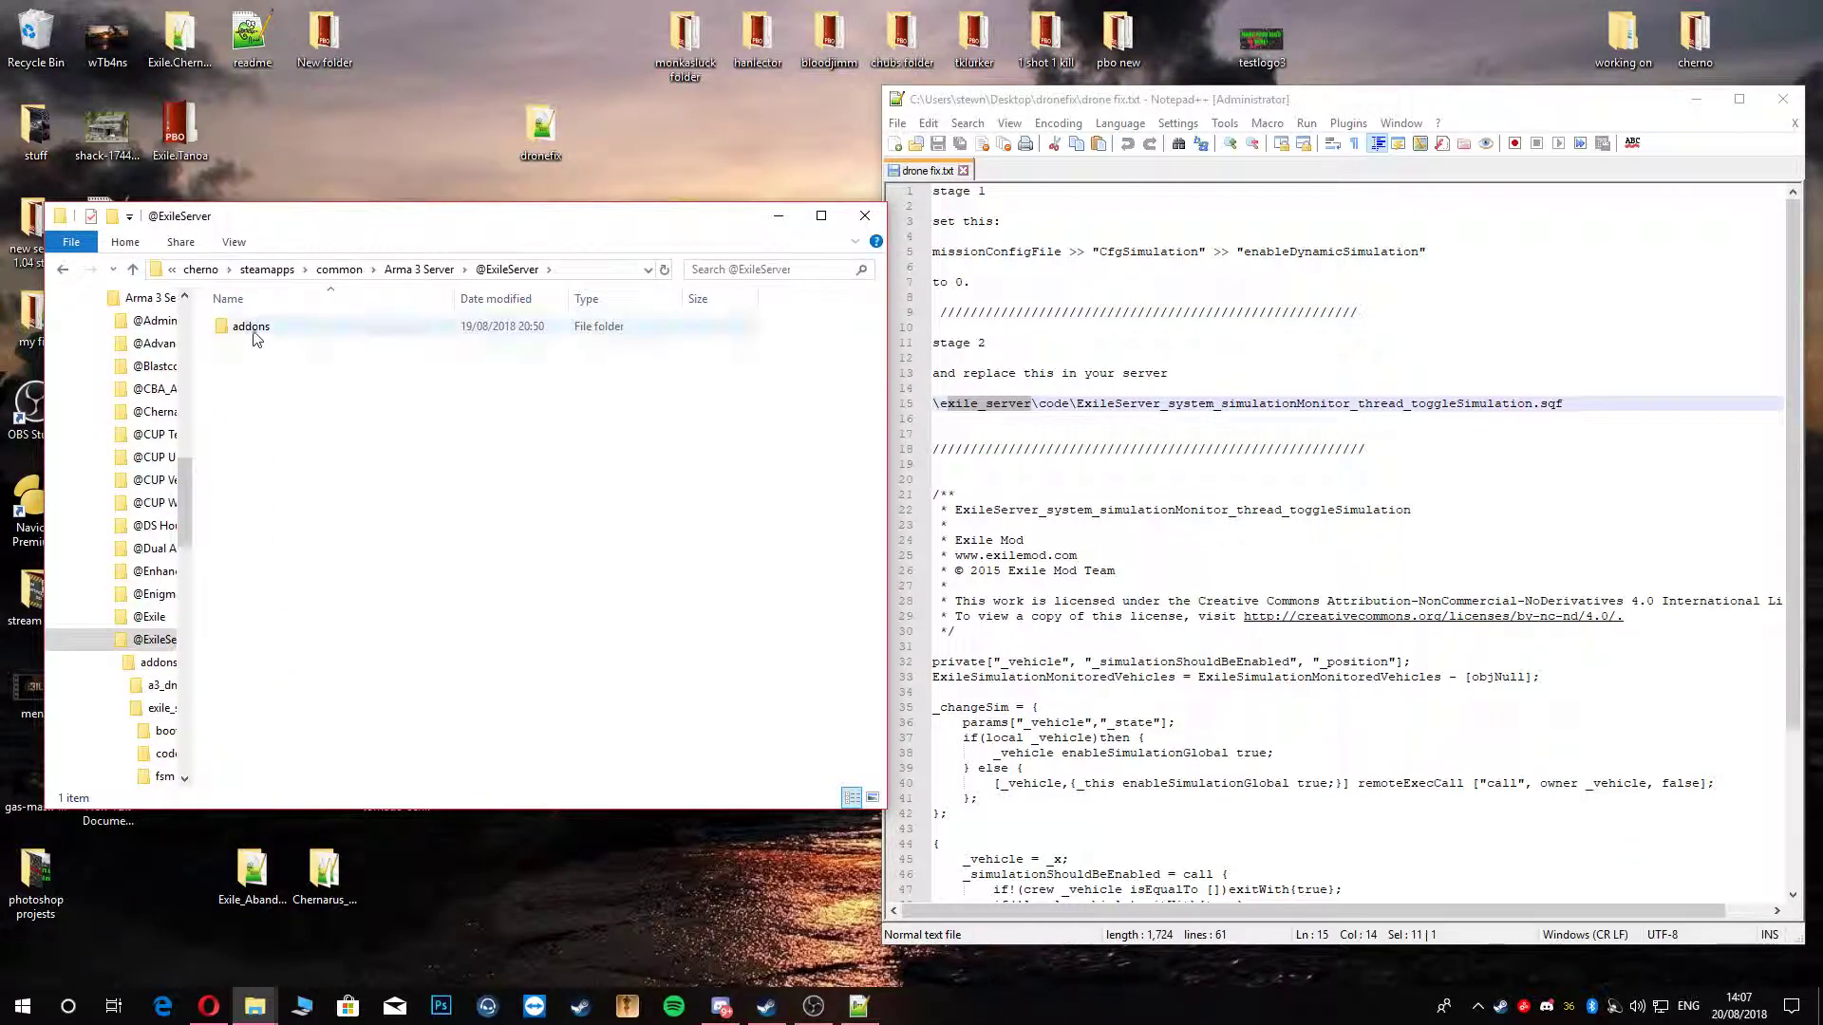
double_click(250, 326)
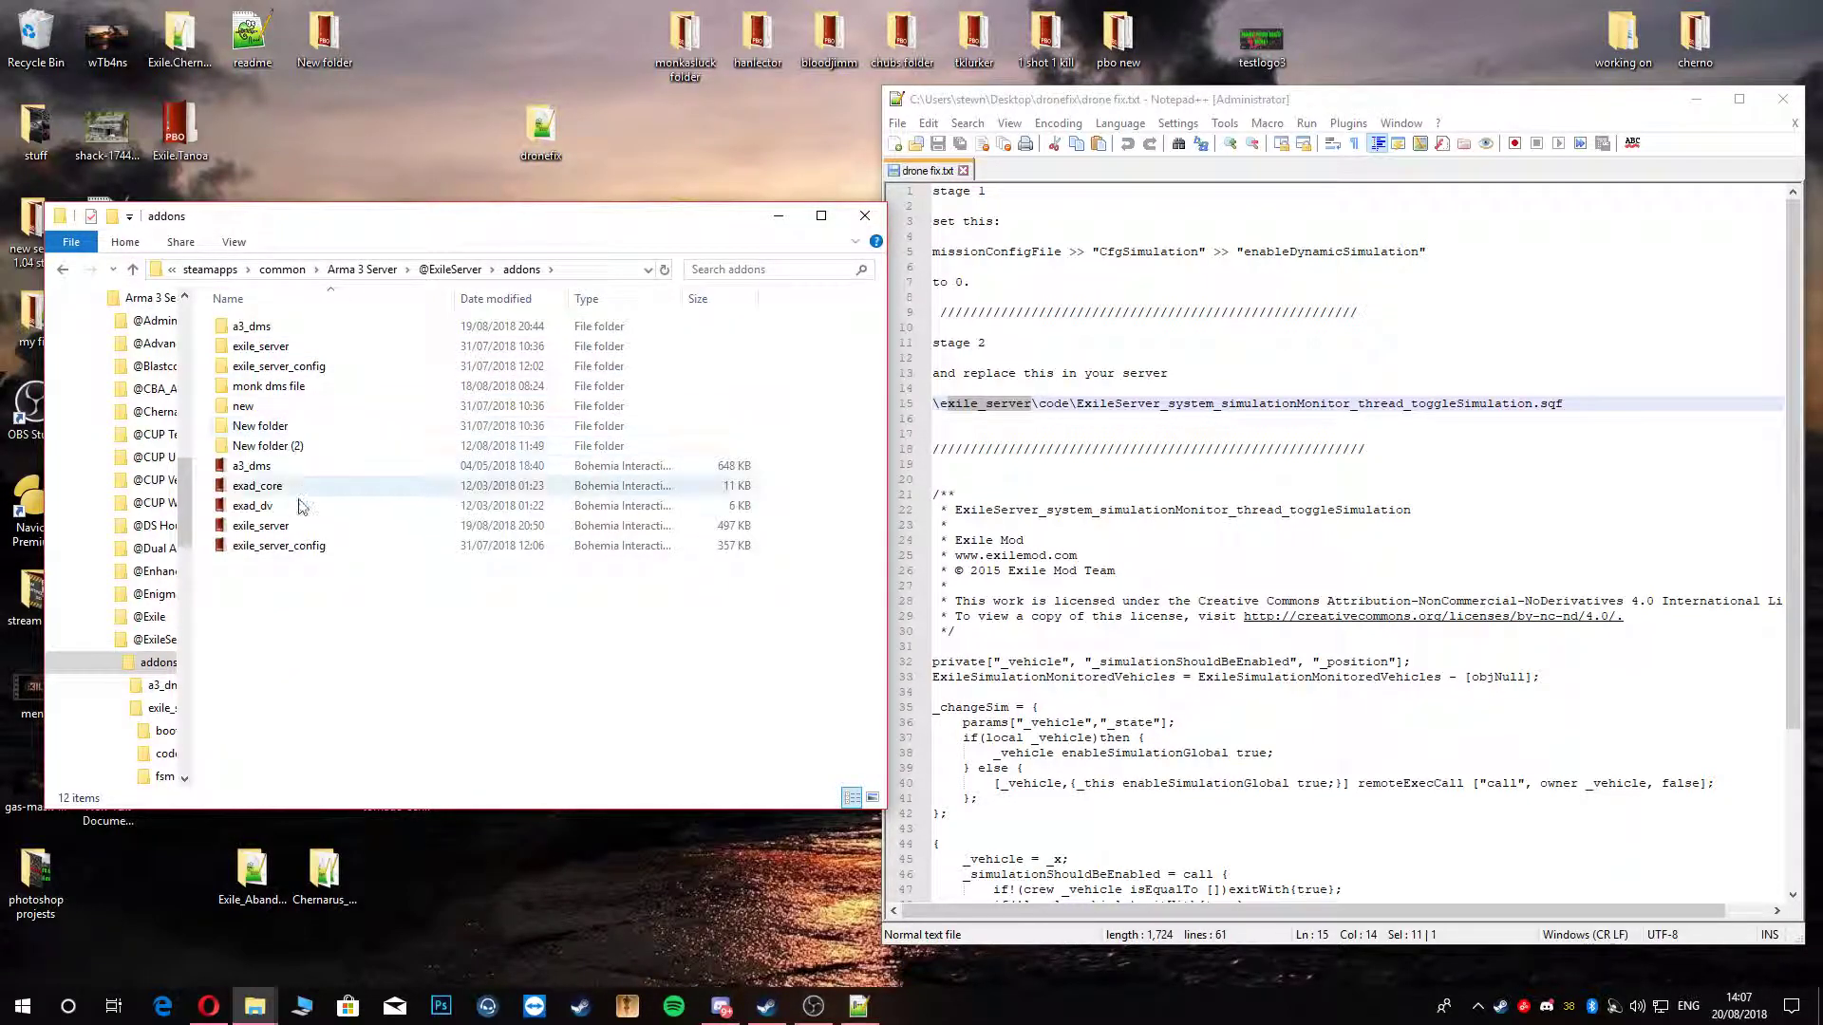
click(260, 525)
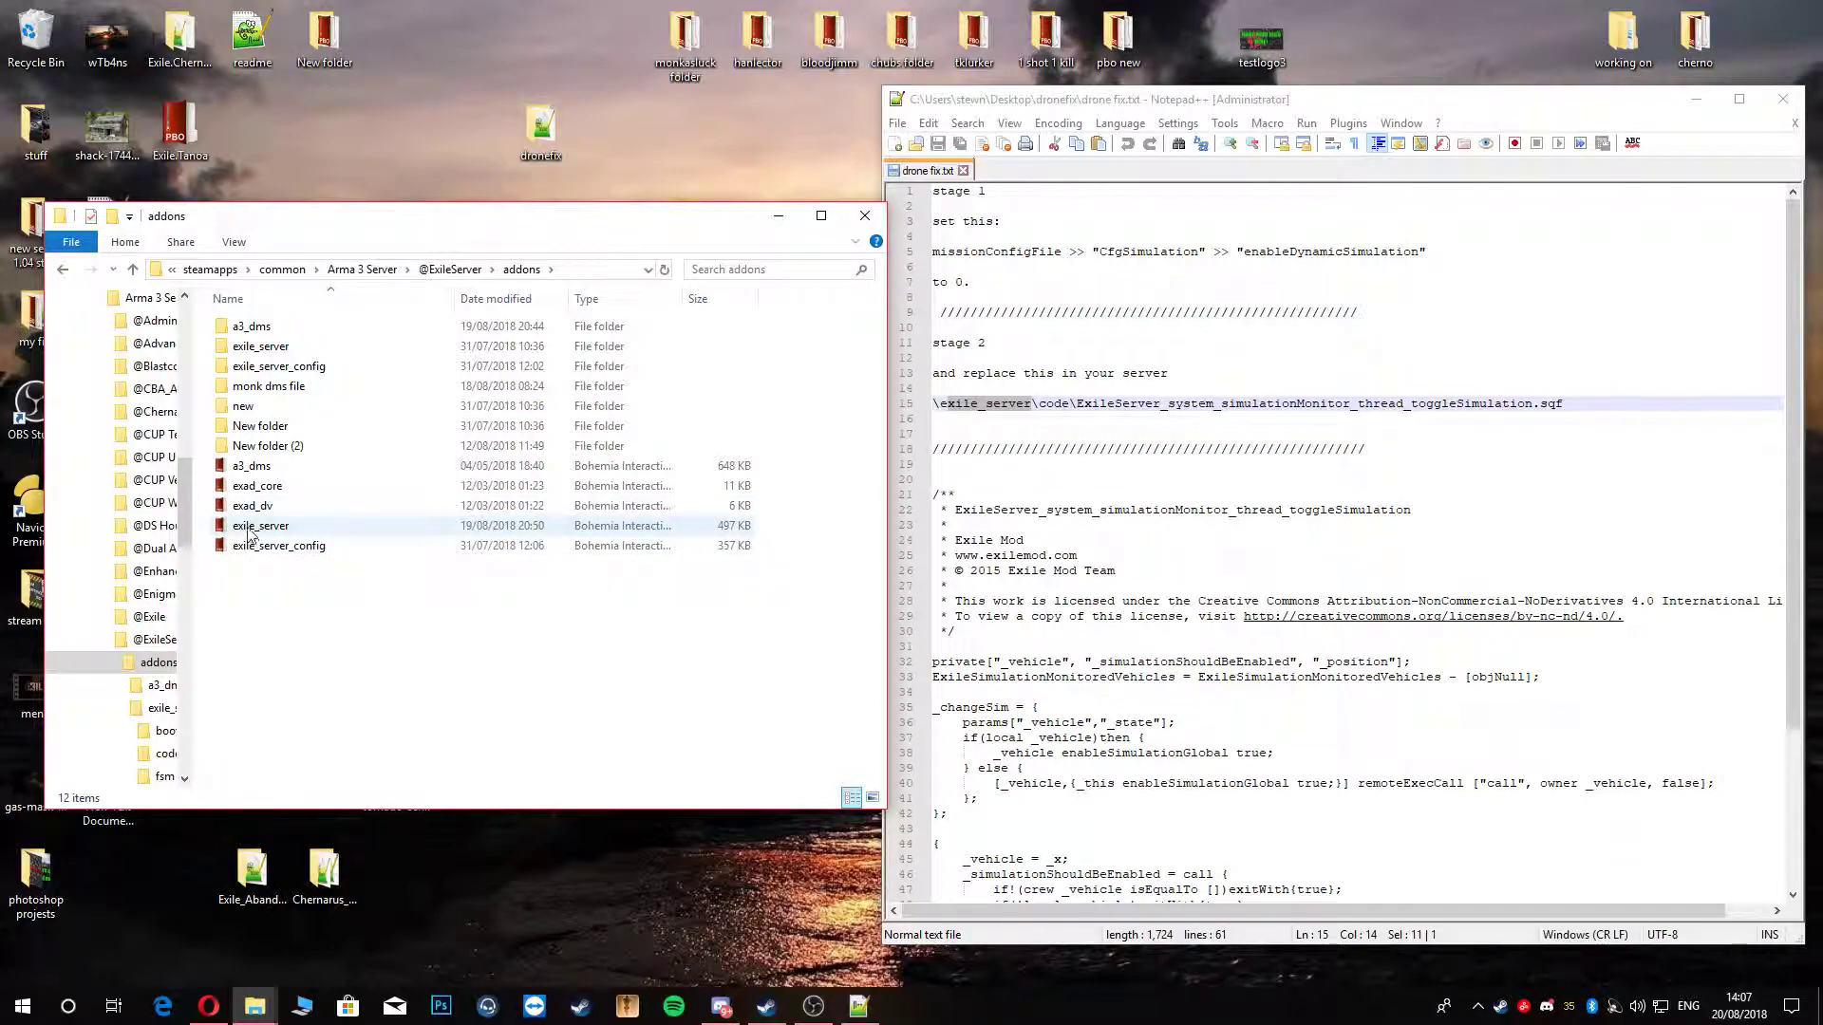
click(260, 525)
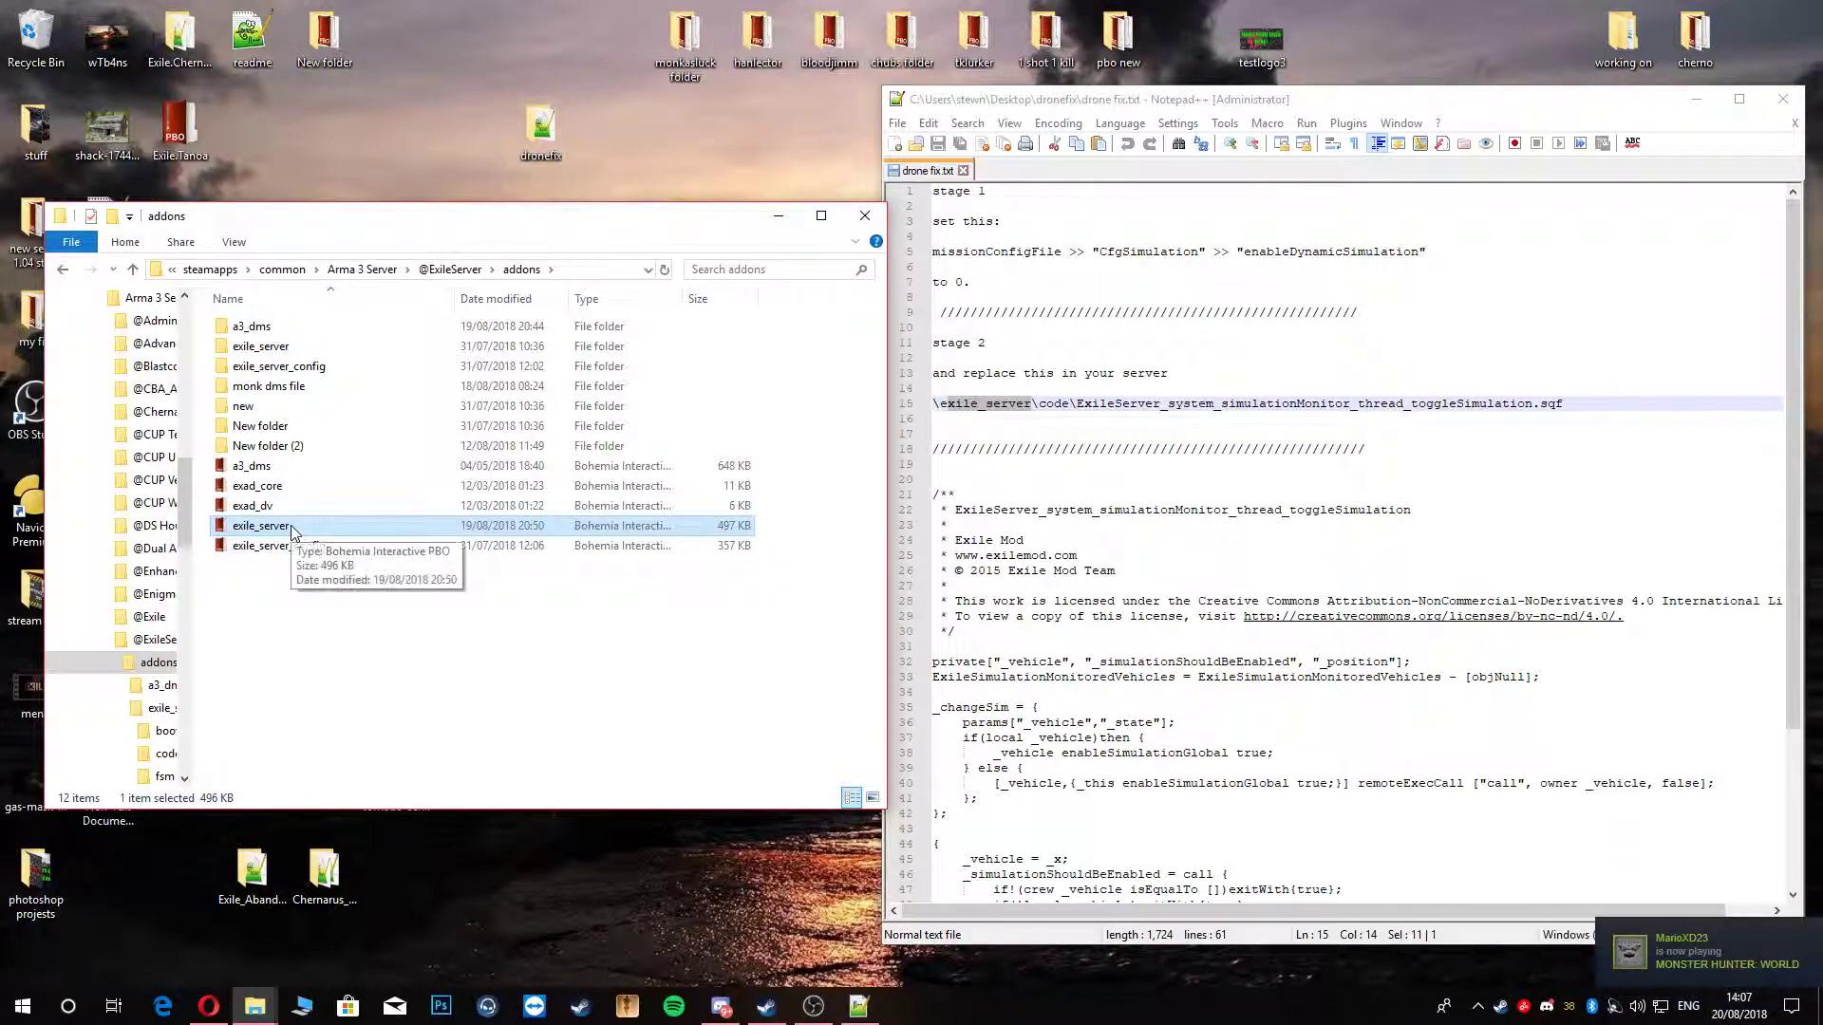
right_click(260, 525)
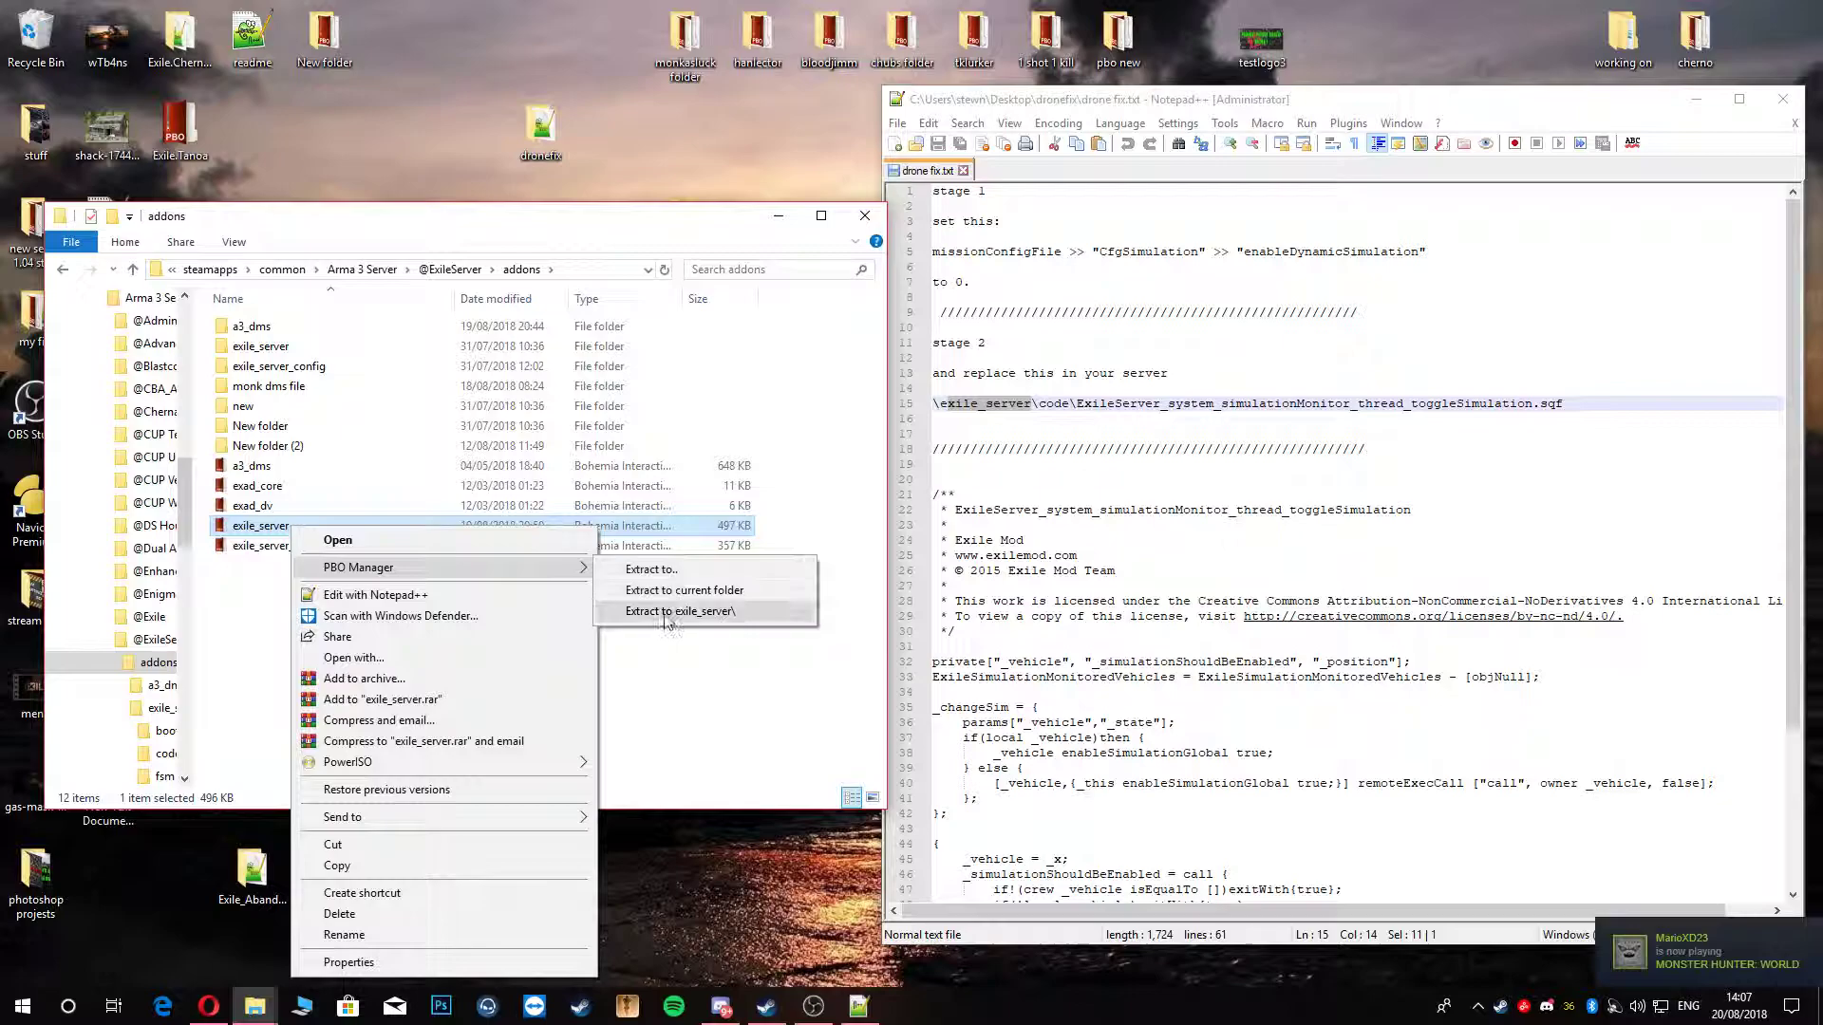
mouse_move(791, 761)
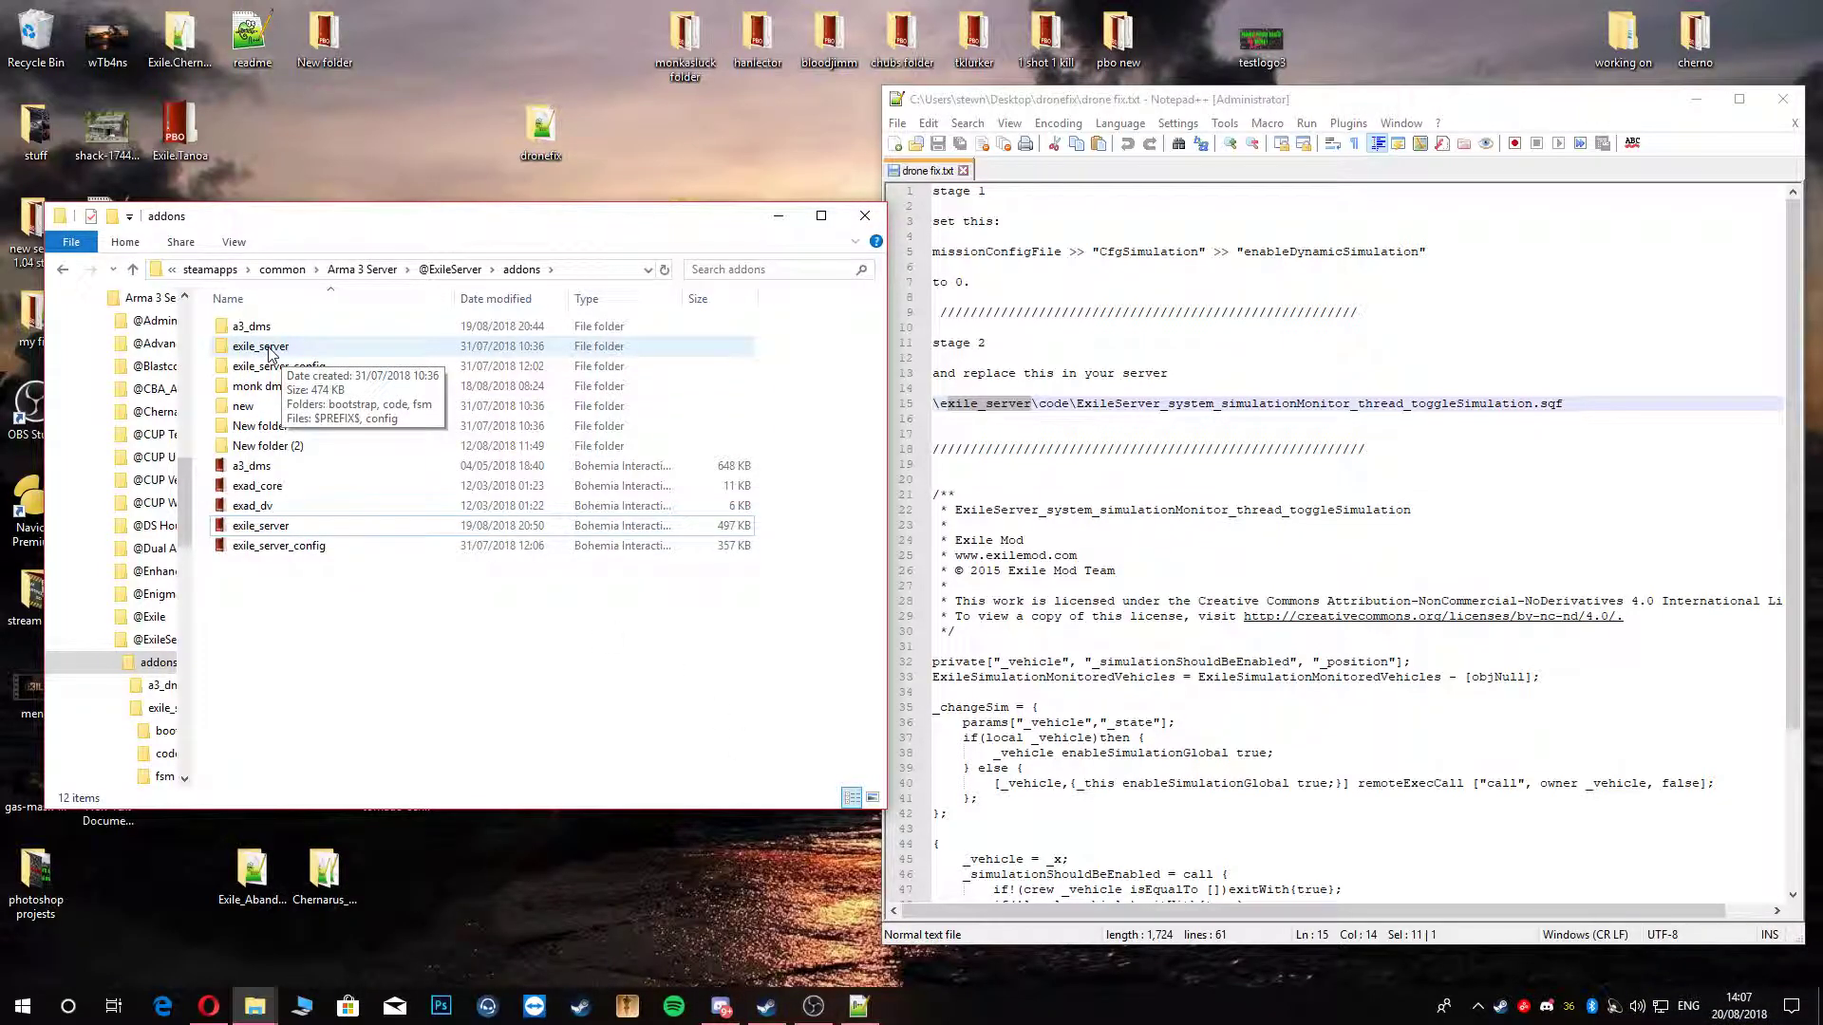
double_click(261, 347)
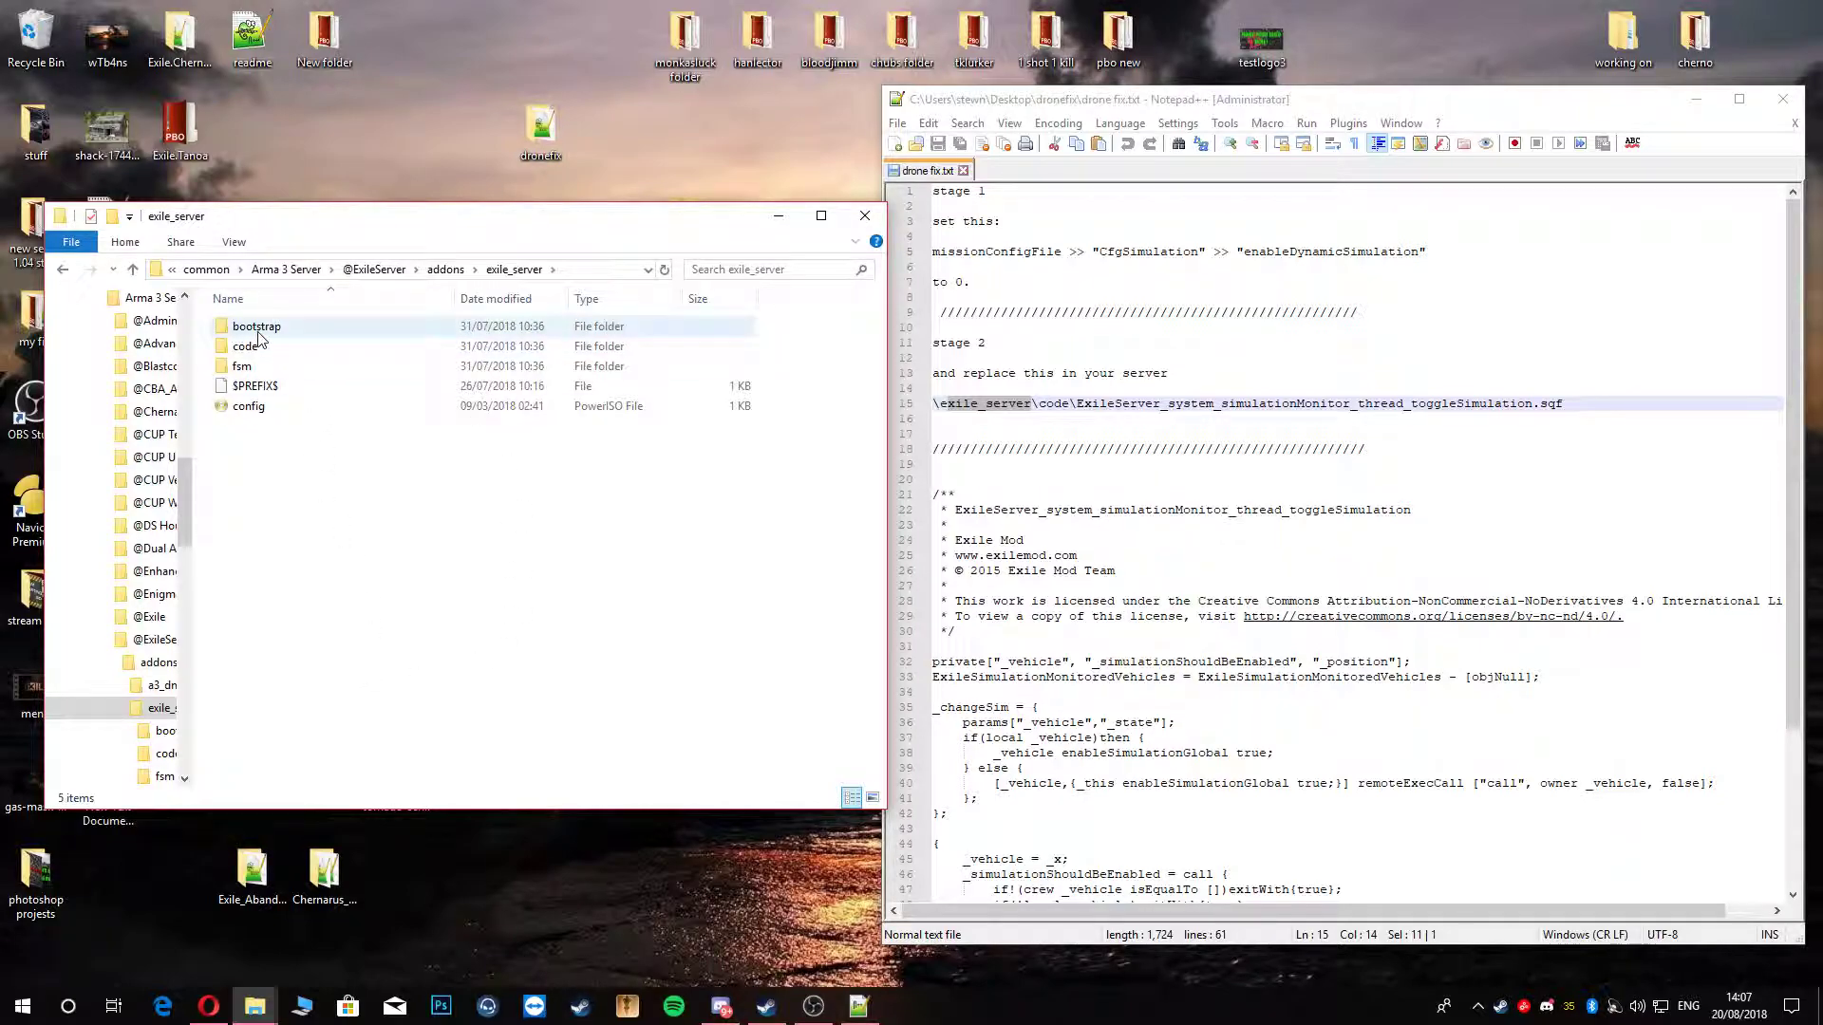
double_click(249, 346)
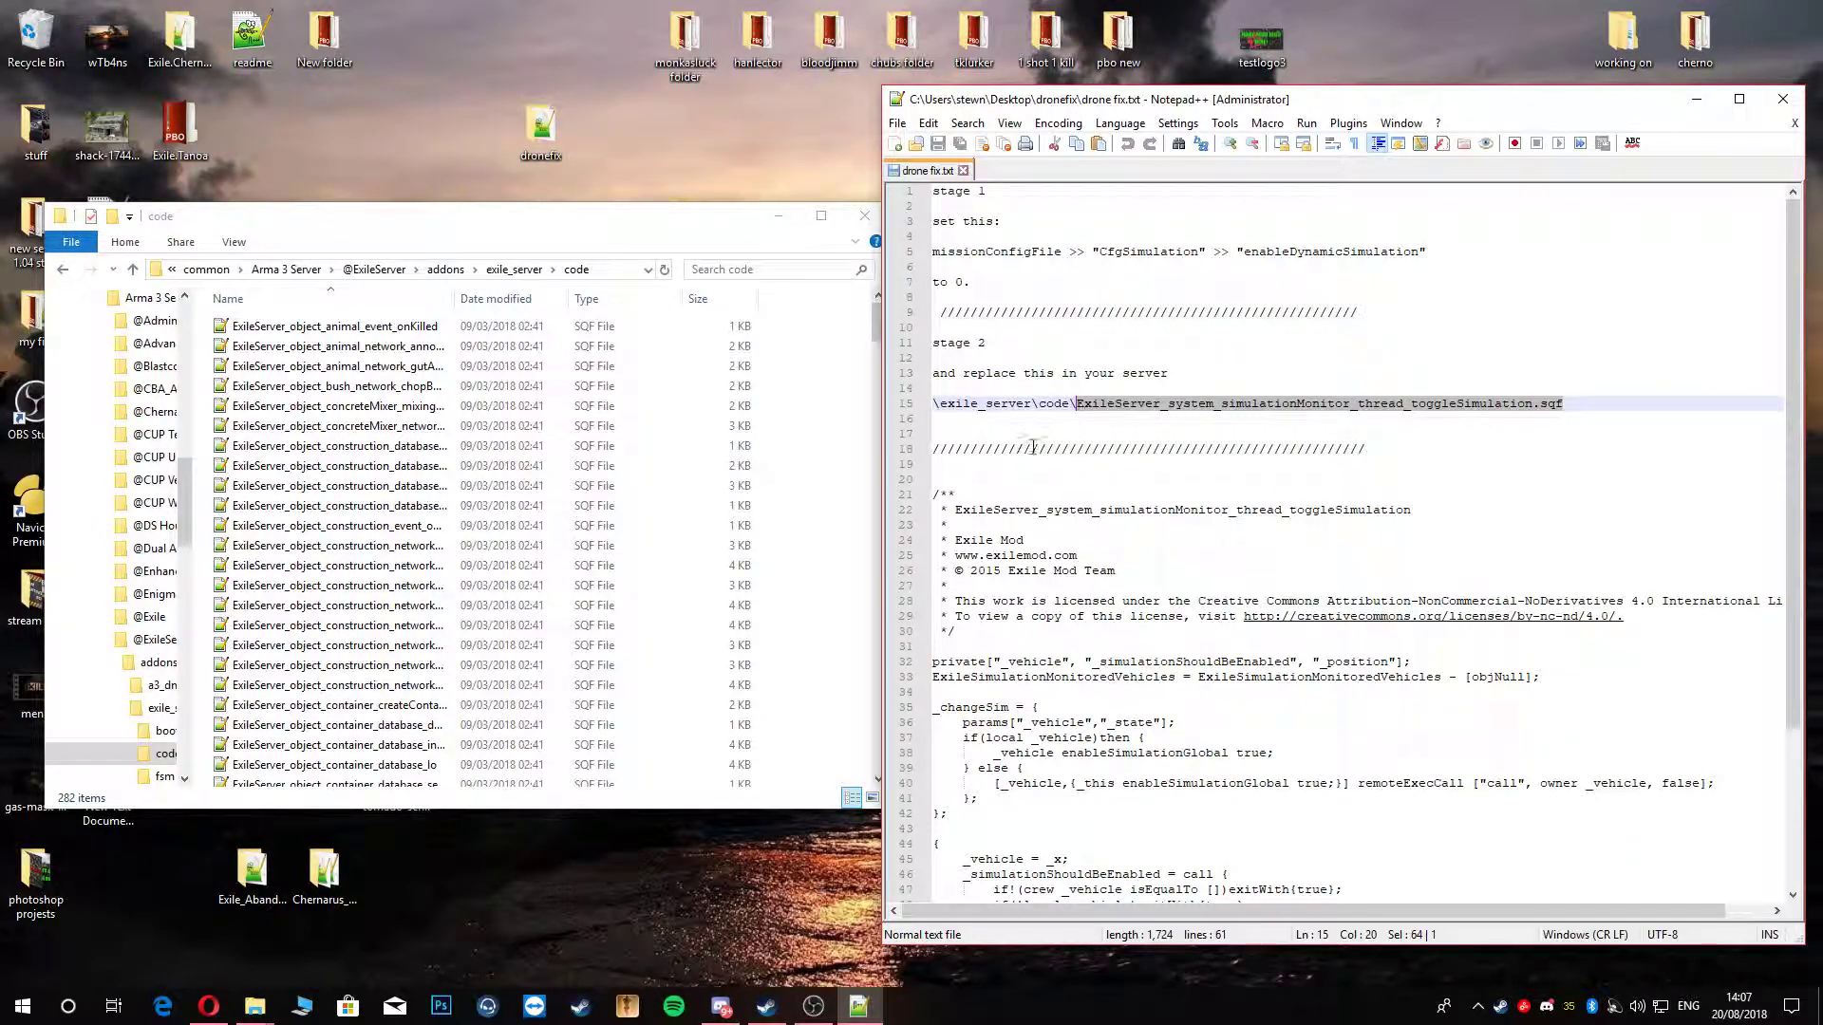
Step: Search the code folder for ExileServer_system_simulationMonitor_thread_toggleSimulation.sqf
right_click(1191, 408)
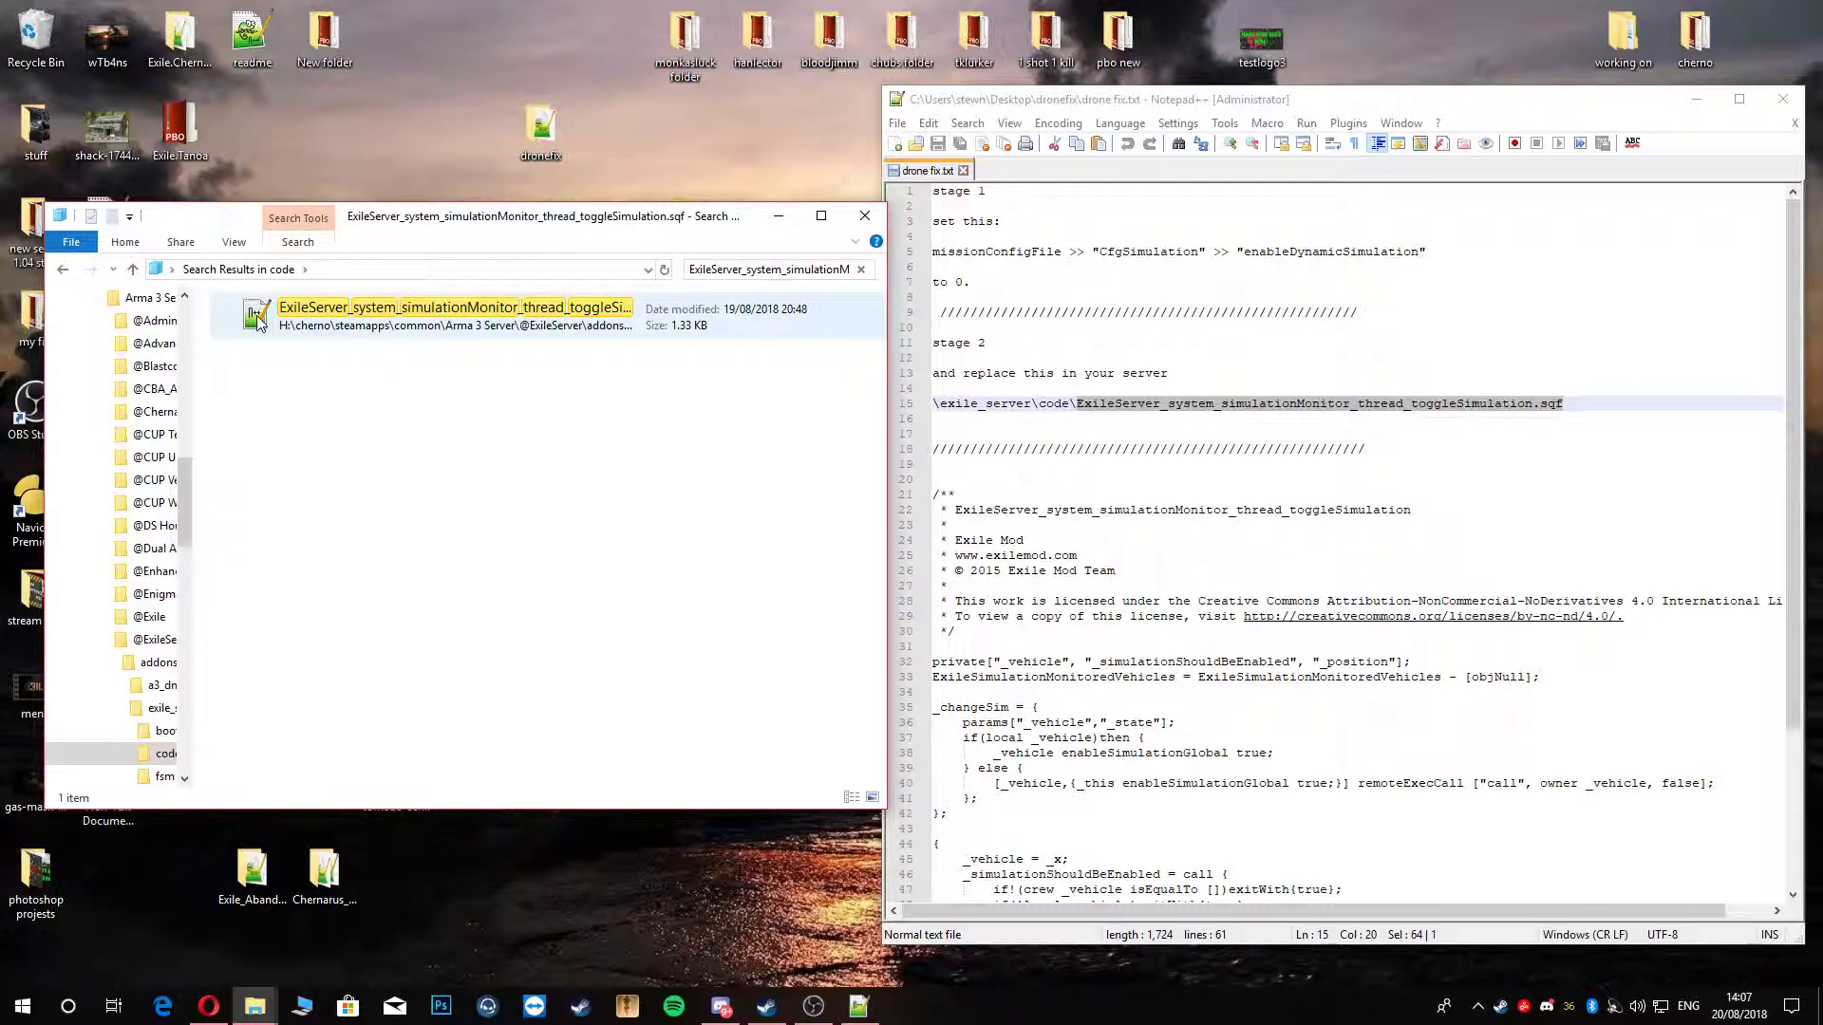
Step: Replace the toggleSimulation script's code with the fix code from the drone fix notes and save
double_click(454, 306)
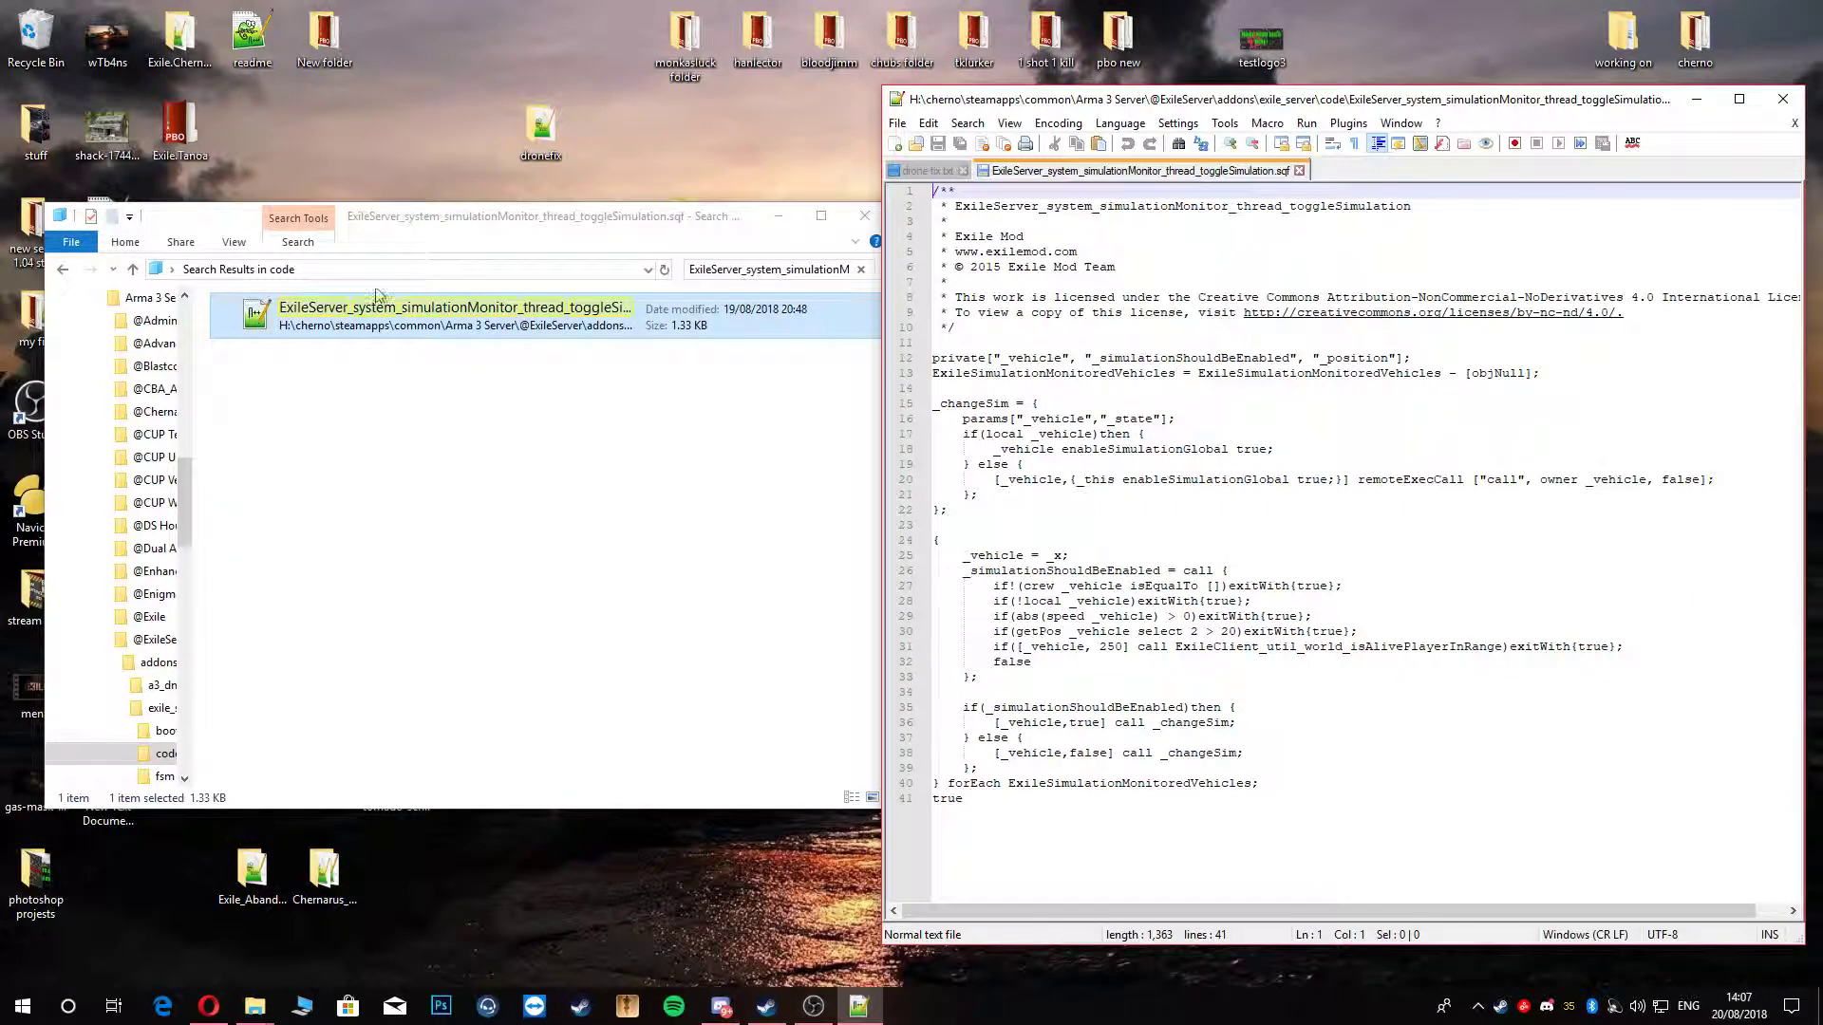
key(ctrl+a)
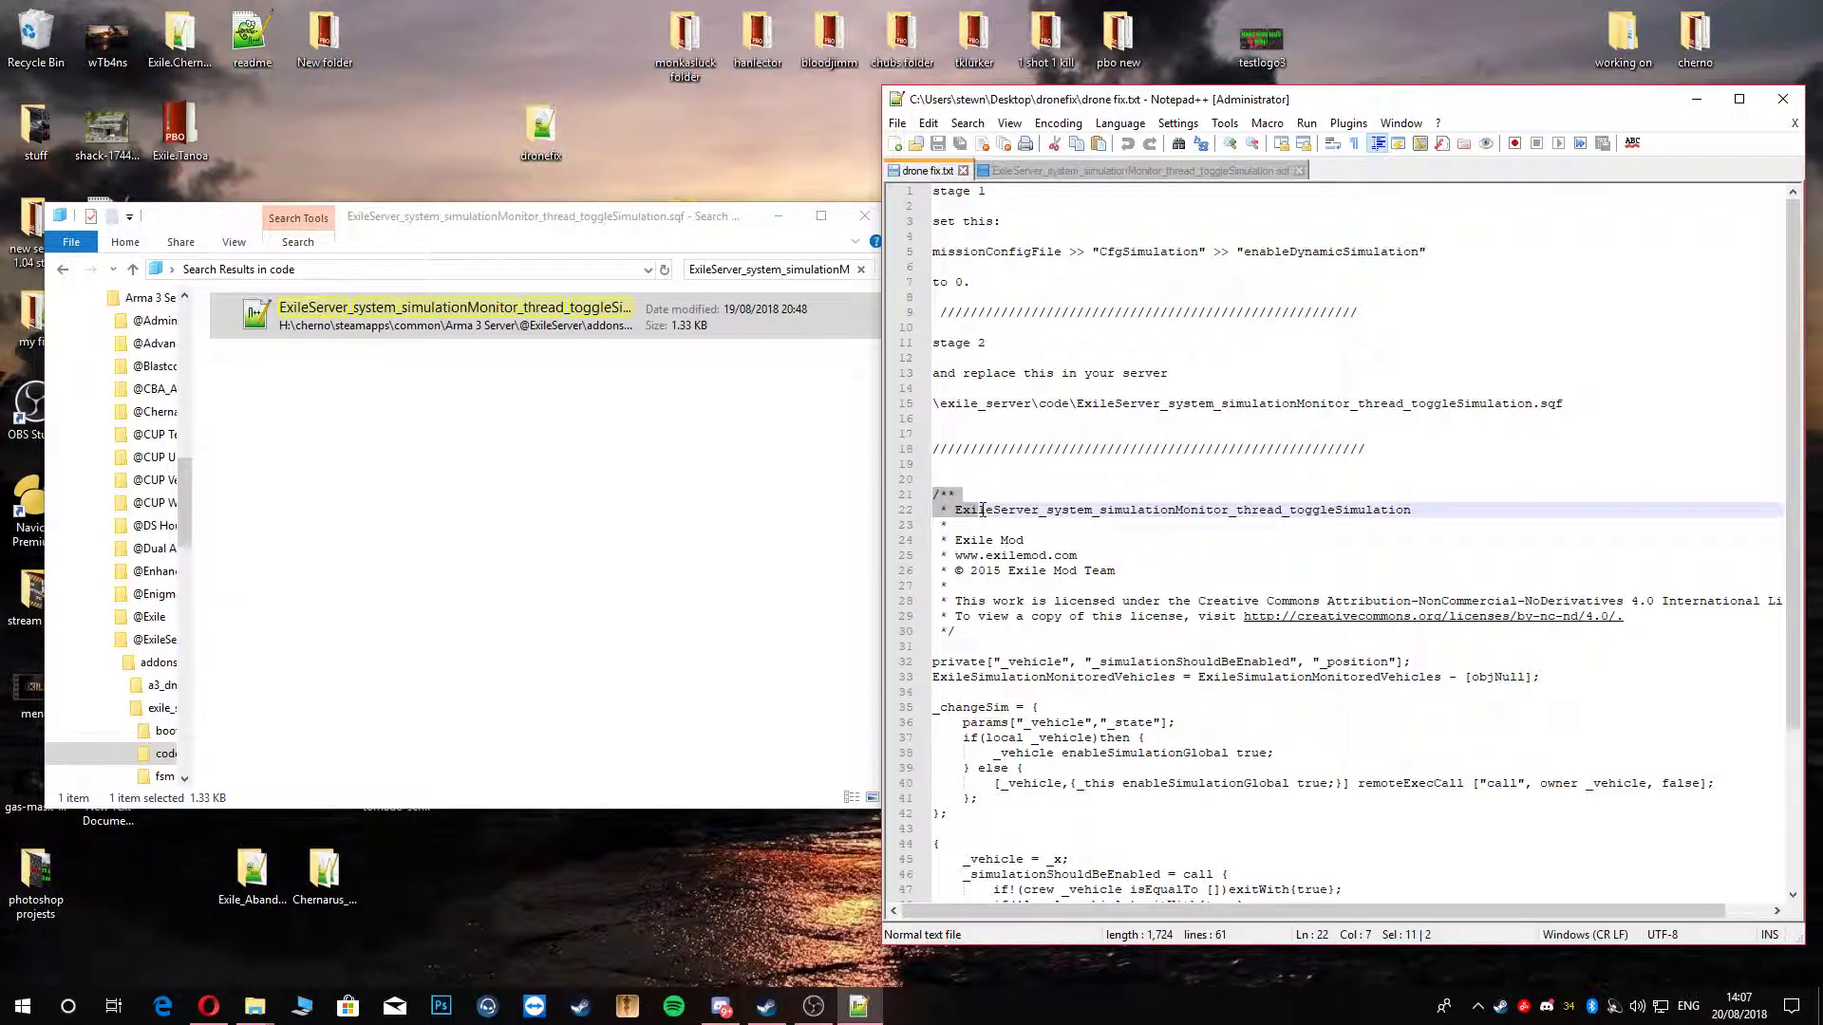
scroll(down, 3)
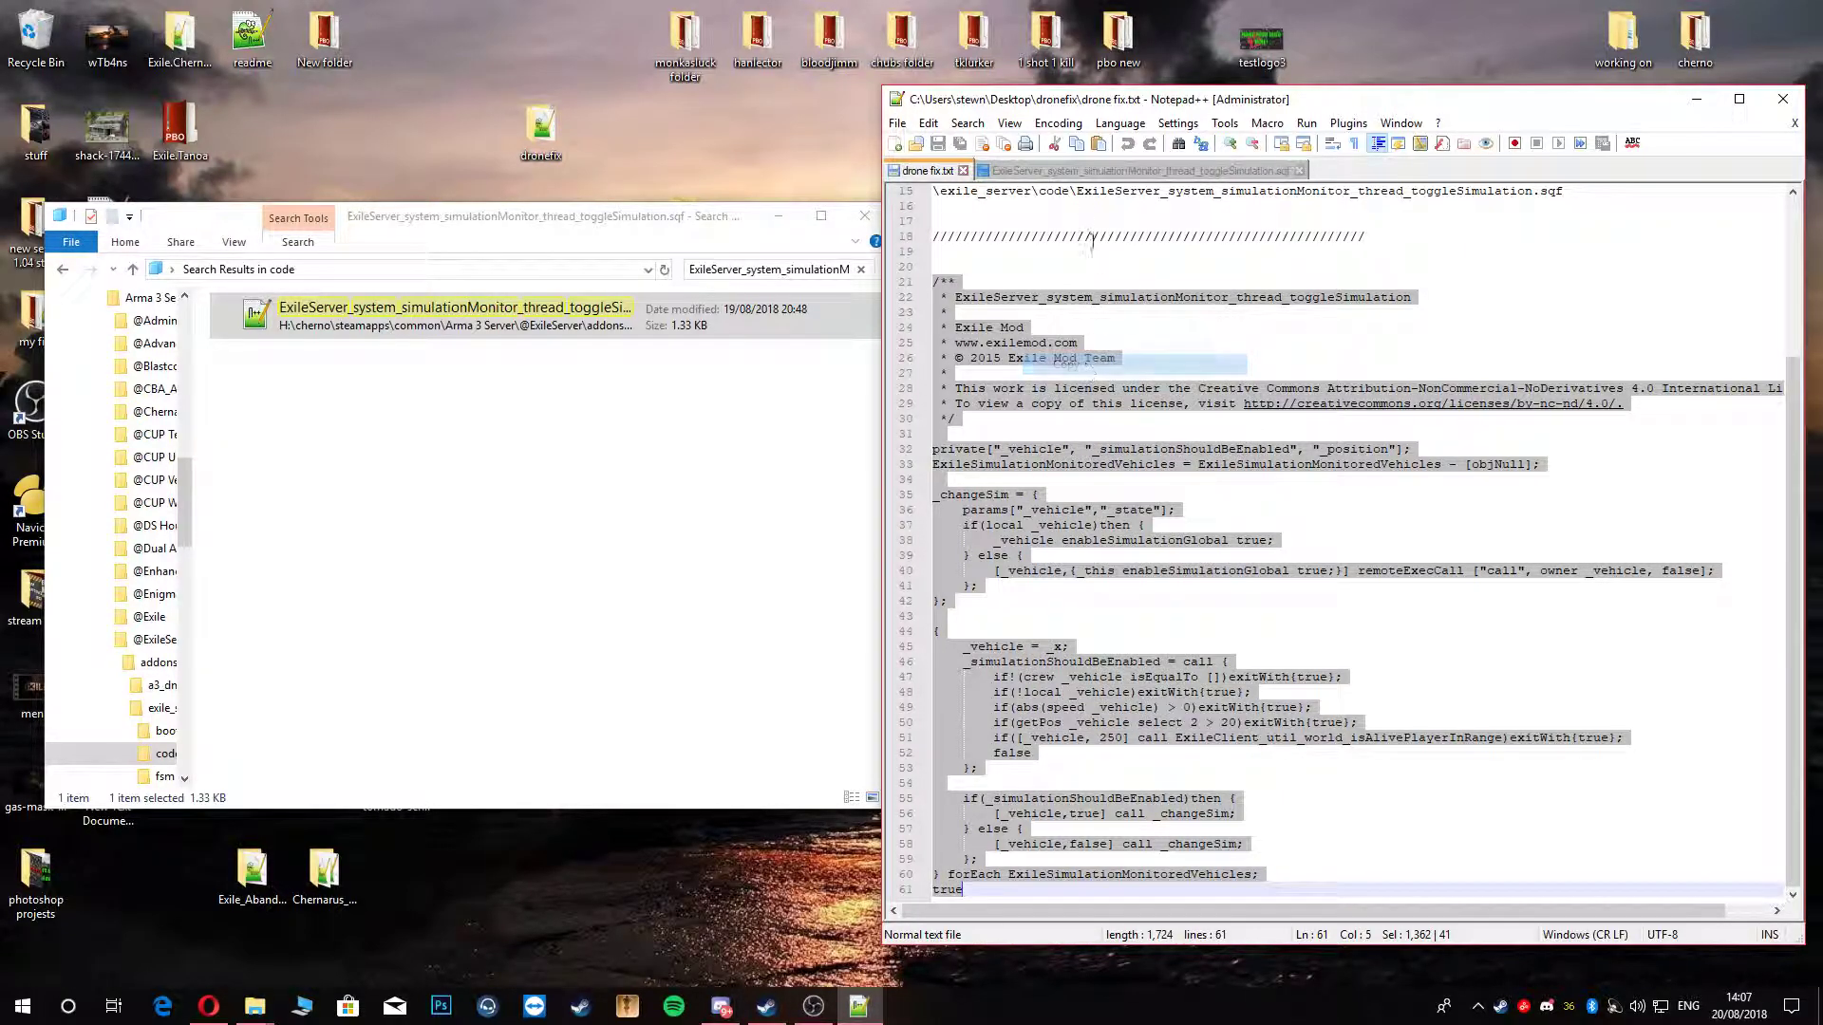
click(1117, 170)
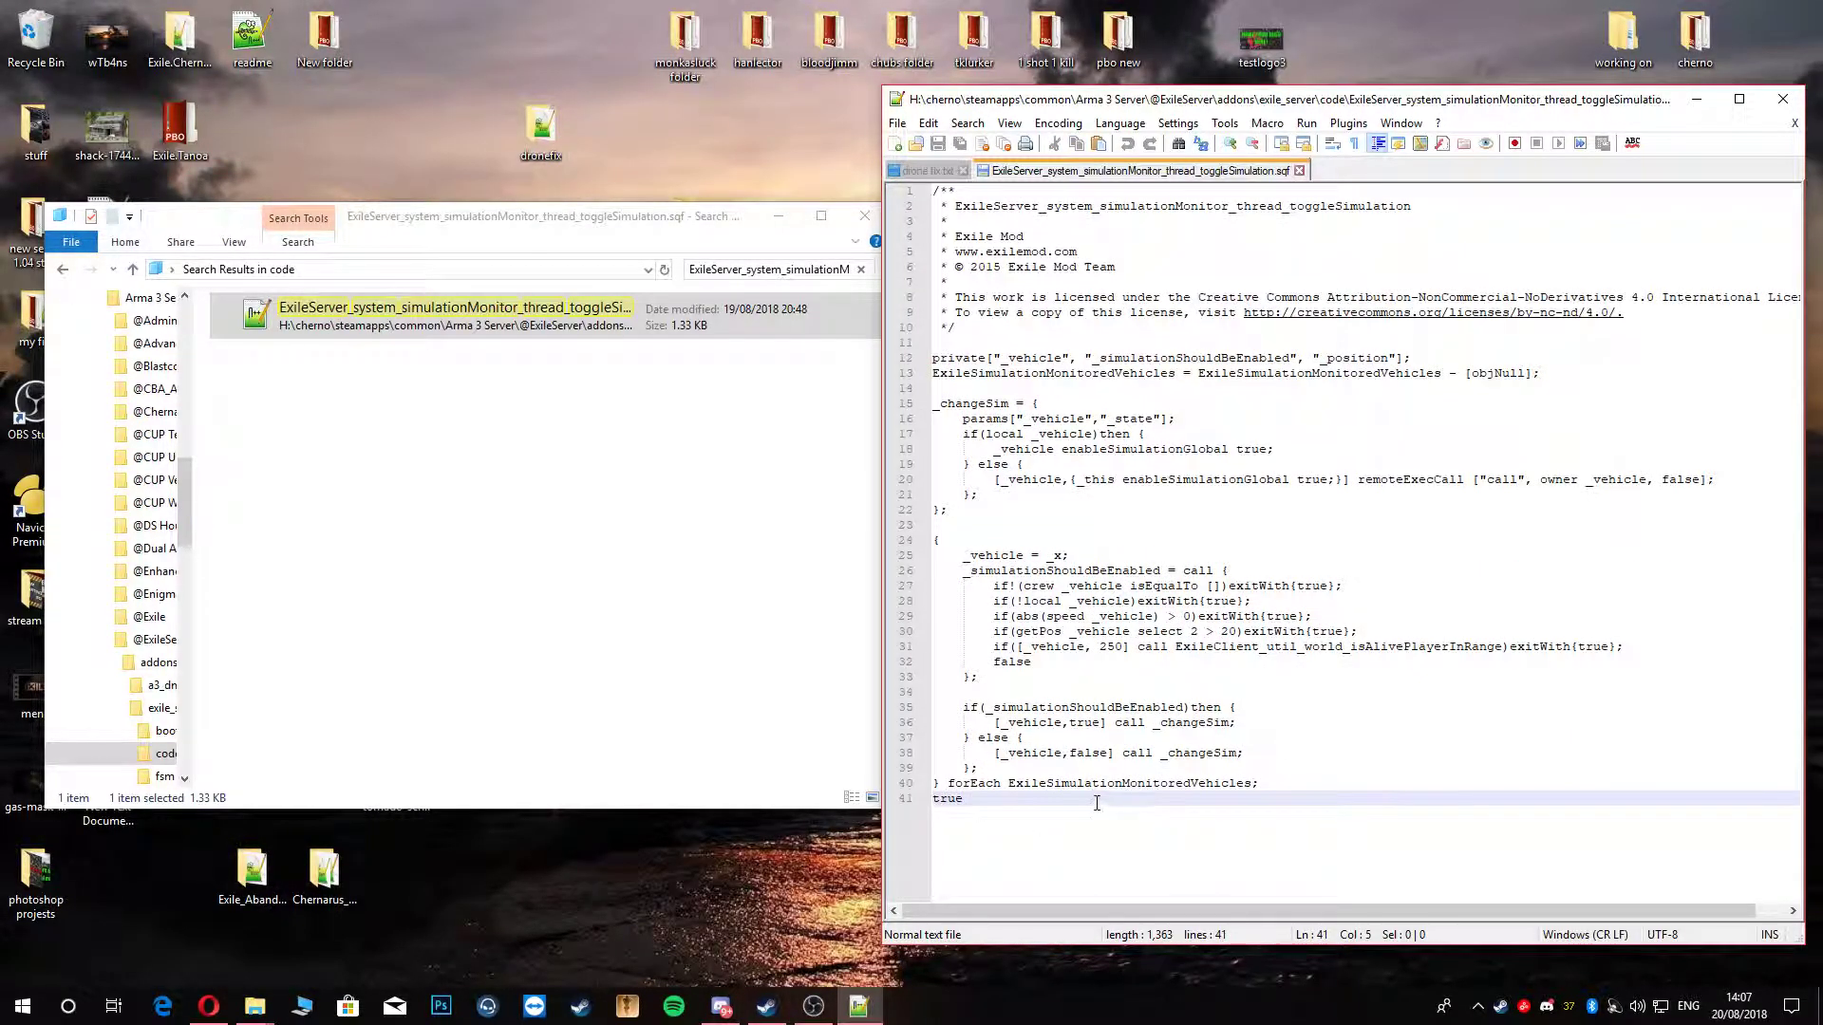
key(ctrl+a)
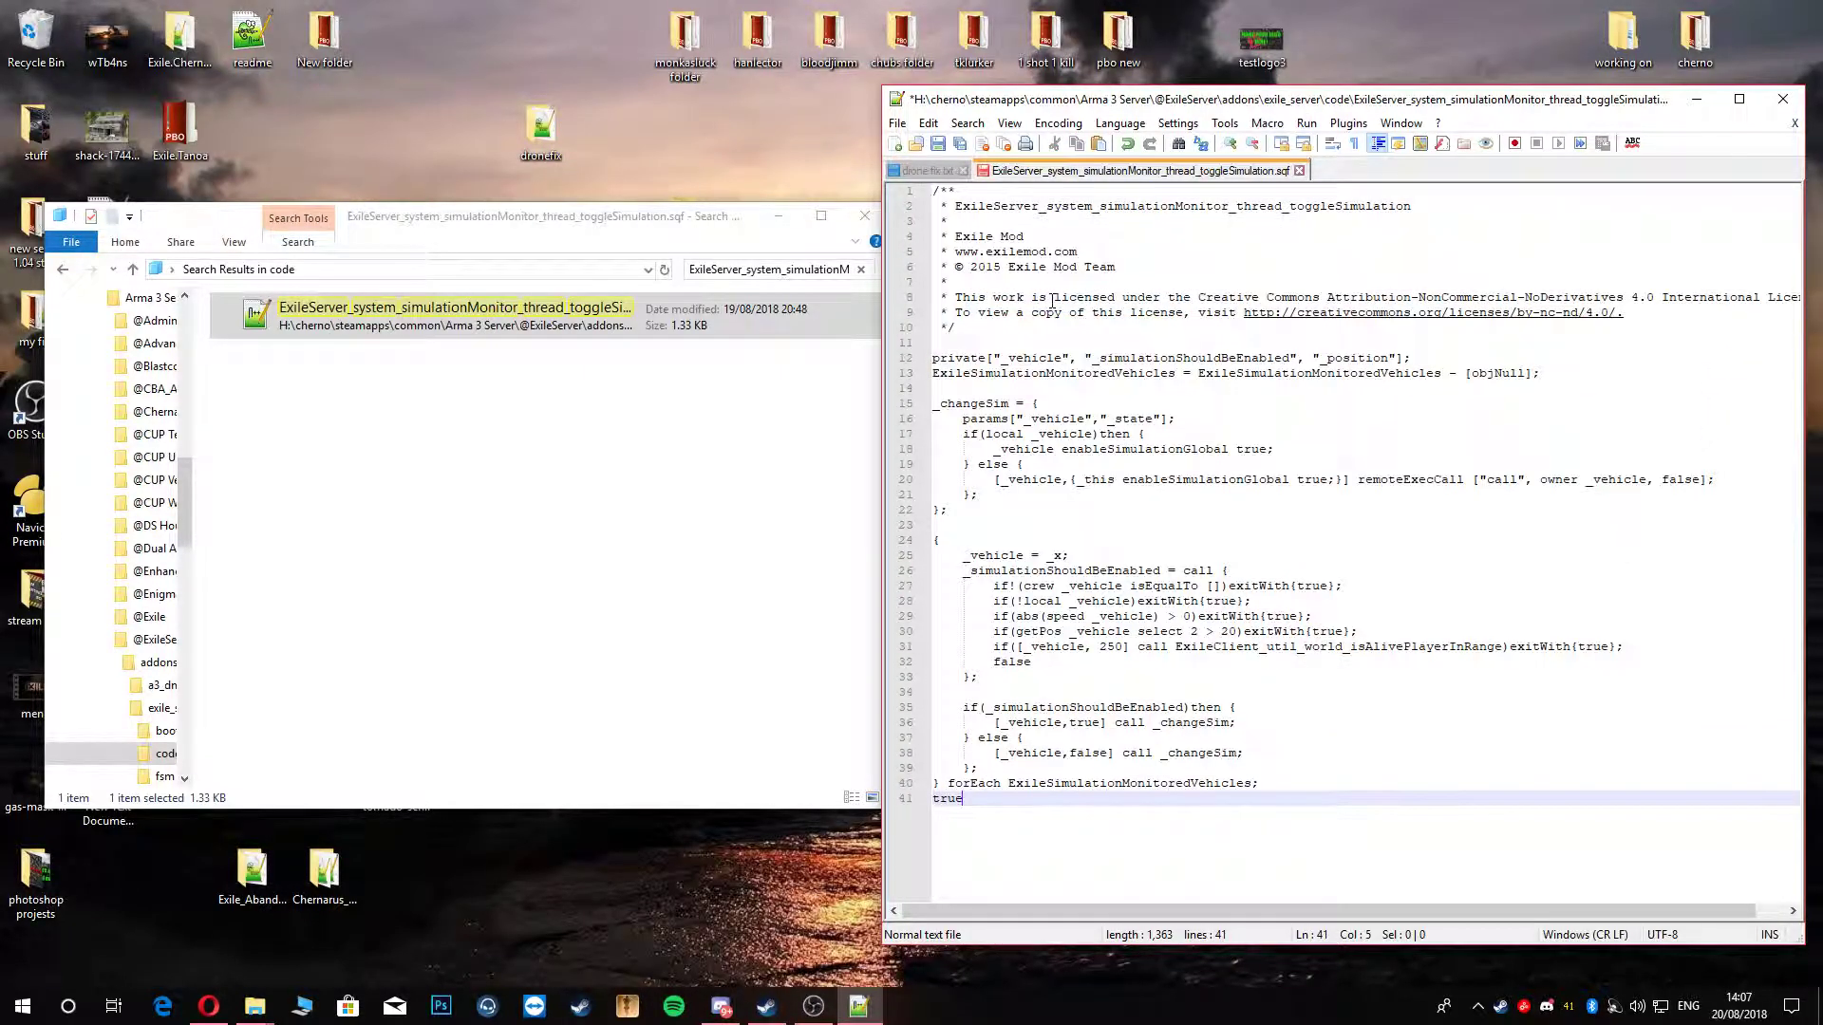
mouse_move(939, 144)
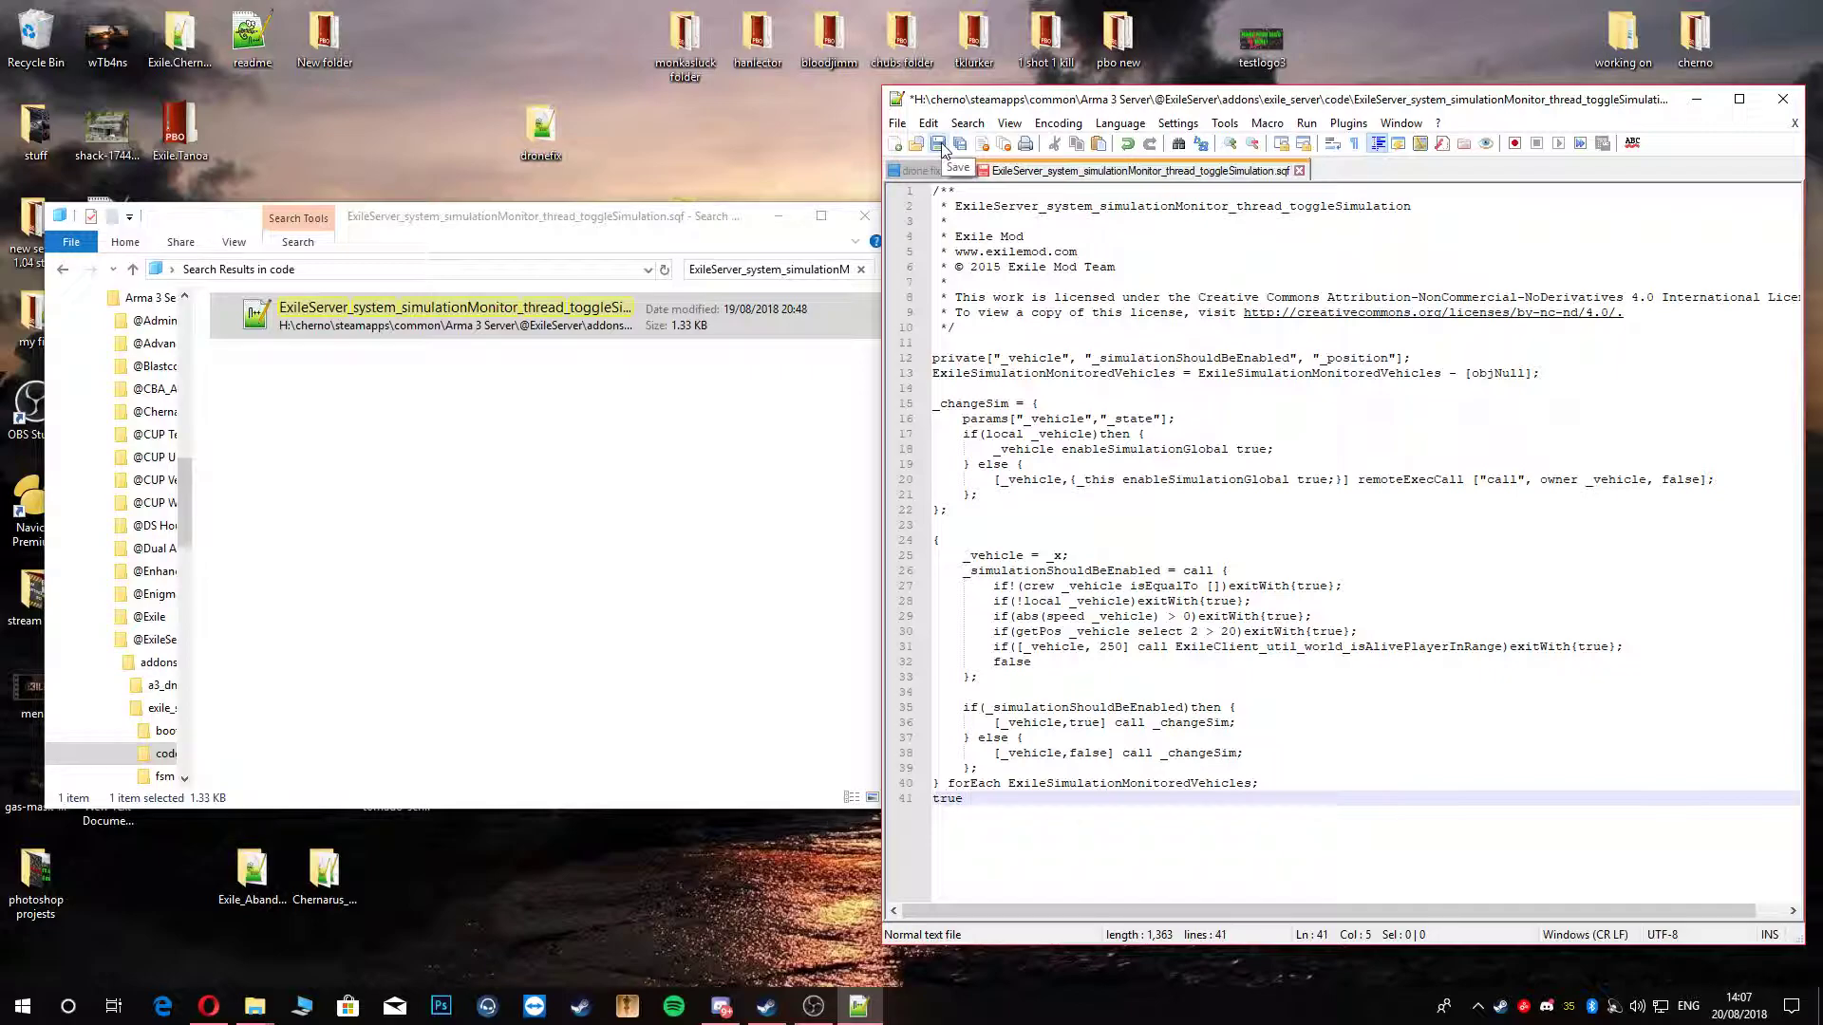
click(939, 144)
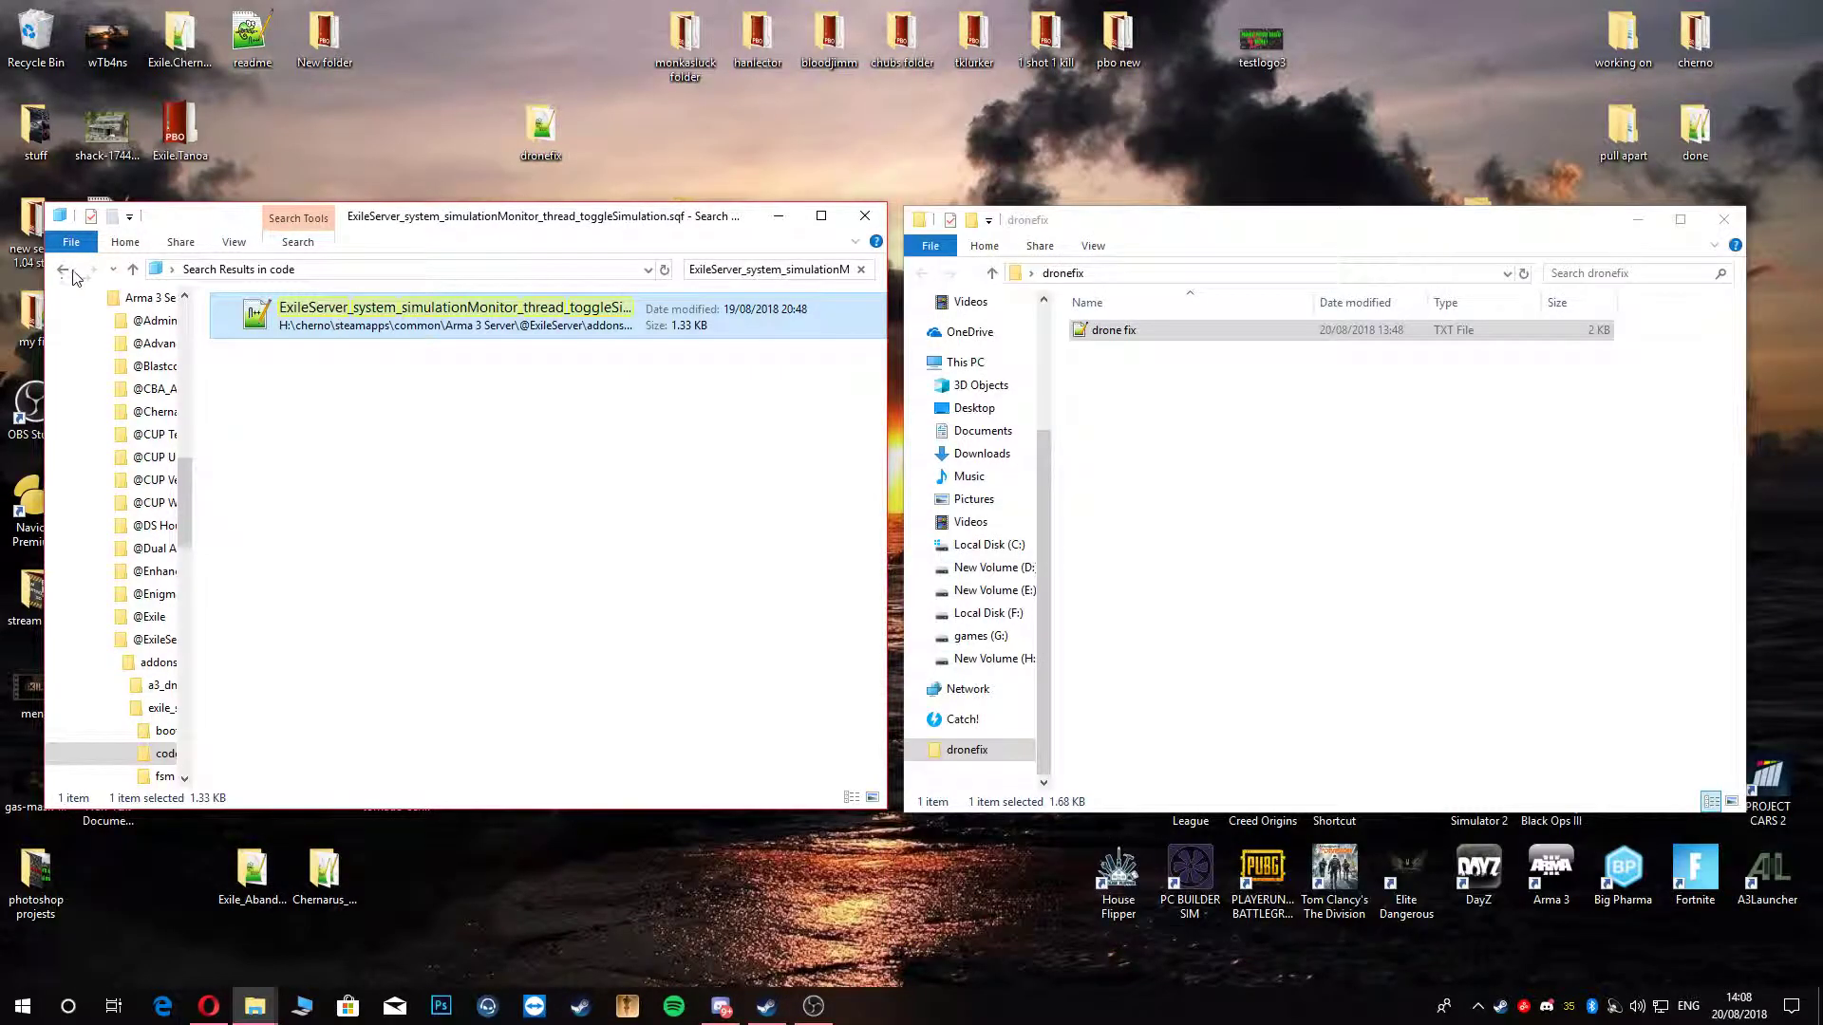
Step: Pack the exile_server folder back into exile_server.pbo in the addons folder
click(72, 270)
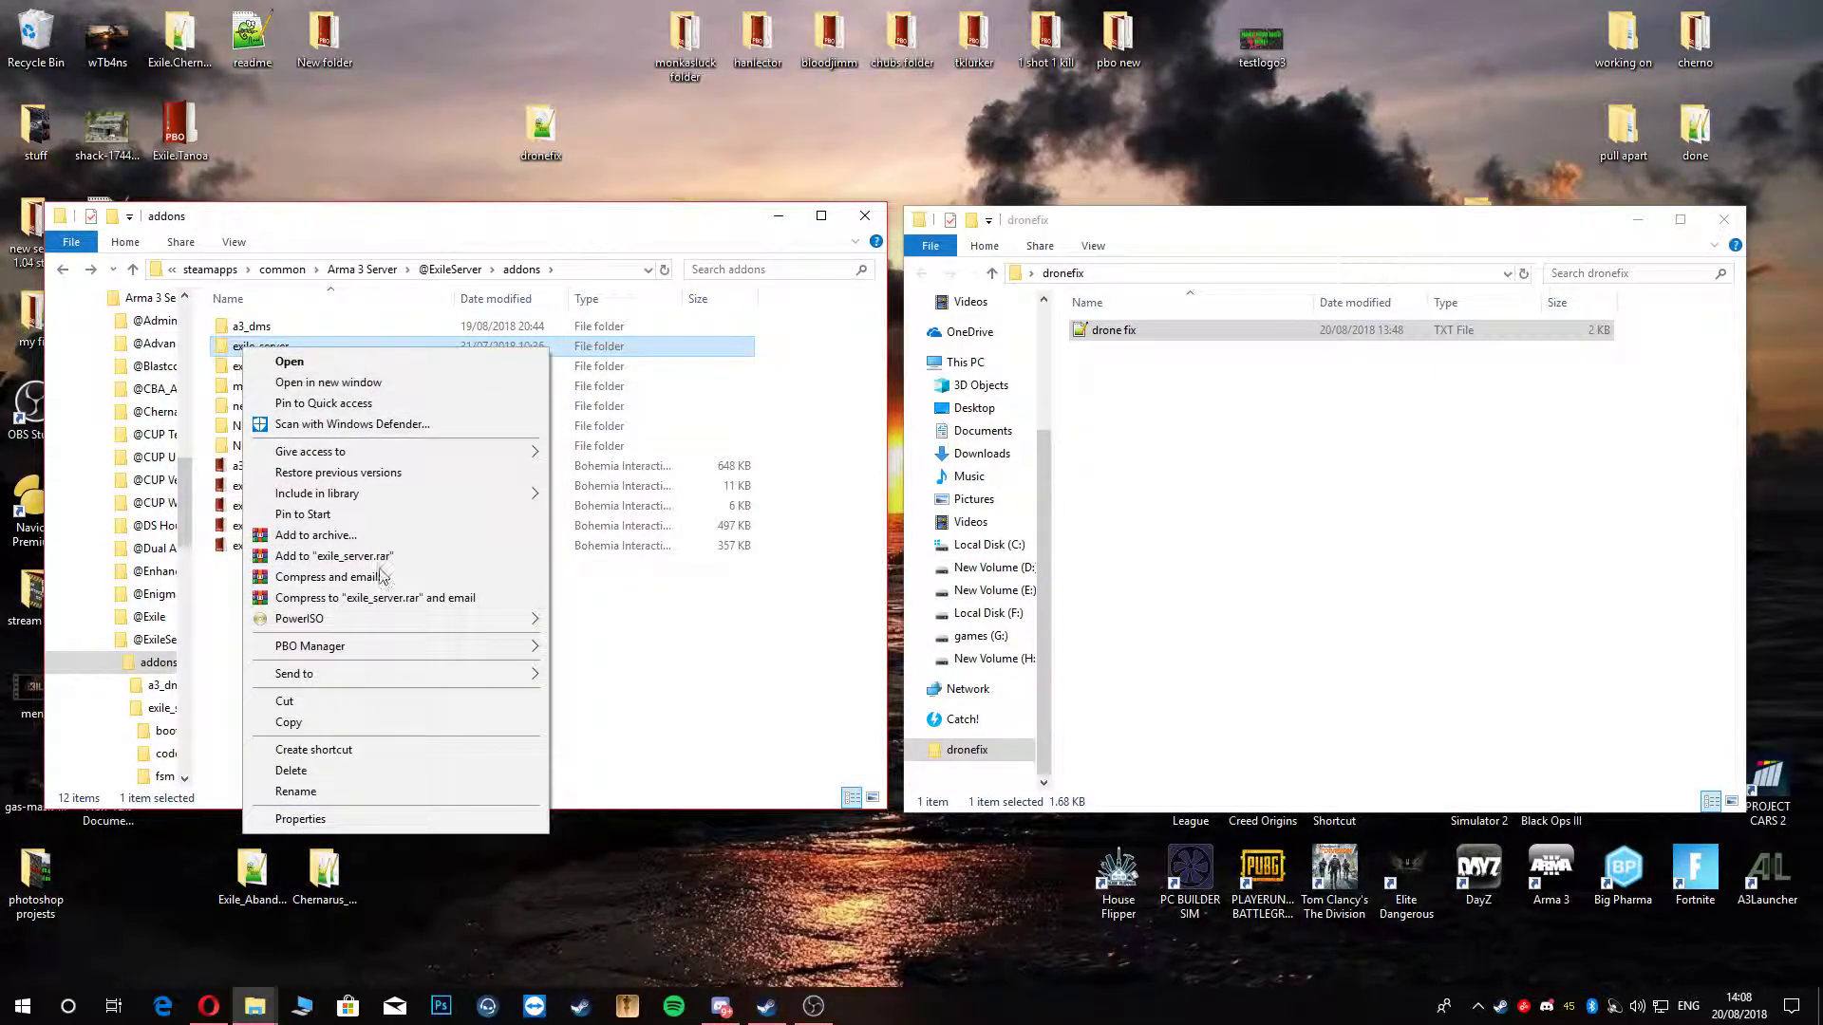
click(720, 756)
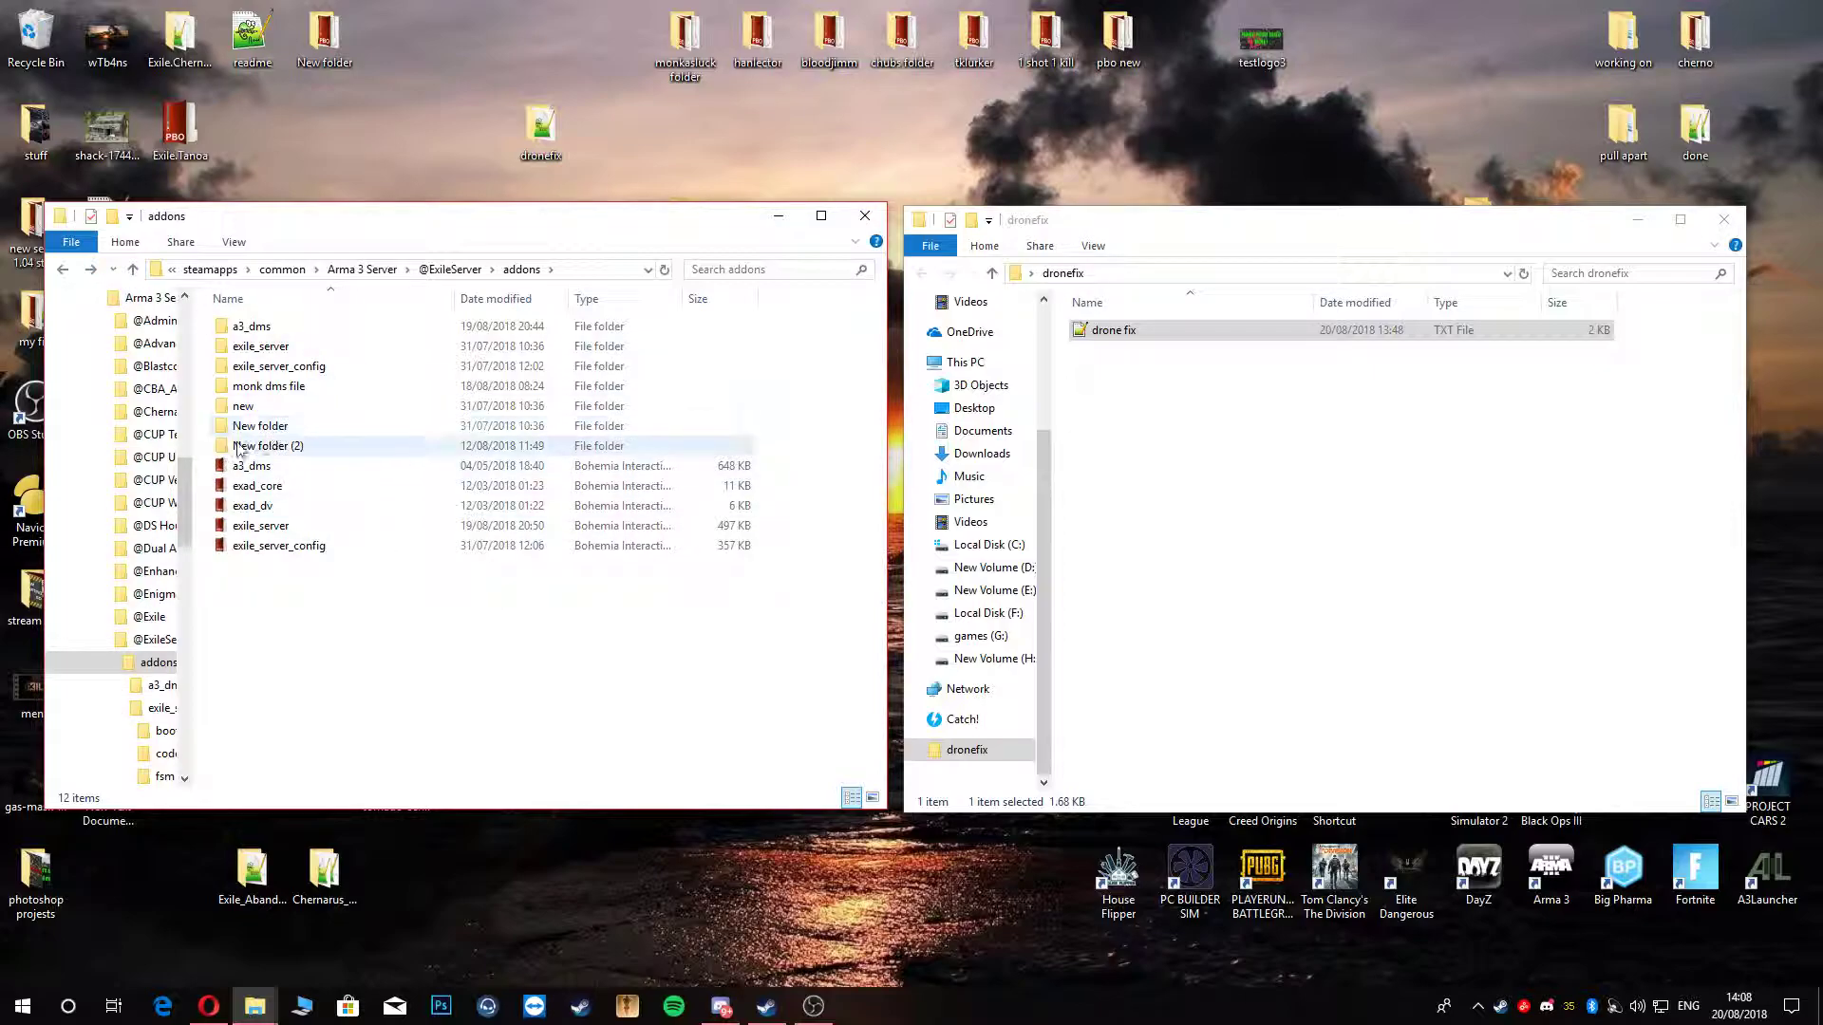
click(260, 426)
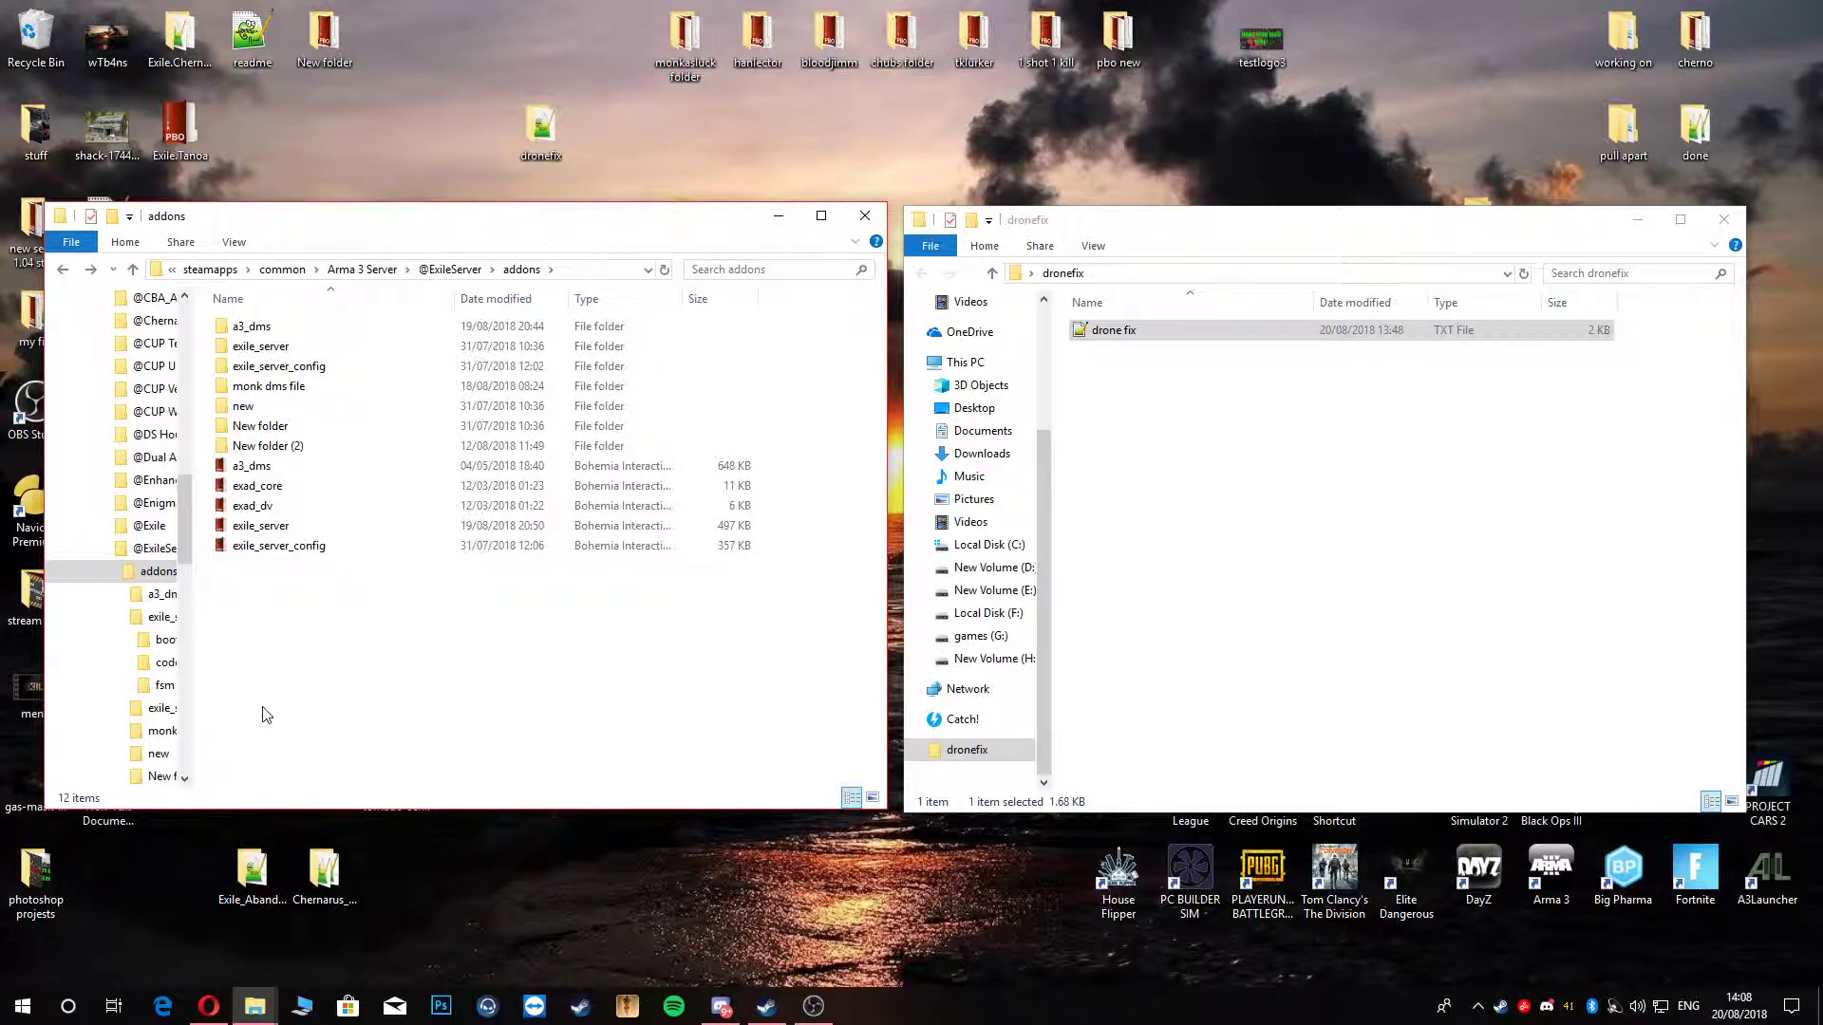
click(251, 465)
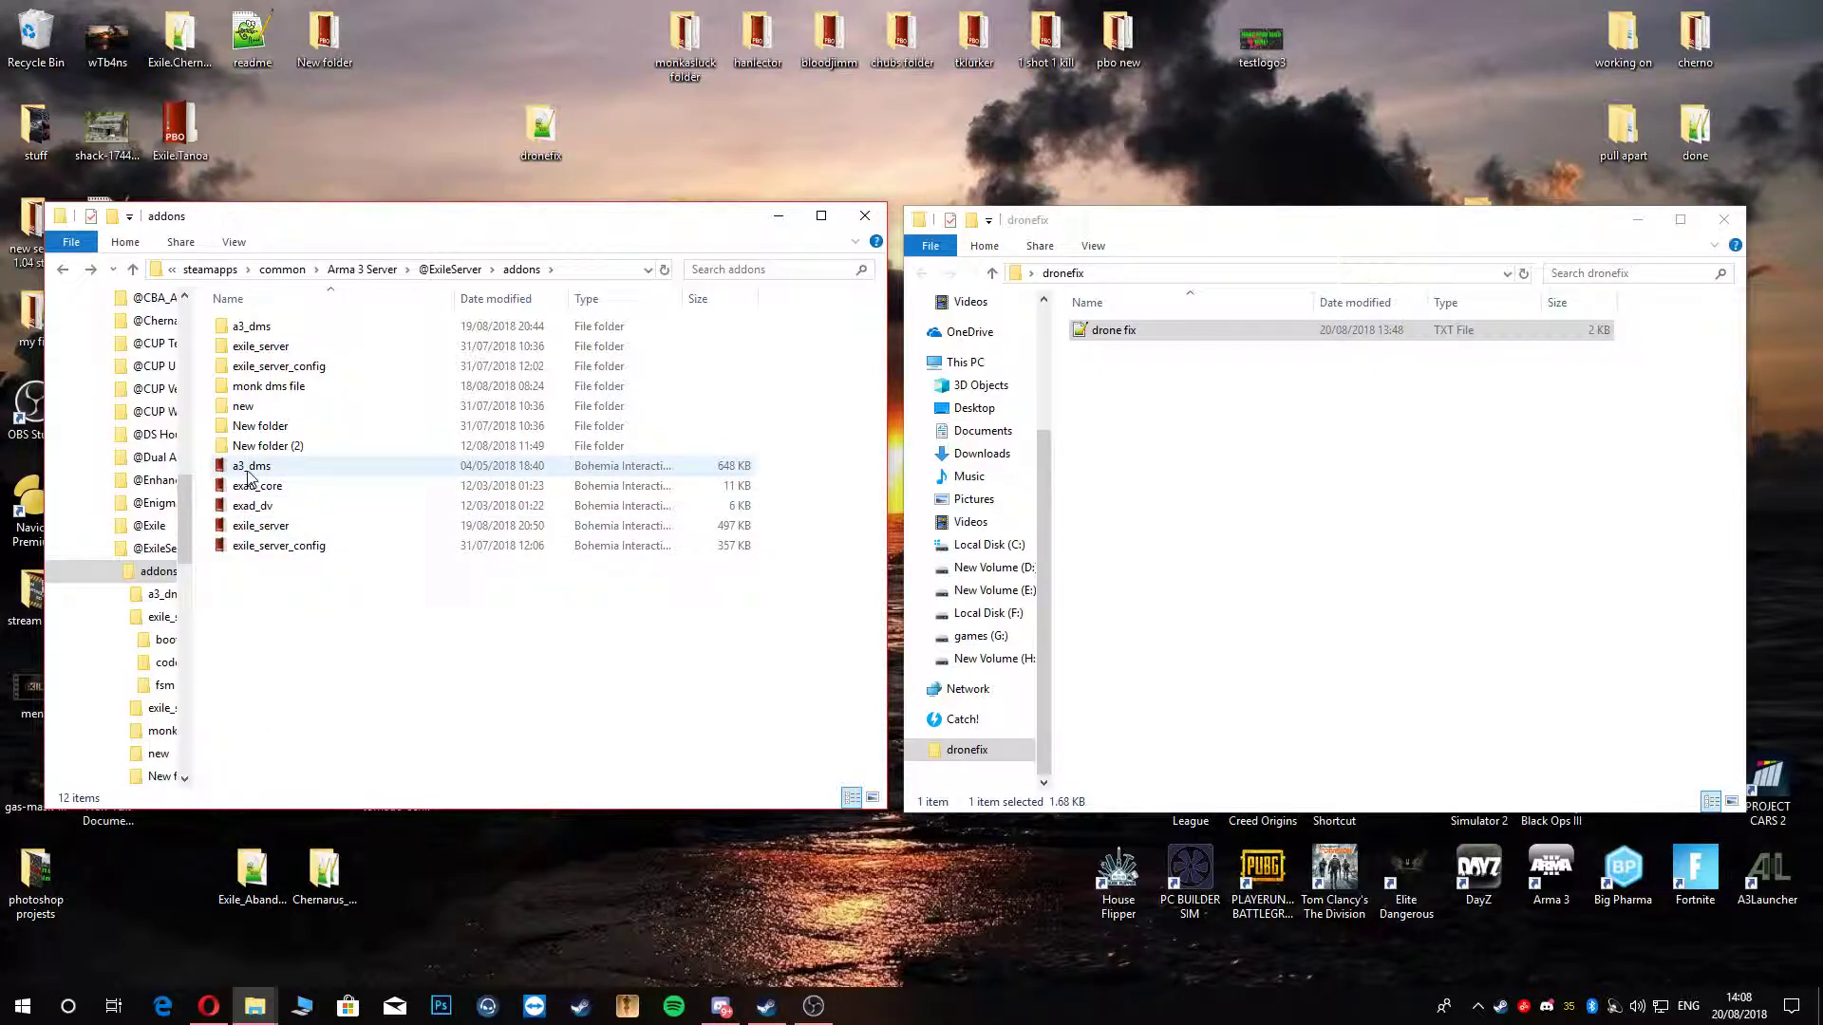
mouse_move(251, 466)
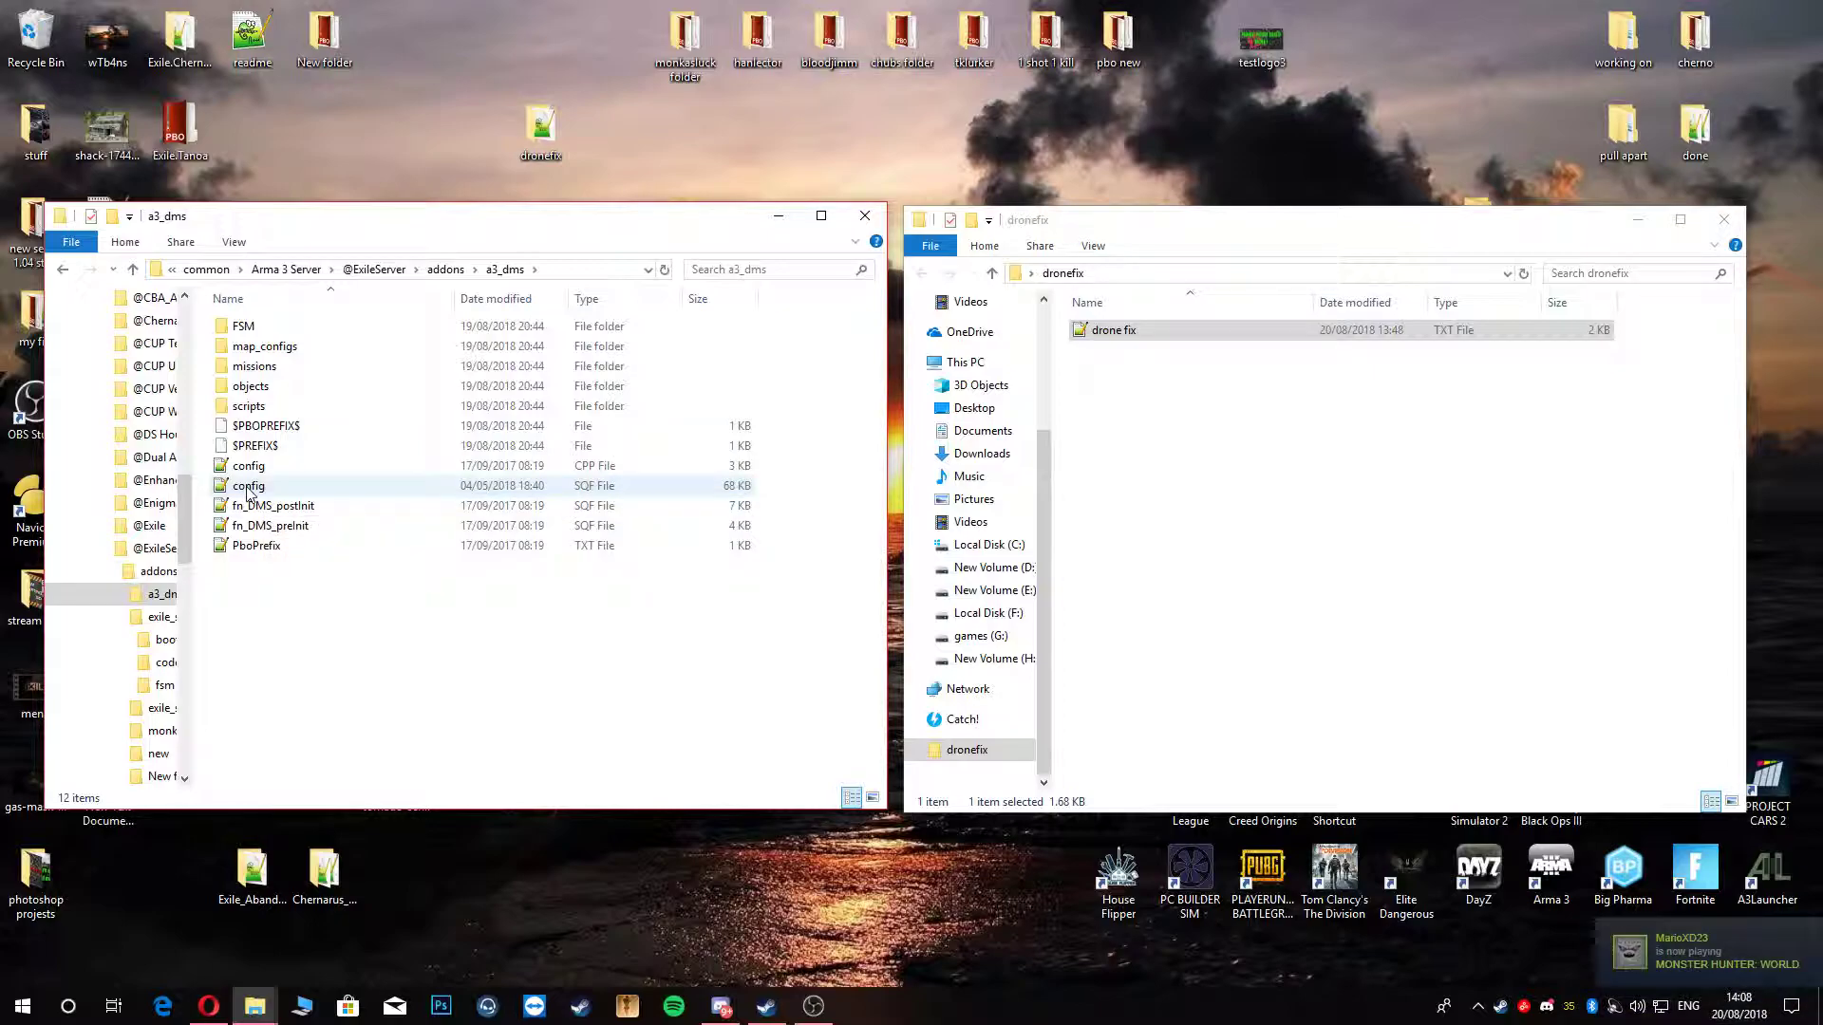
mouse_move(248, 485)
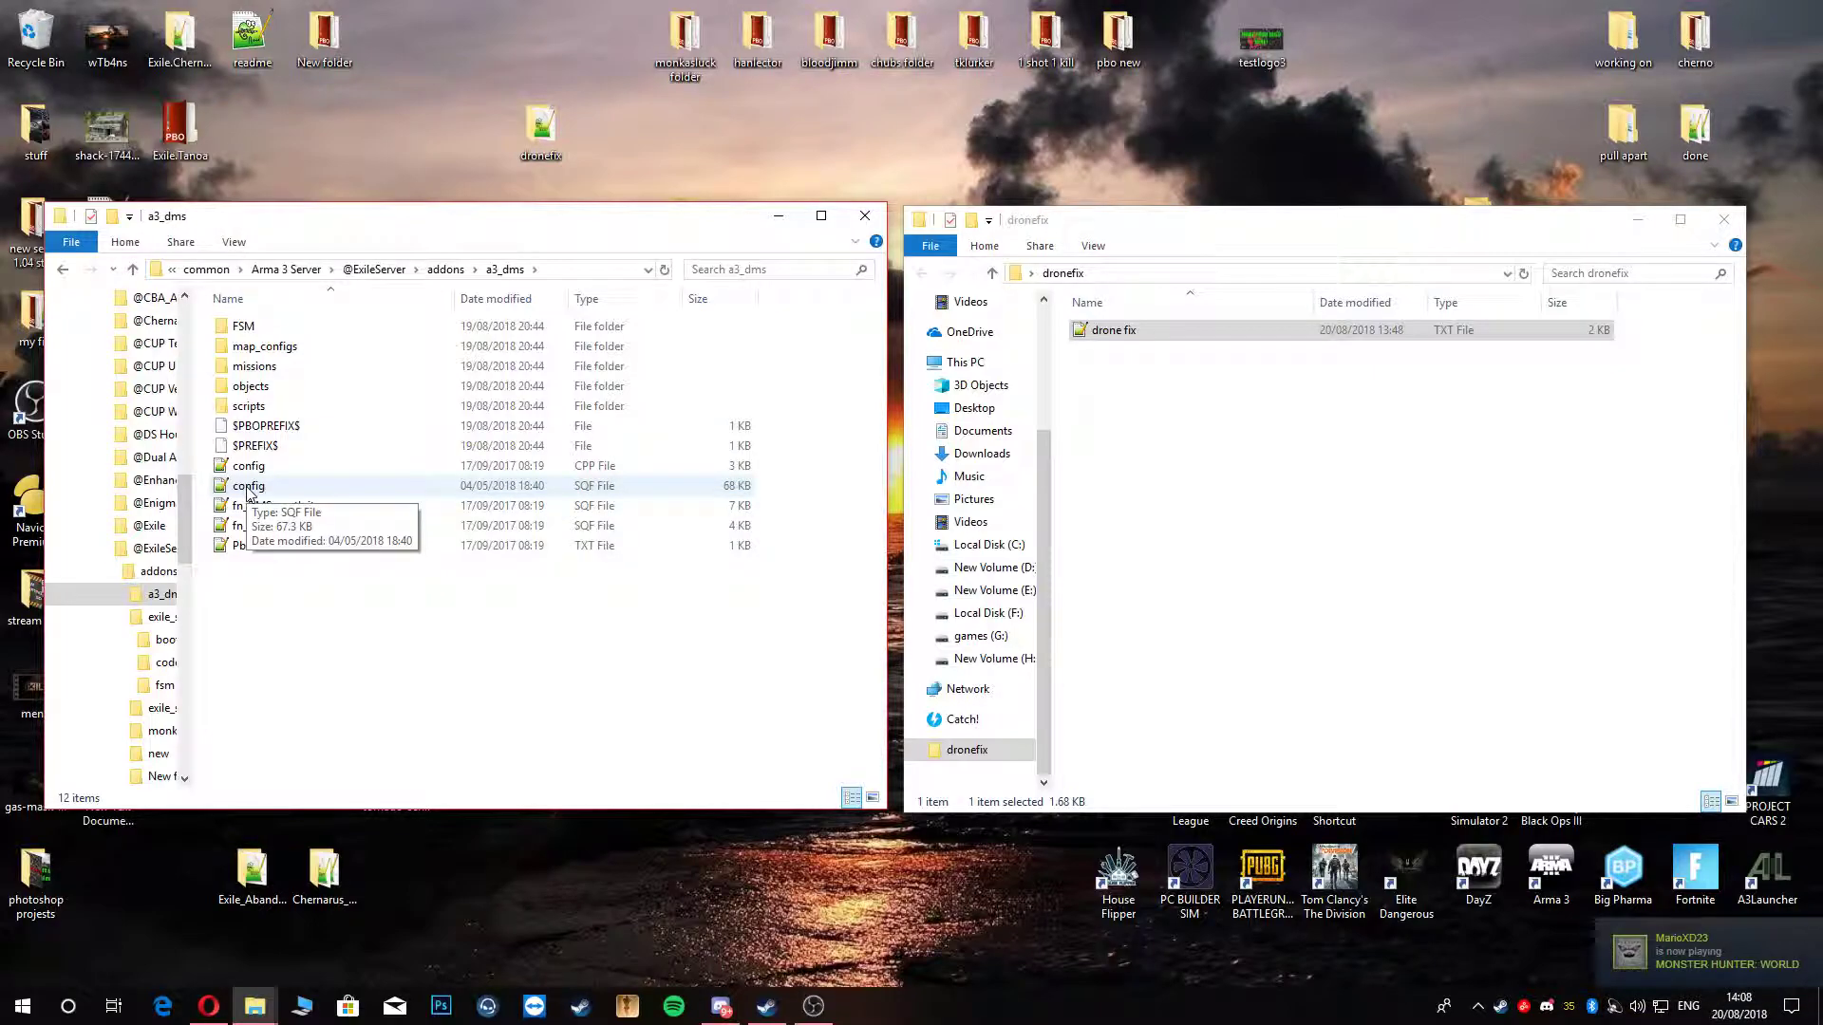
Step: Open a3_dms config.sqf and scroll to the DMS_ai_allowFreezing block to verify false
double_click(248, 486)
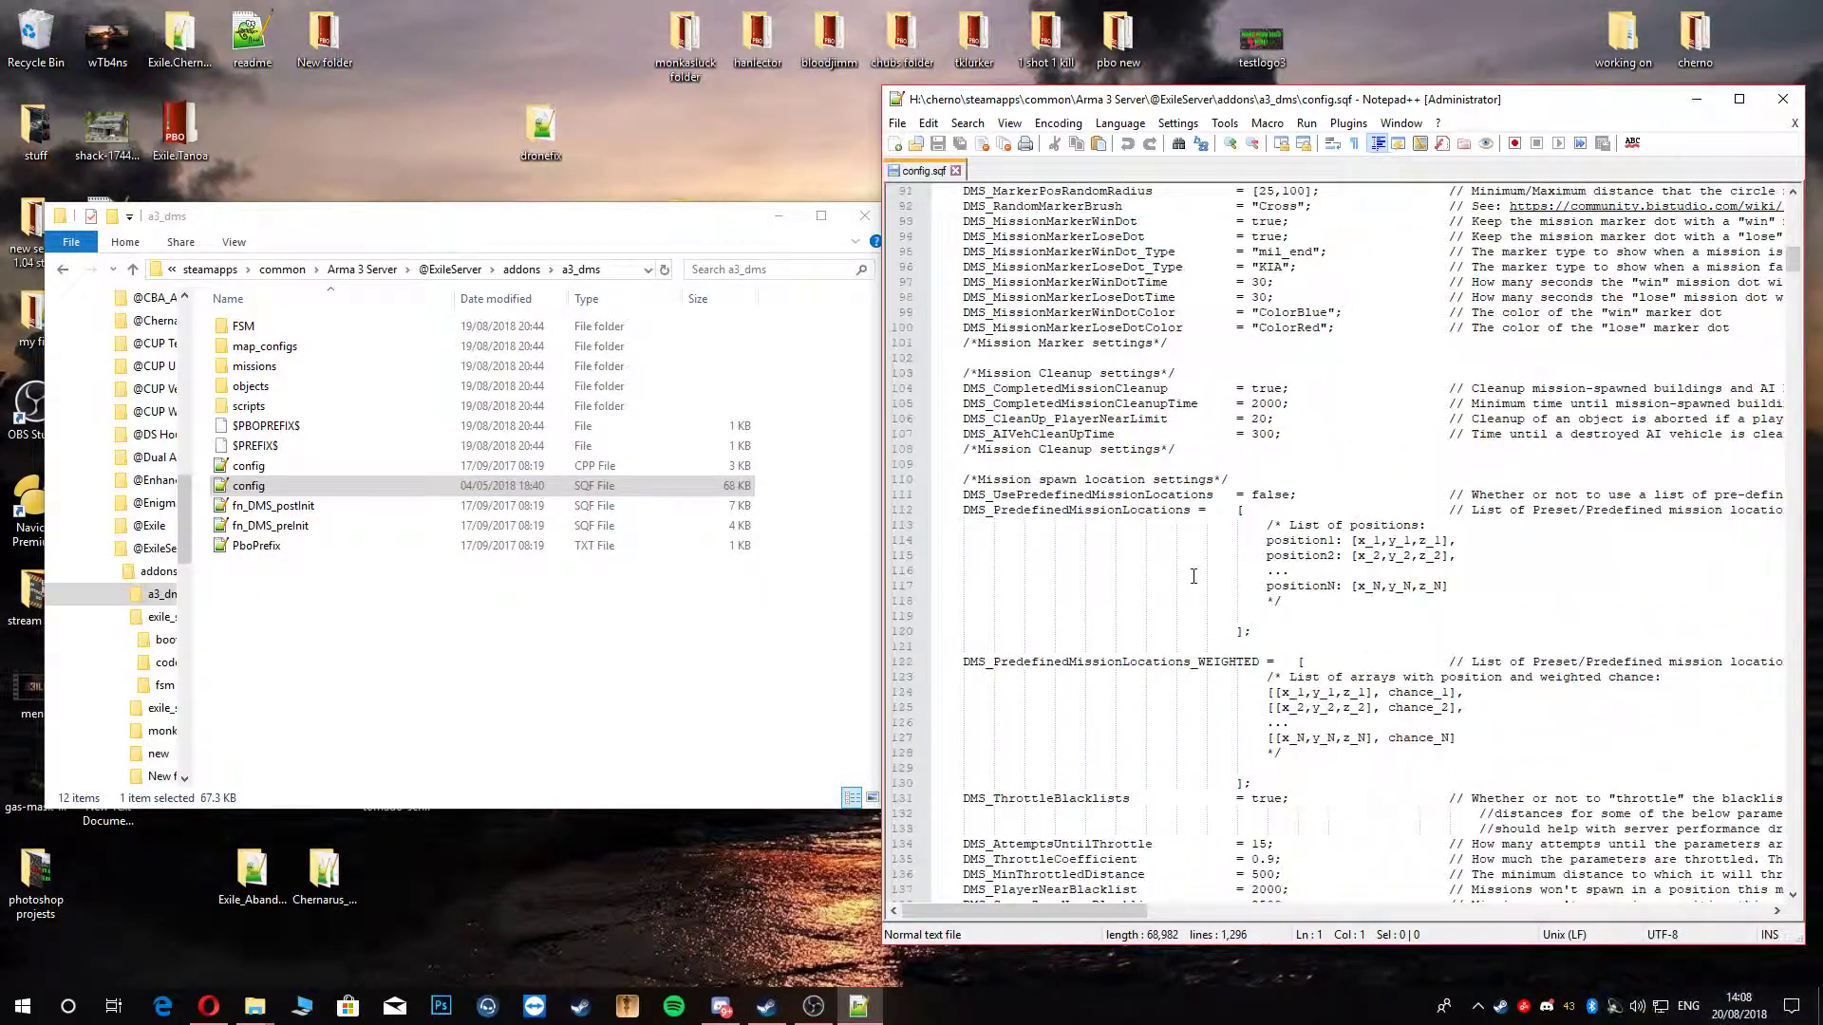
scroll(down, 3)
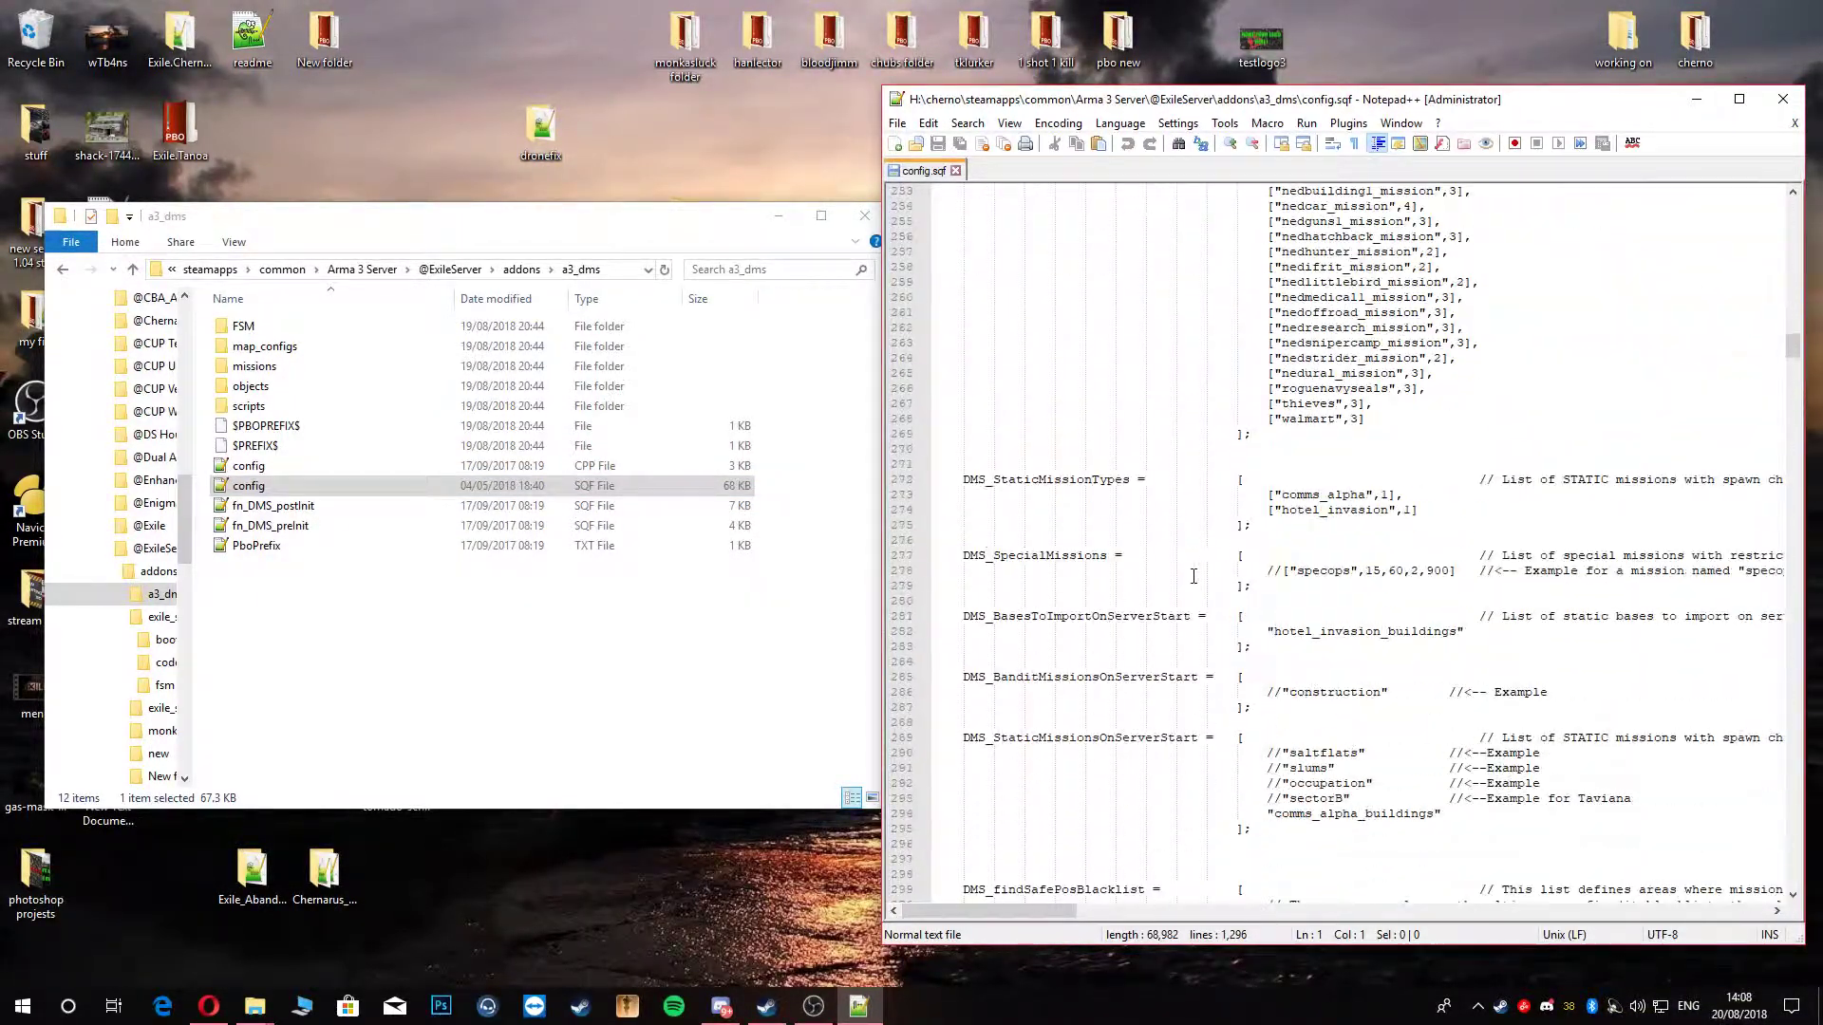
scroll(down, 3)
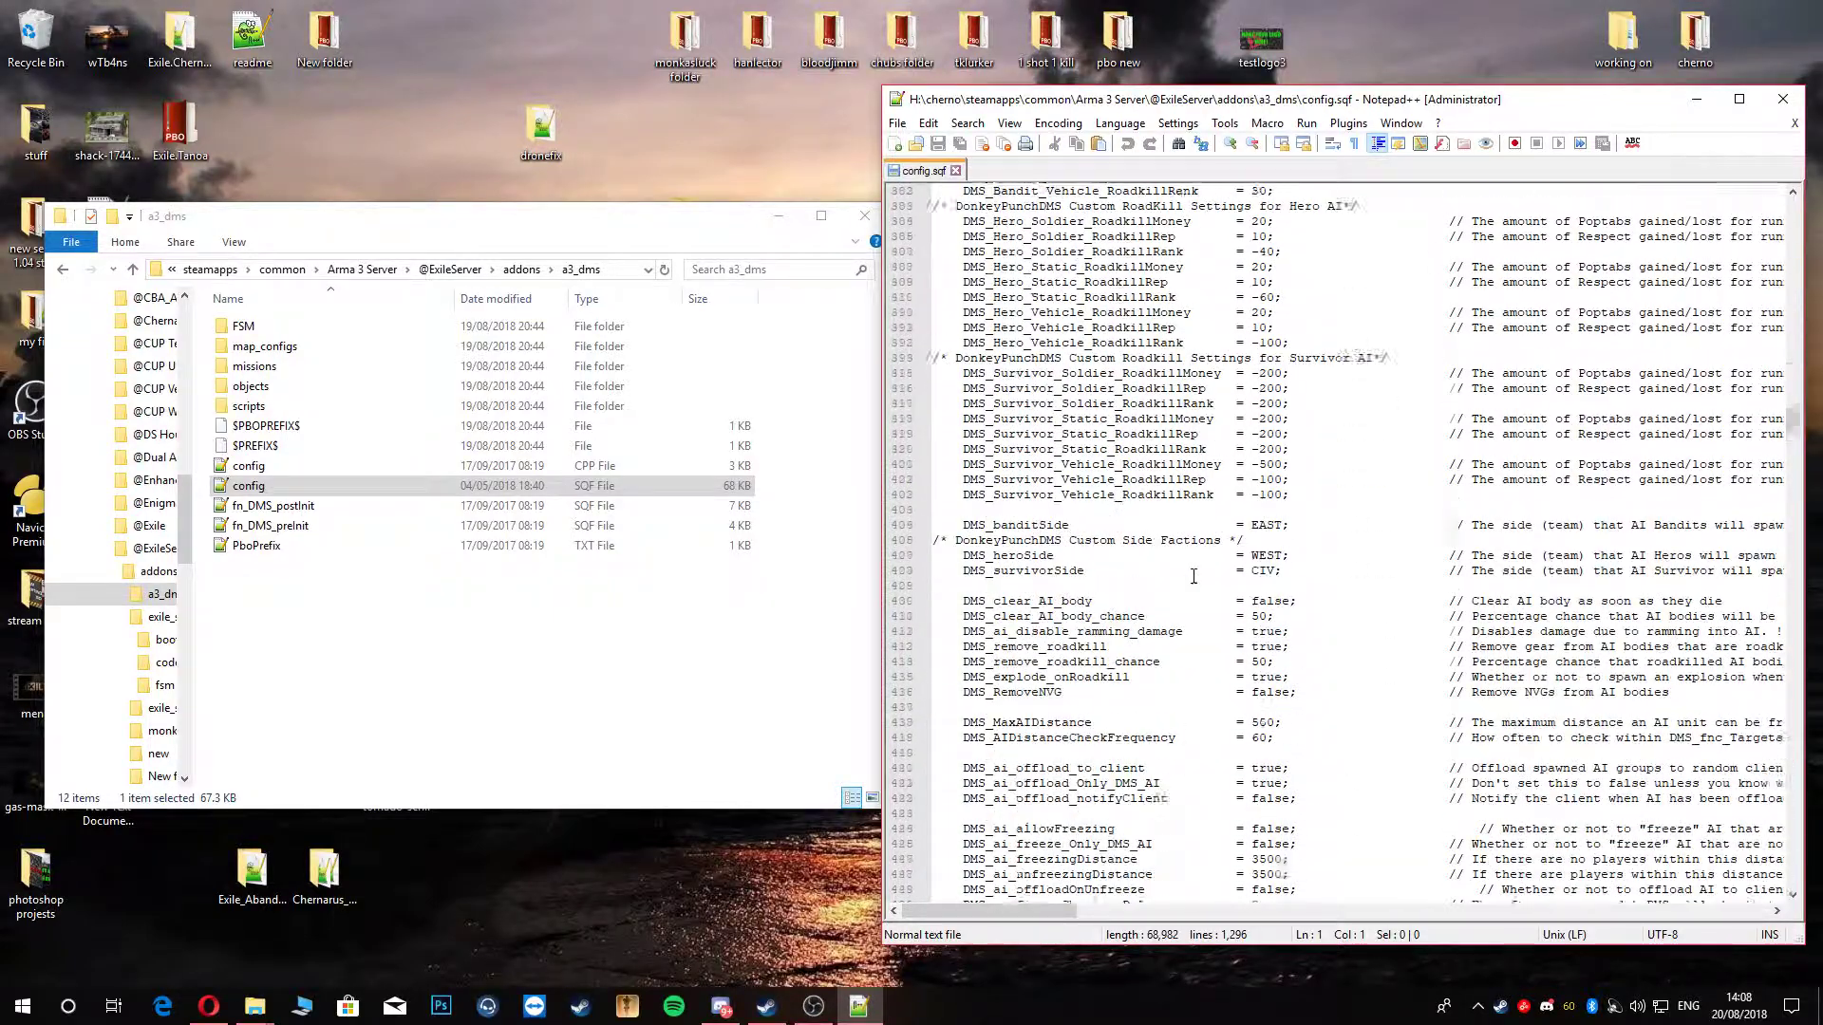
scroll(down, 3)
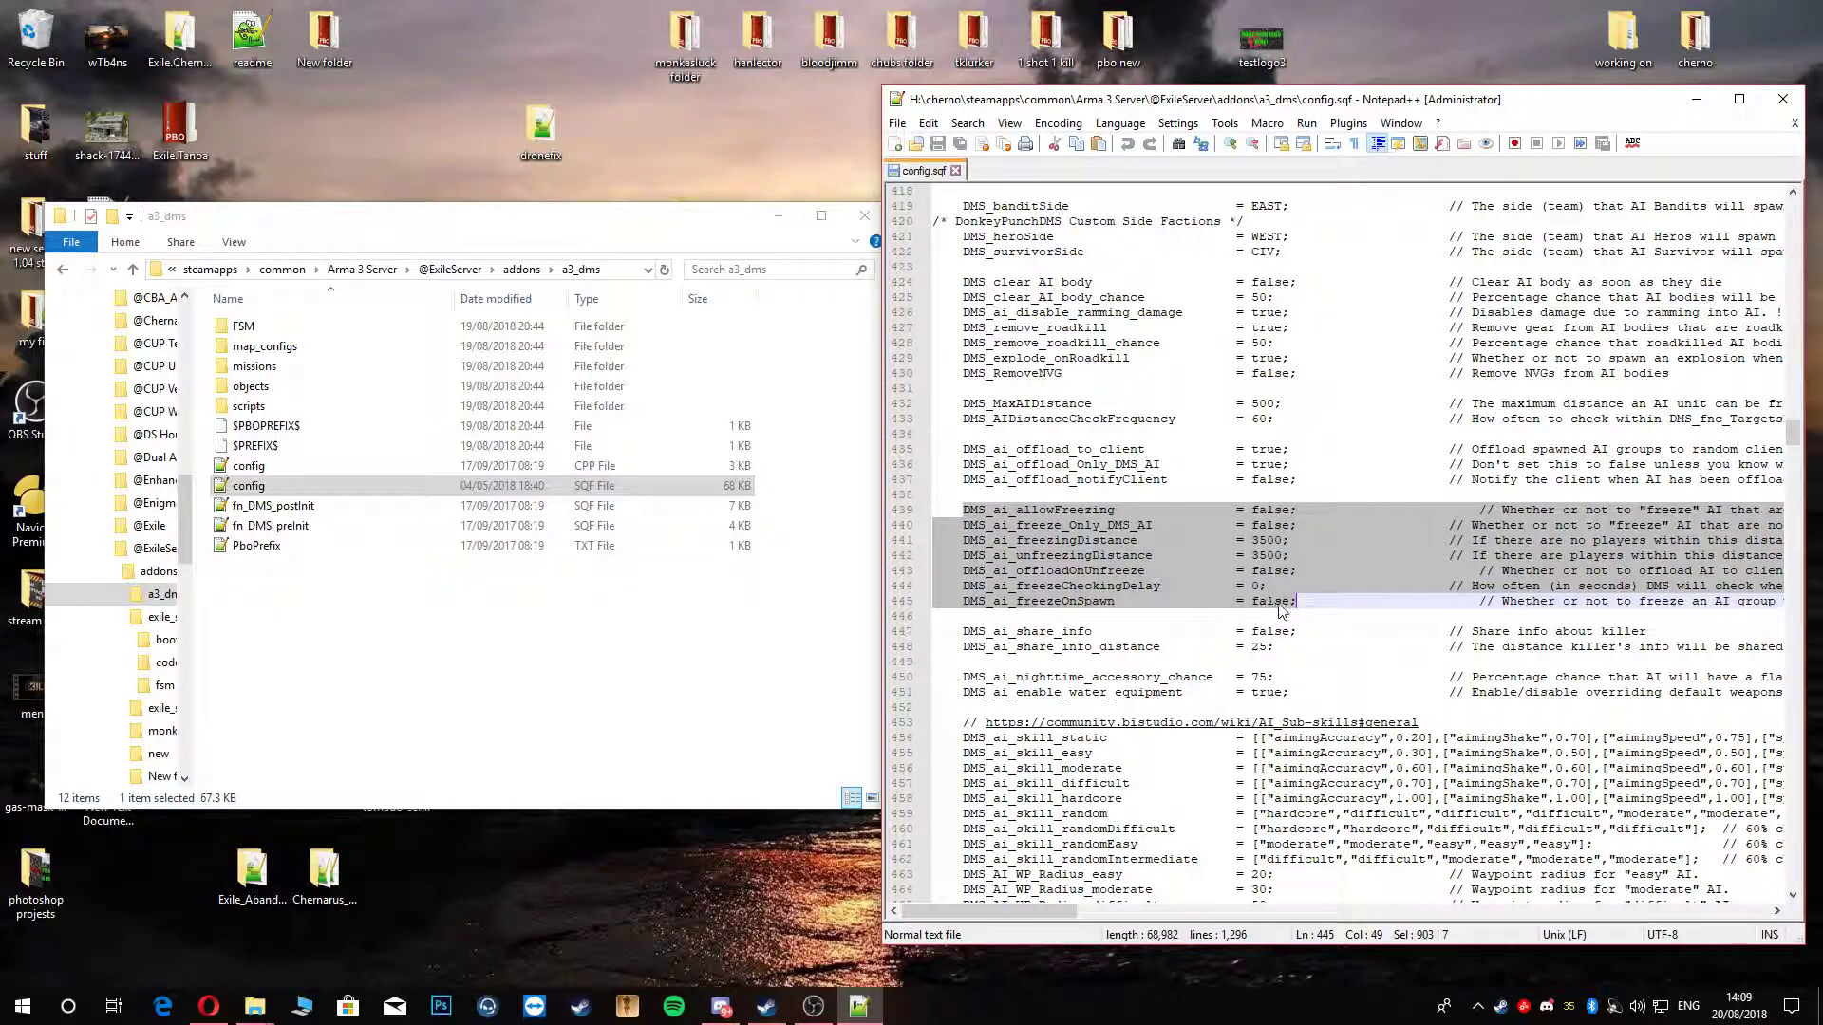
mouse_move(1128, 587)
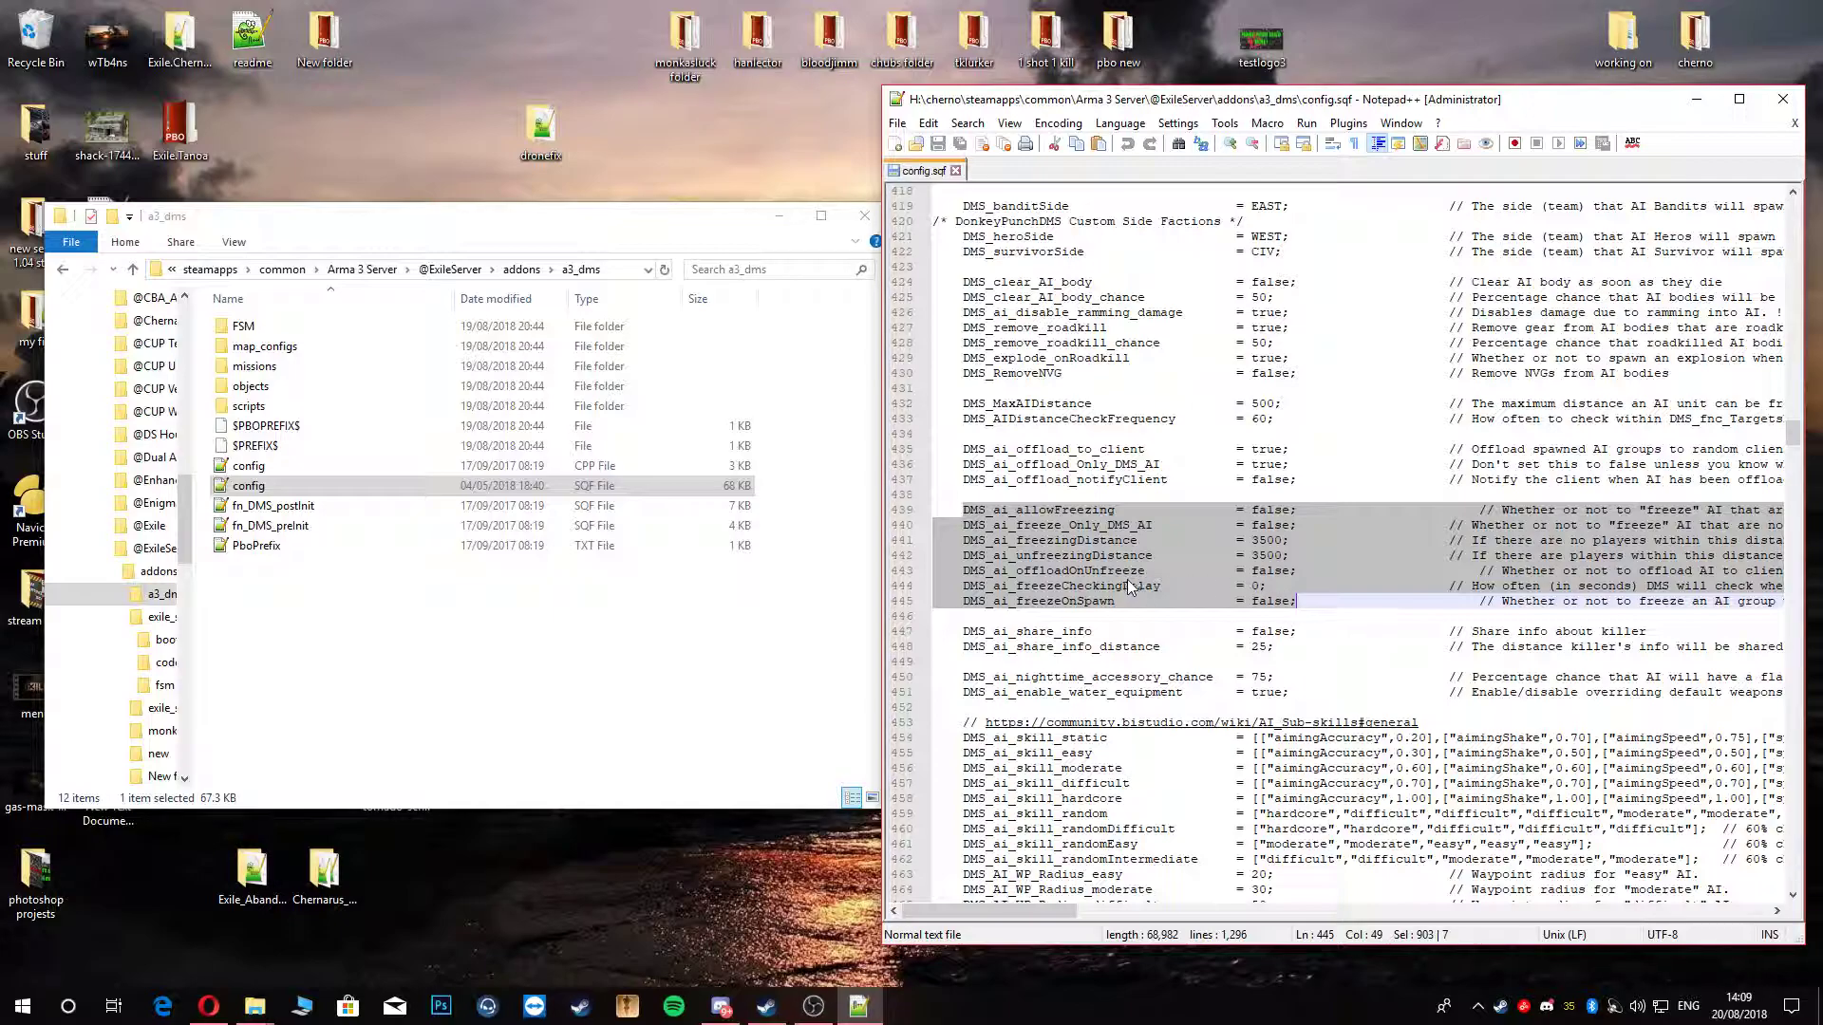
mouse_move(1279, 561)
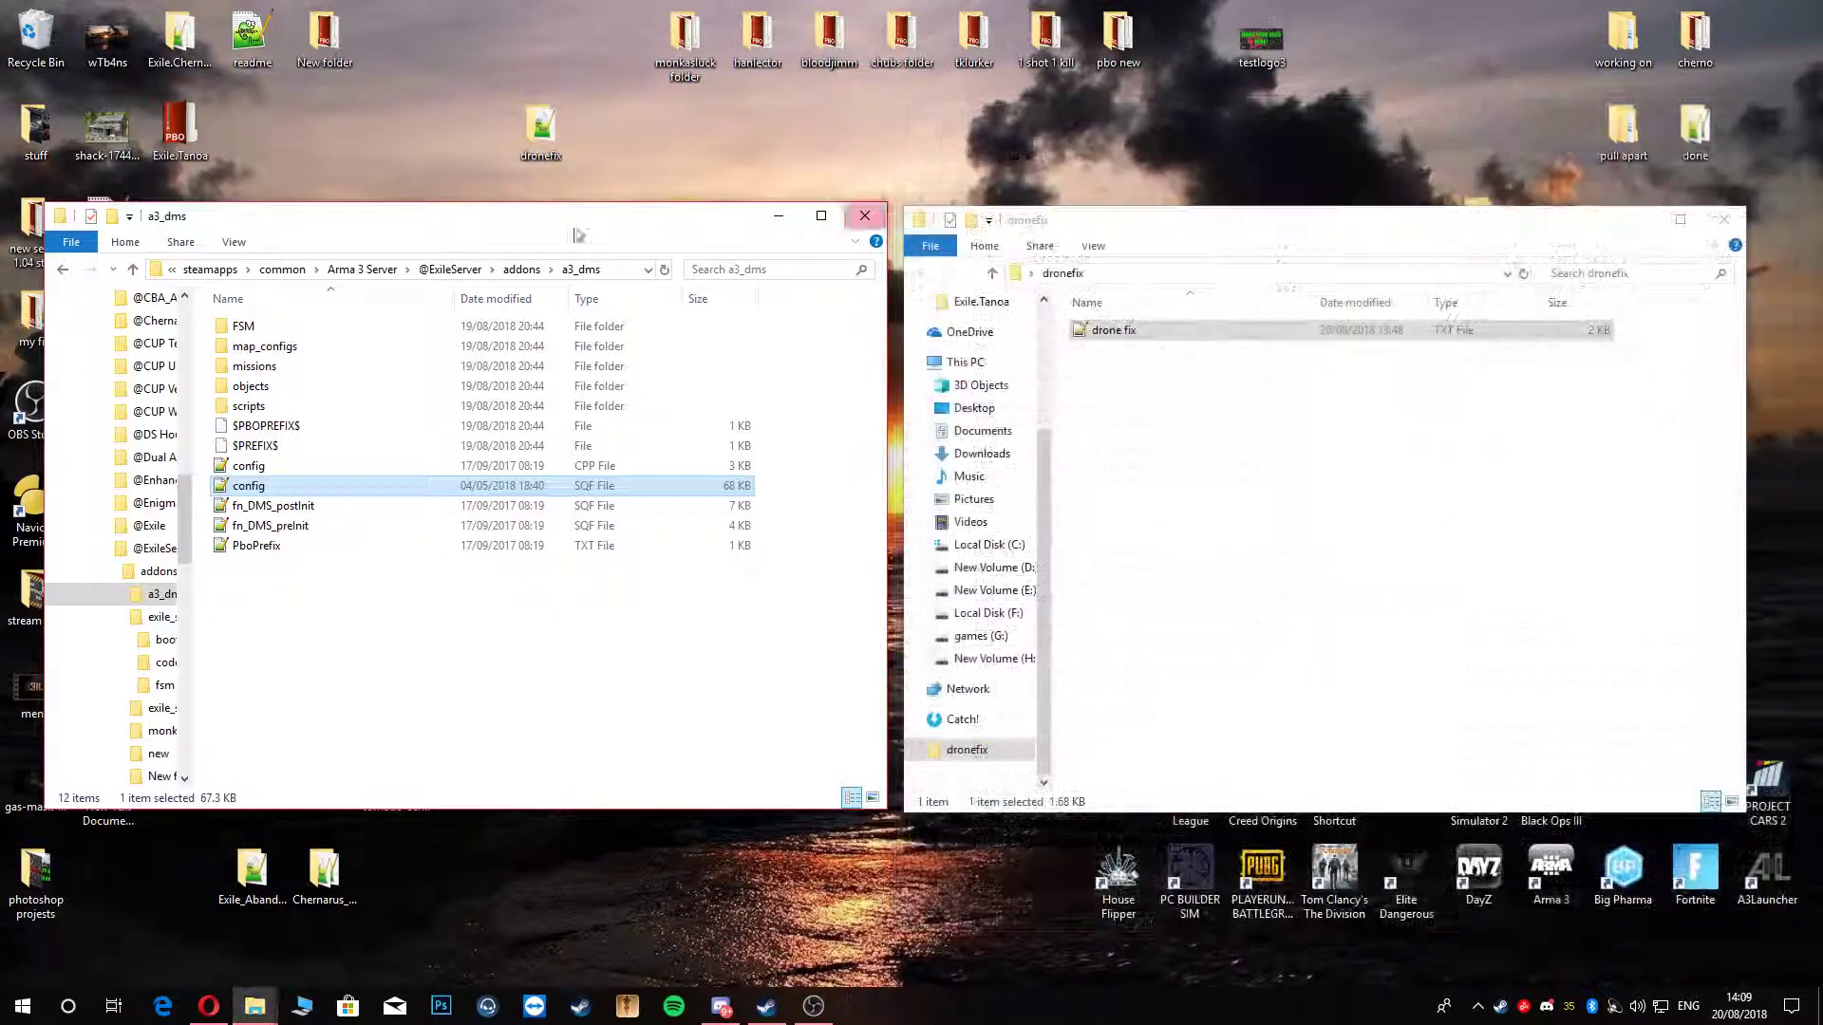
click(62, 269)
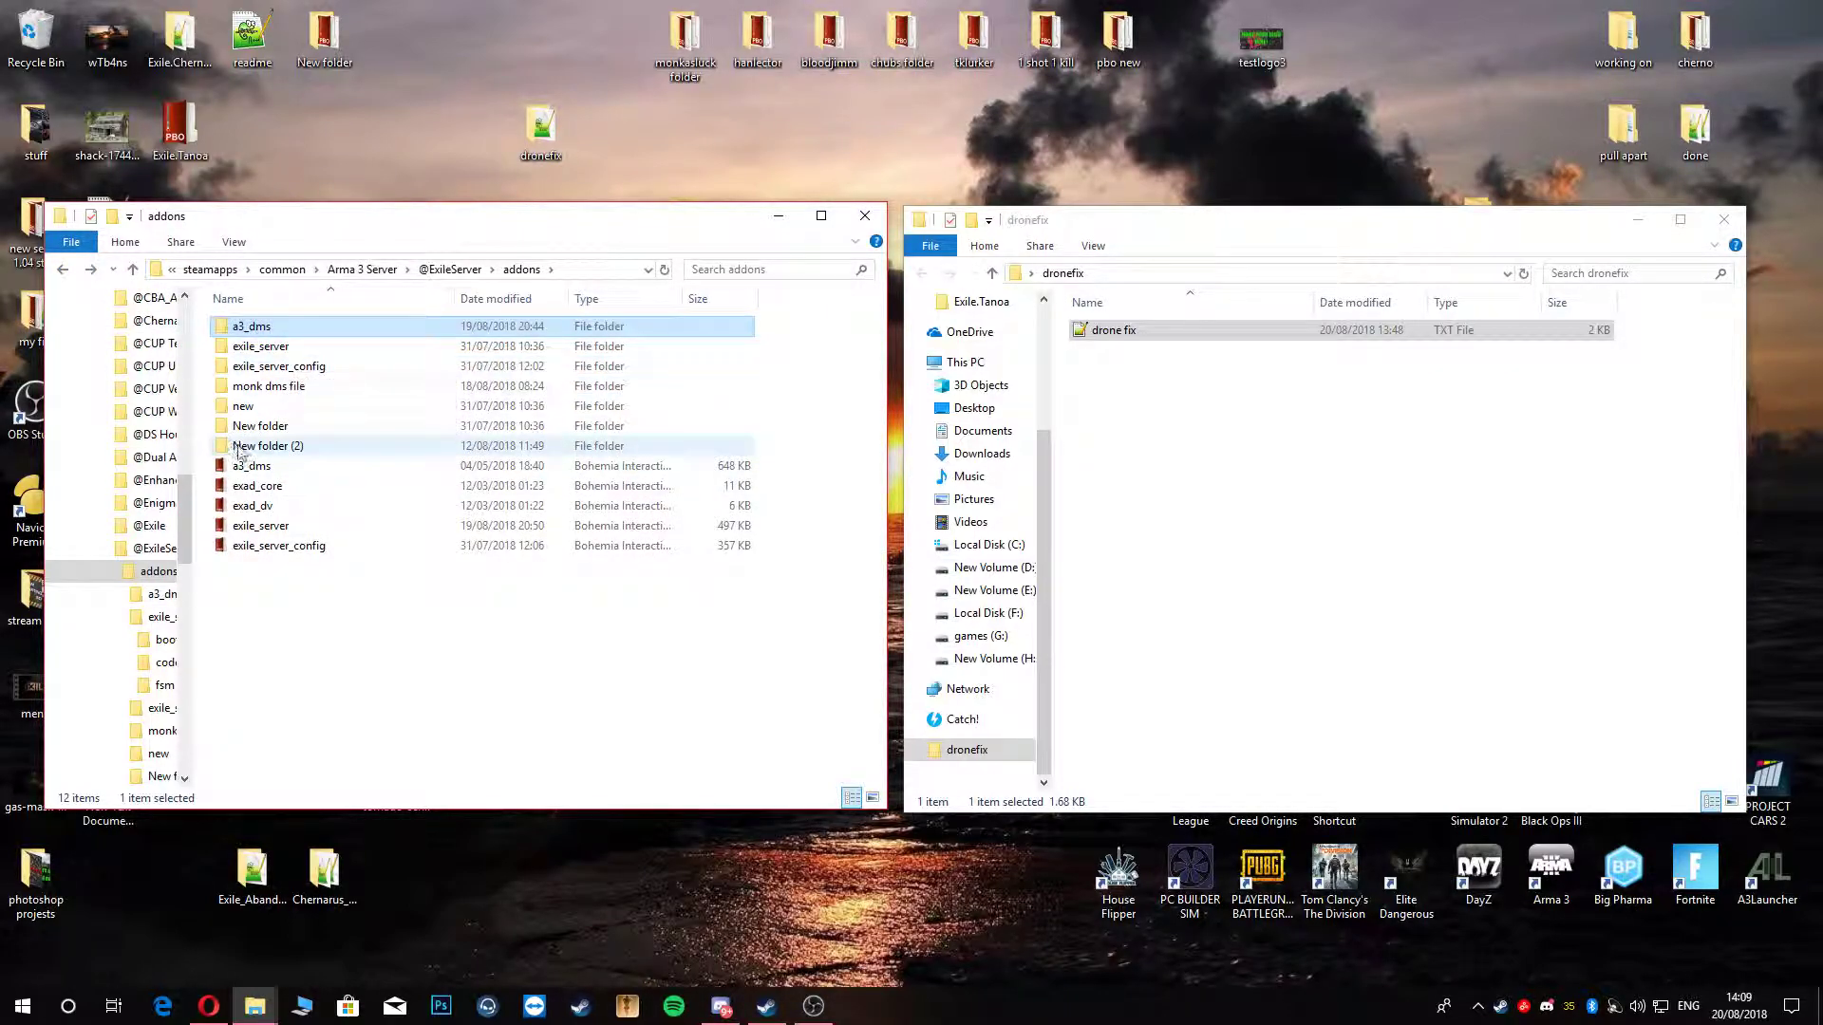
mouse_move(251, 465)
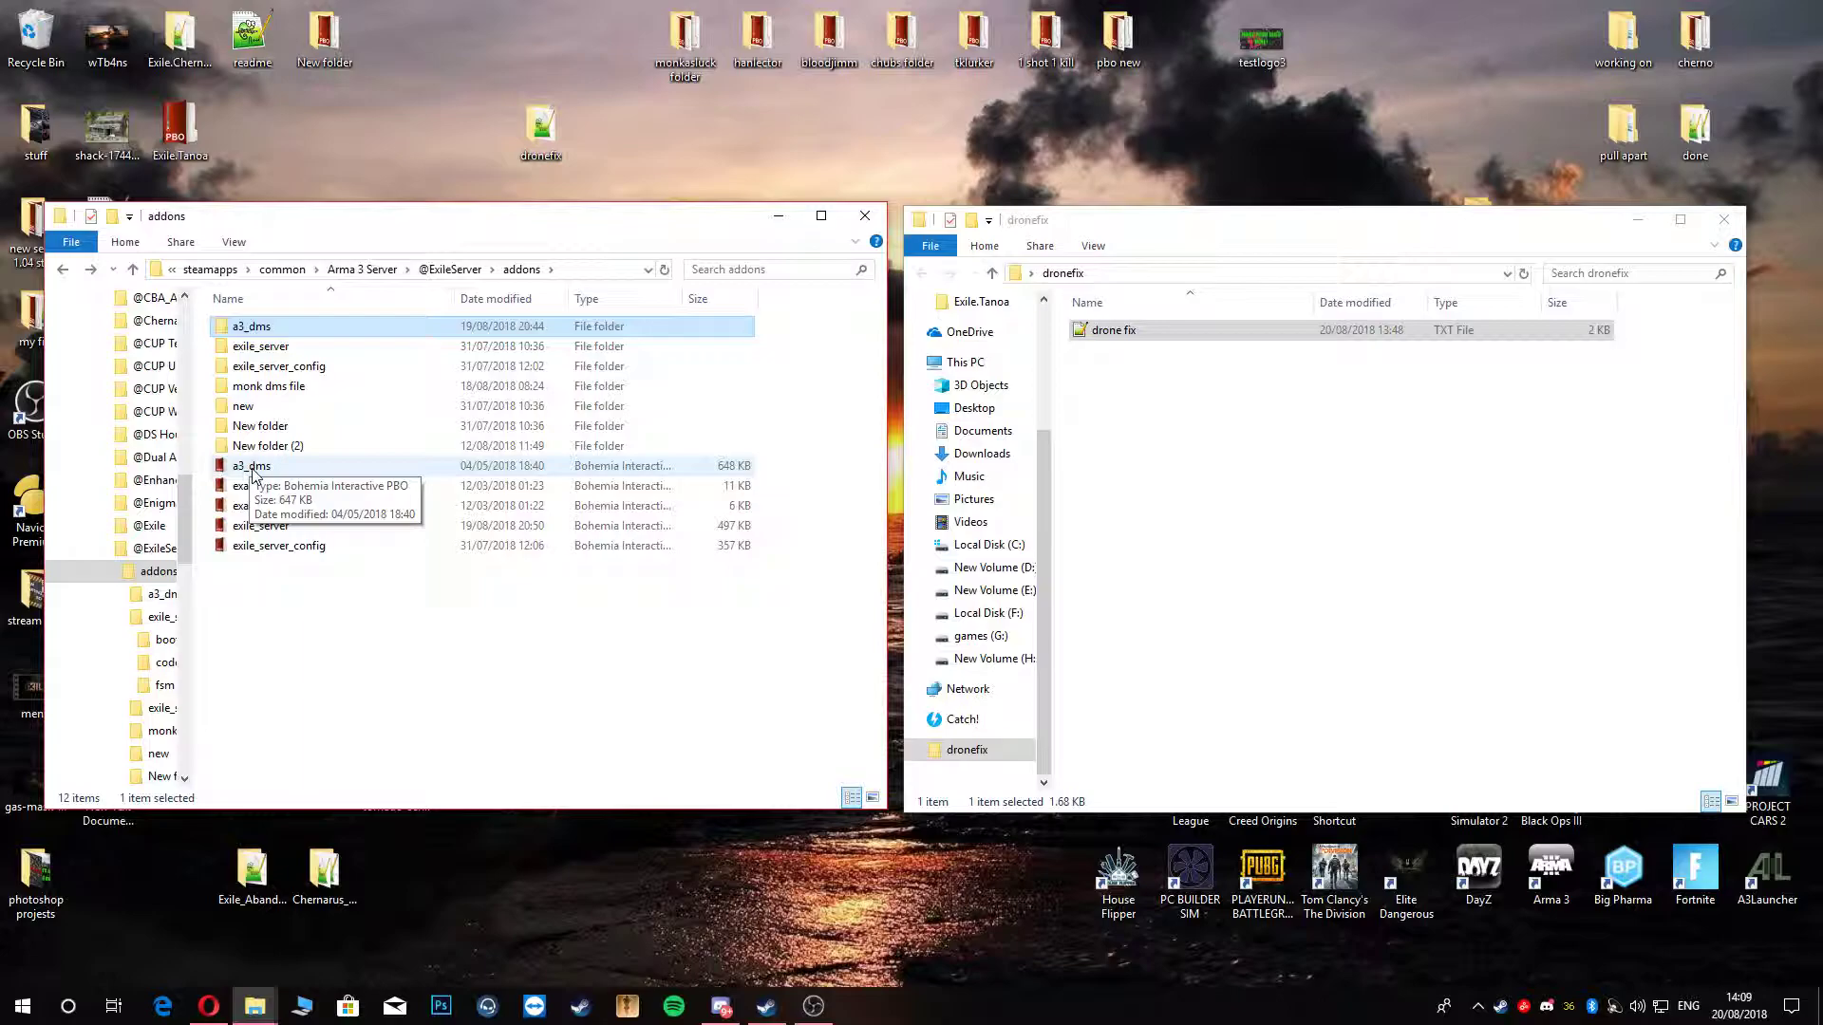
mouse_move(294, 482)
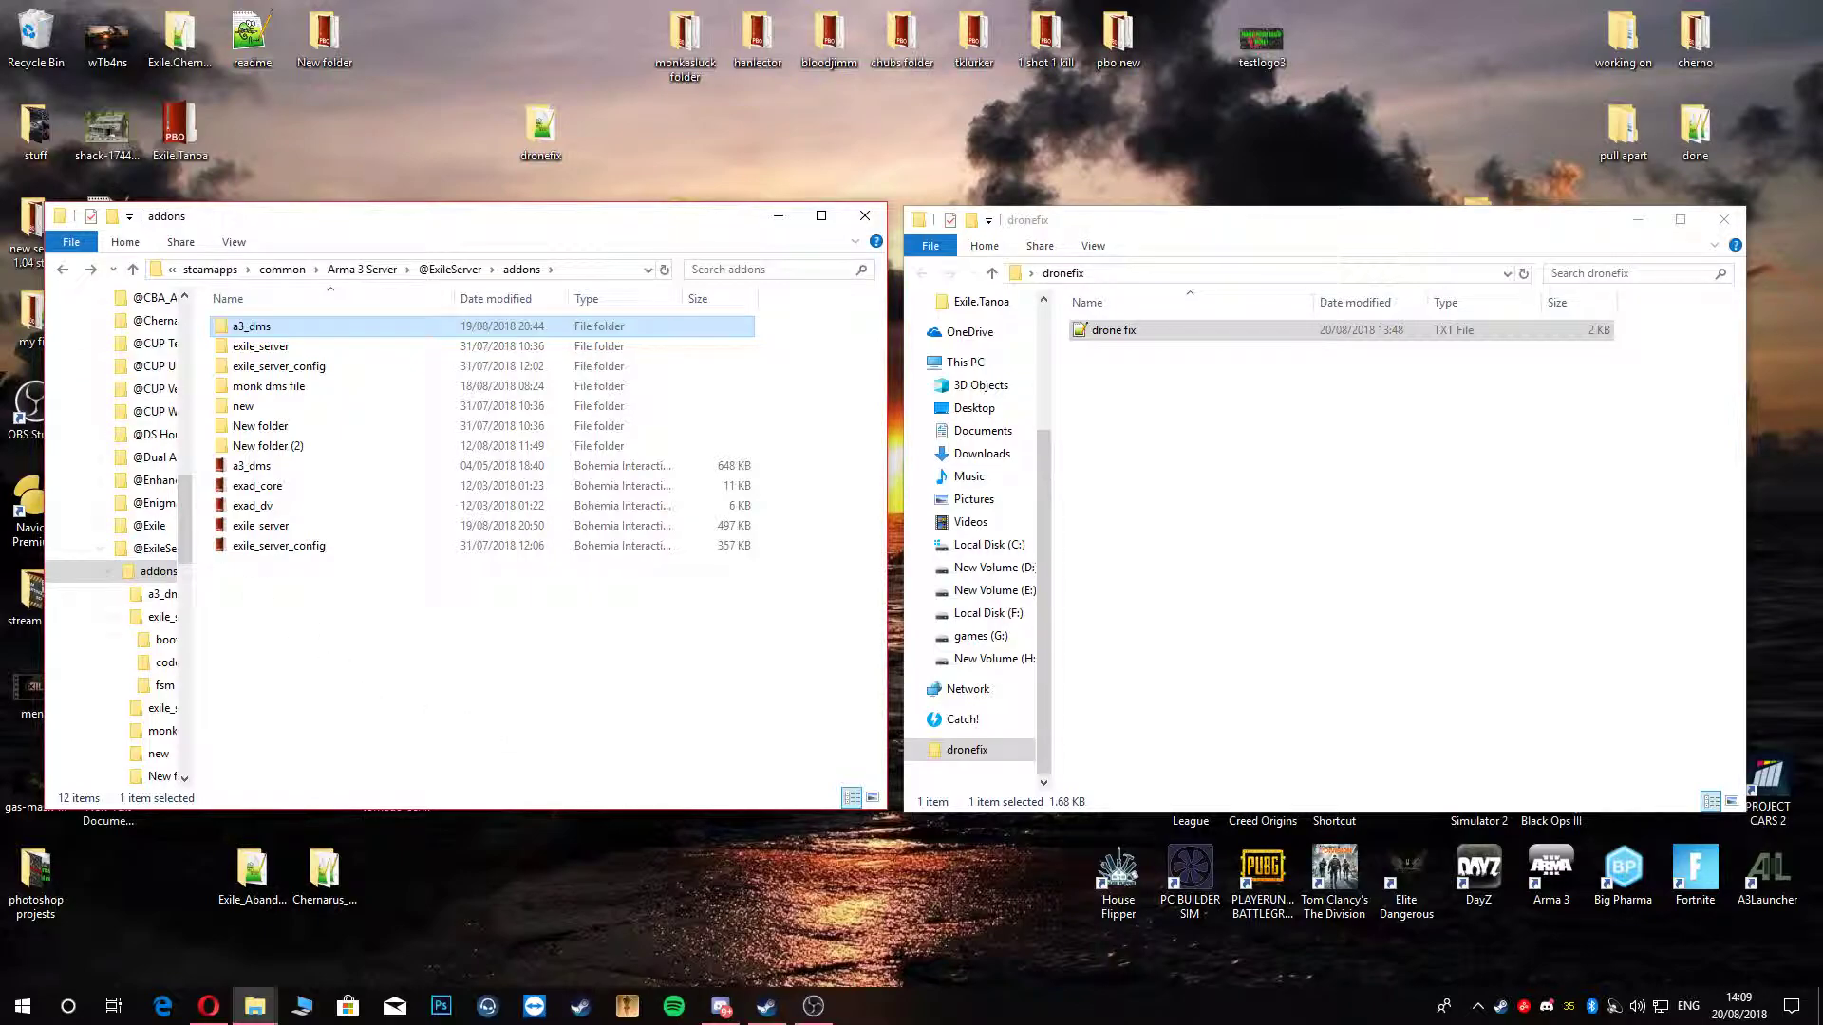
click(62, 268)
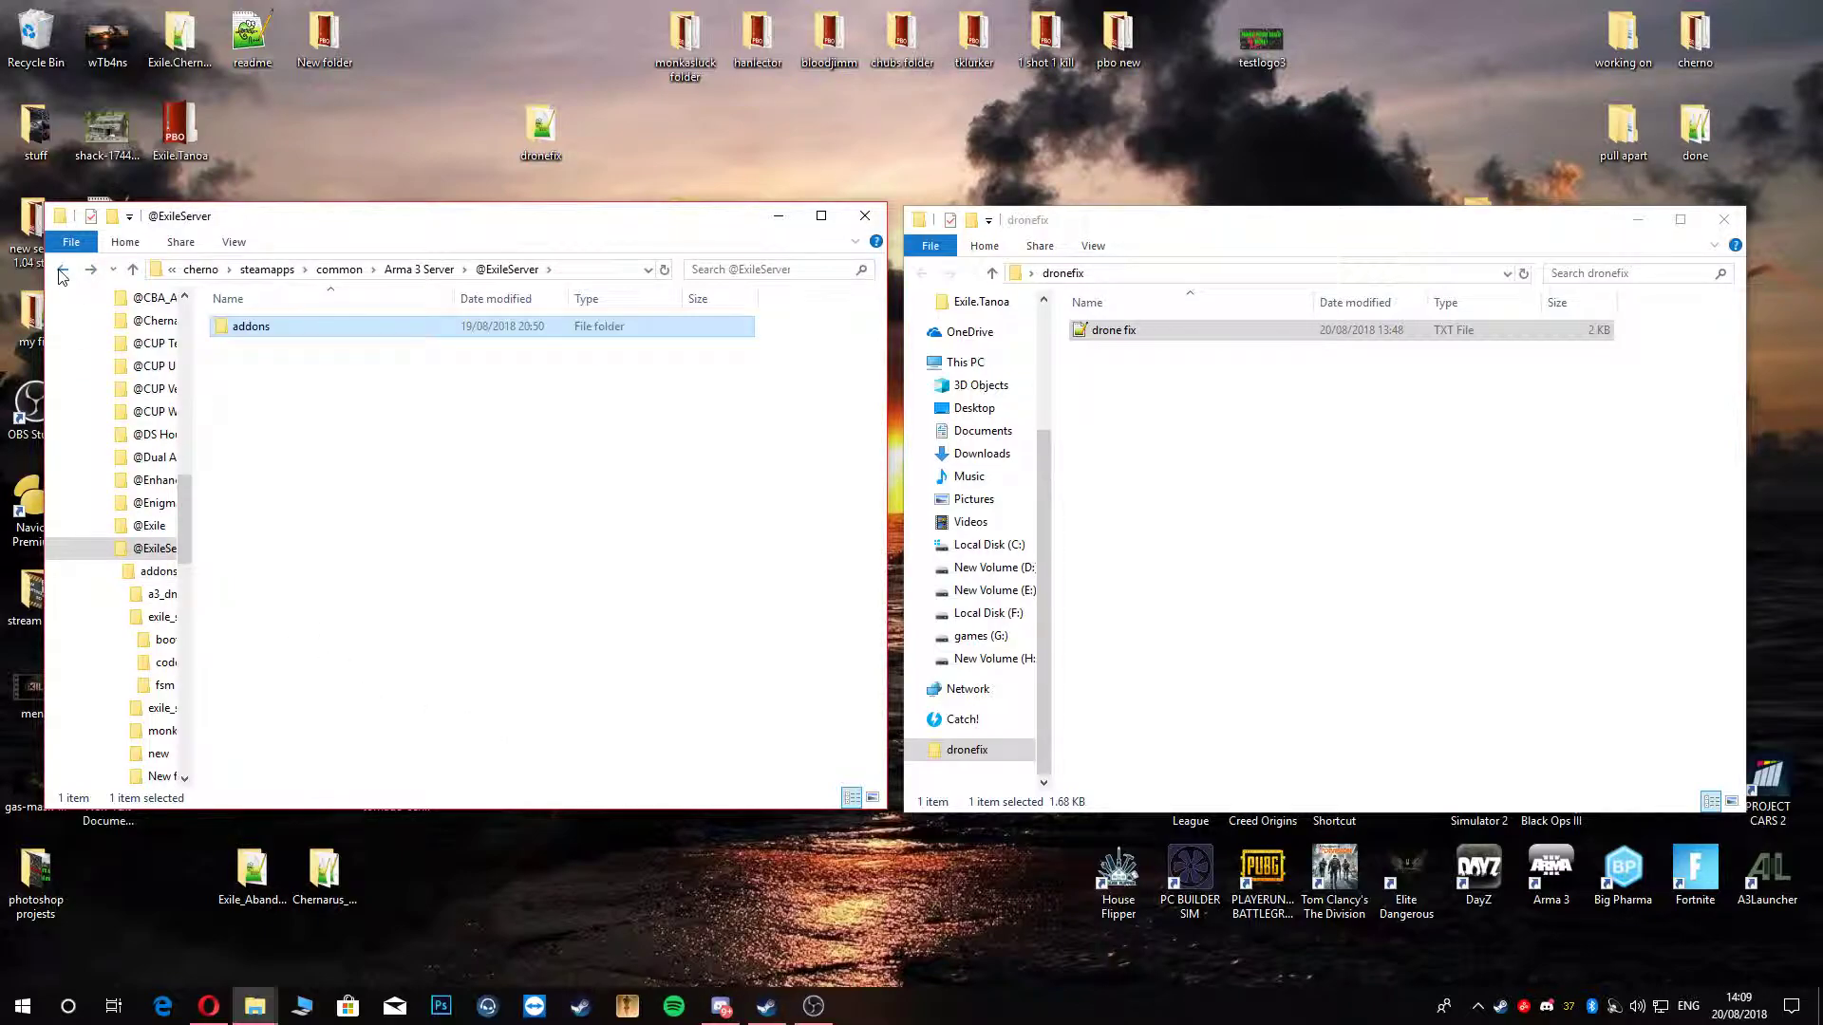